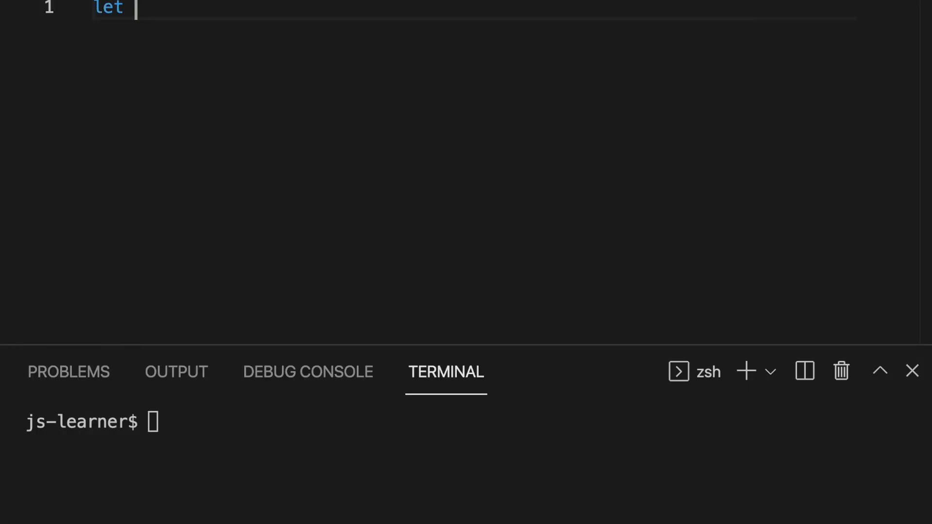
# Declare an uninitialized let number variable and run index.js with node.
pyautogui.write('number;')
pyautogui.write('console.log(number);')
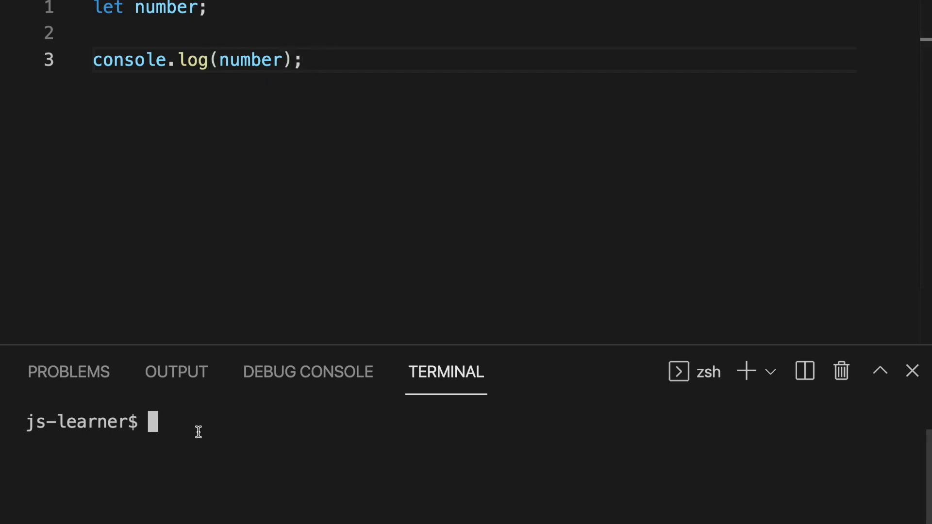
pyautogui.write('node')
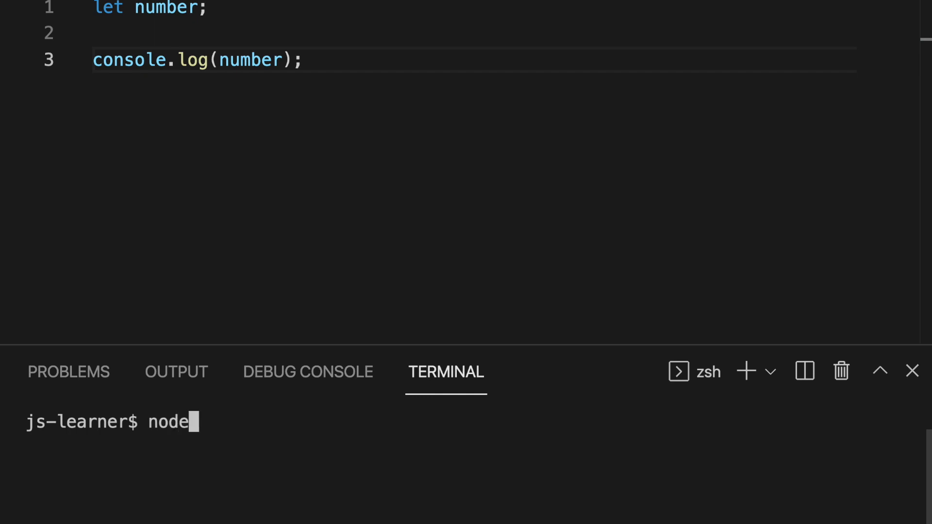
pyautogui.write('ind')
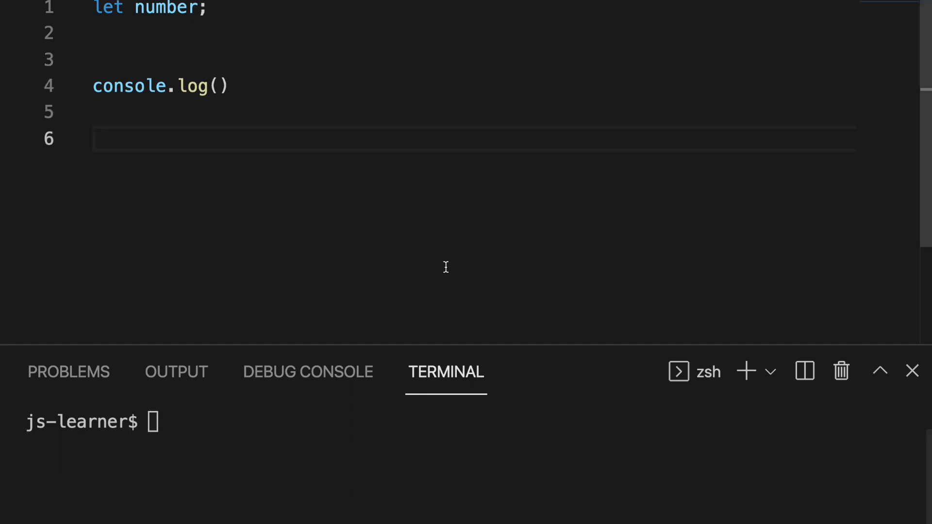
# Log typeof(number) via console.log and run node index.js.
pyautogui.write('consol')
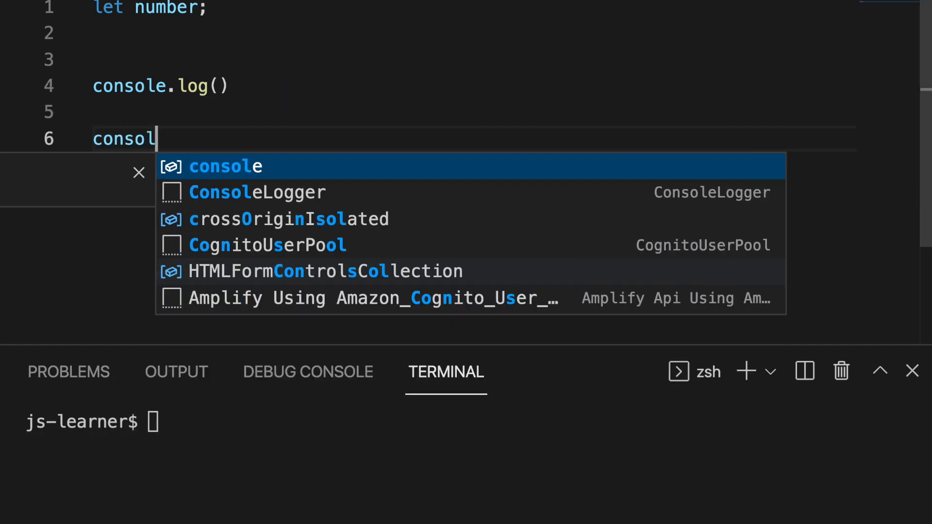
pyautogui.write('.log')
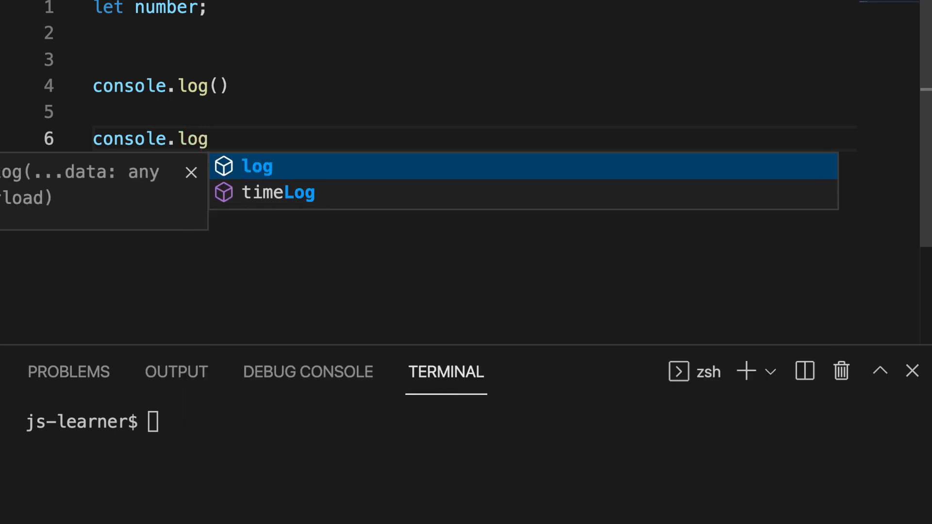
pyautogui.write('( typeof')
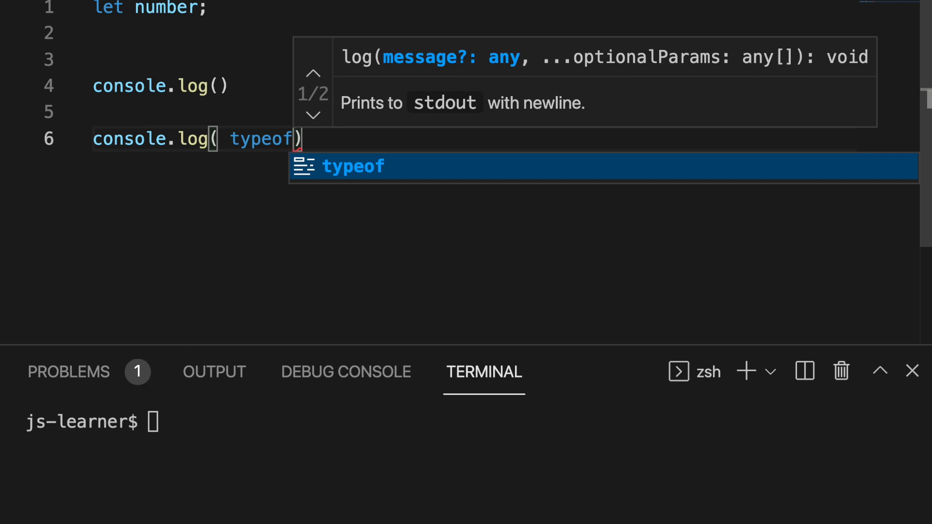
pyautogui.write('(n')
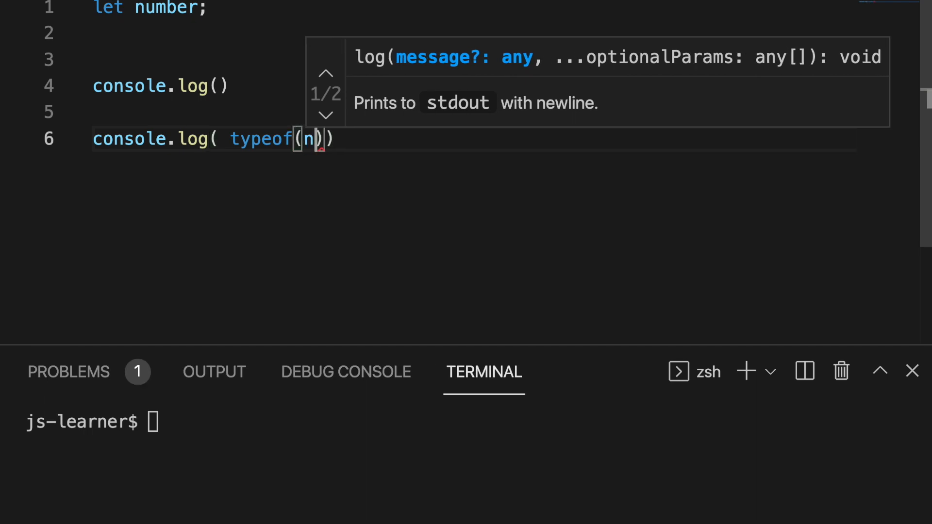
pyautogui.write('umber')
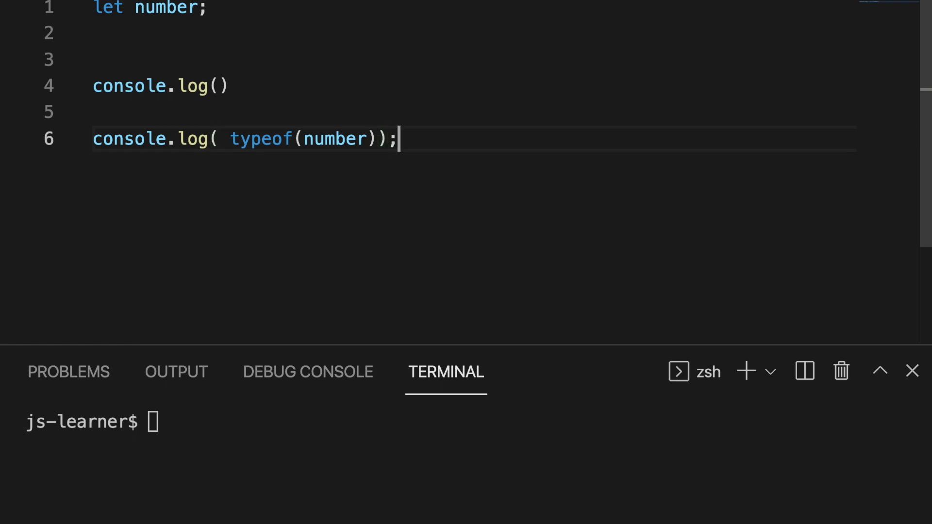
pyautogui.write('node index.js')
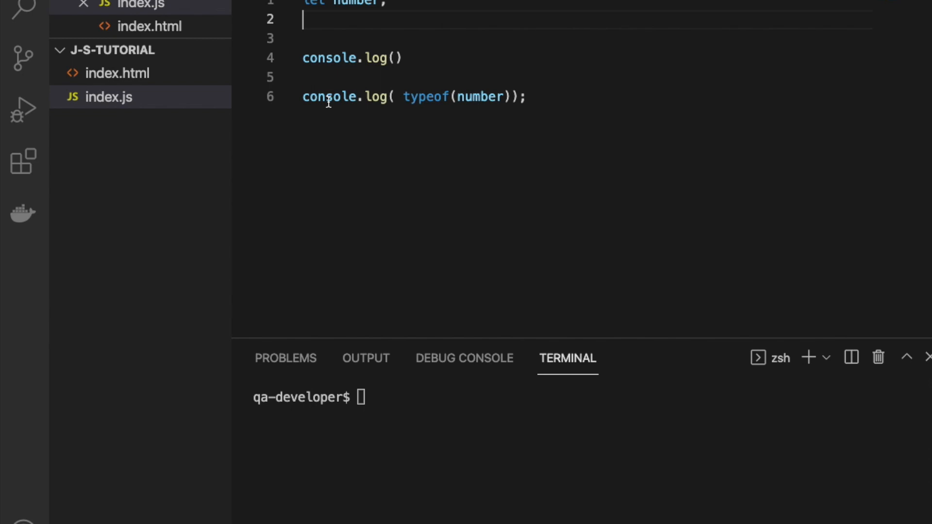
# Assign number = "30", run to print string, then change it to 30 for number.
pyautogui.write('number =')
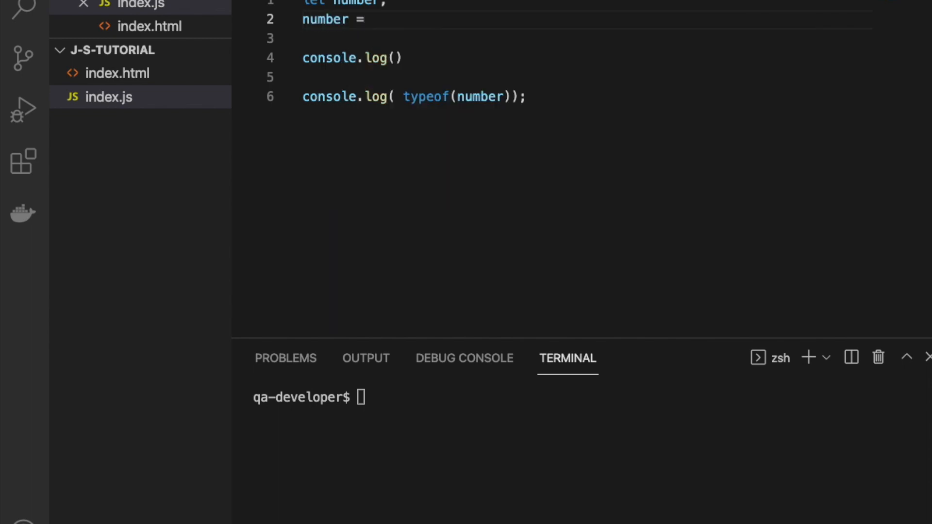
pyautogui.write('"30"')
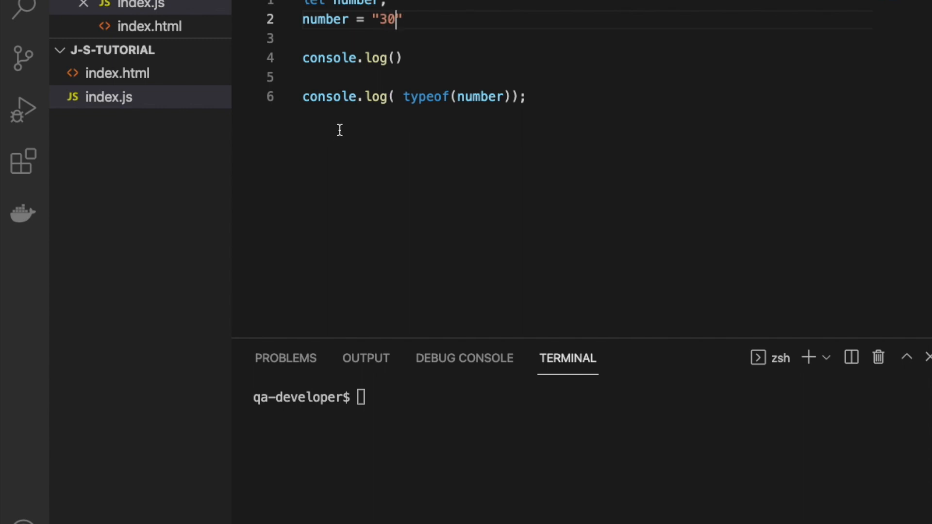
pyautogui.write(';')
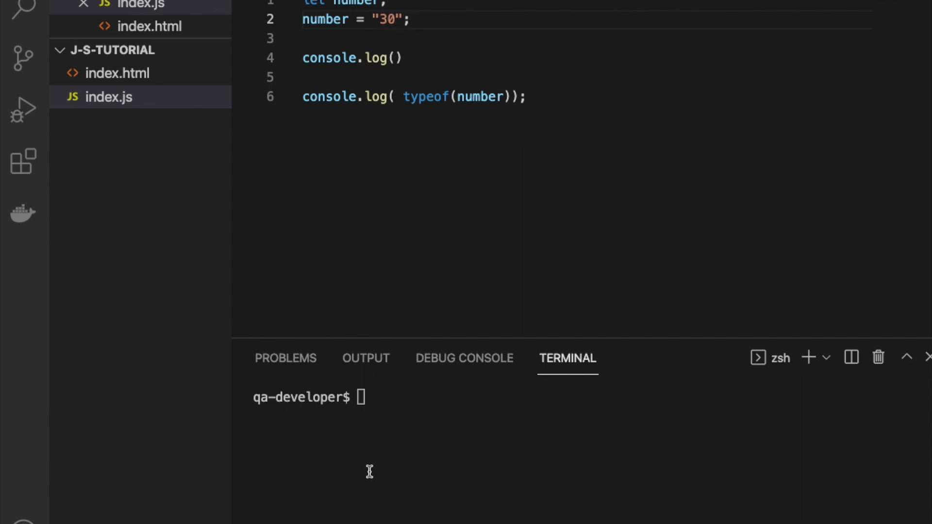
pyautogui.write('node index.js')
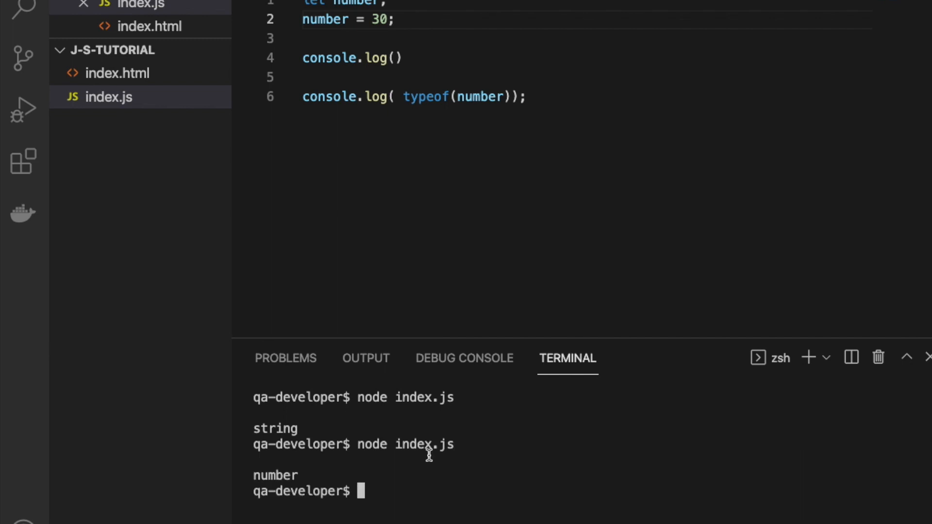
pyautogui.doubleClick(275, 475)
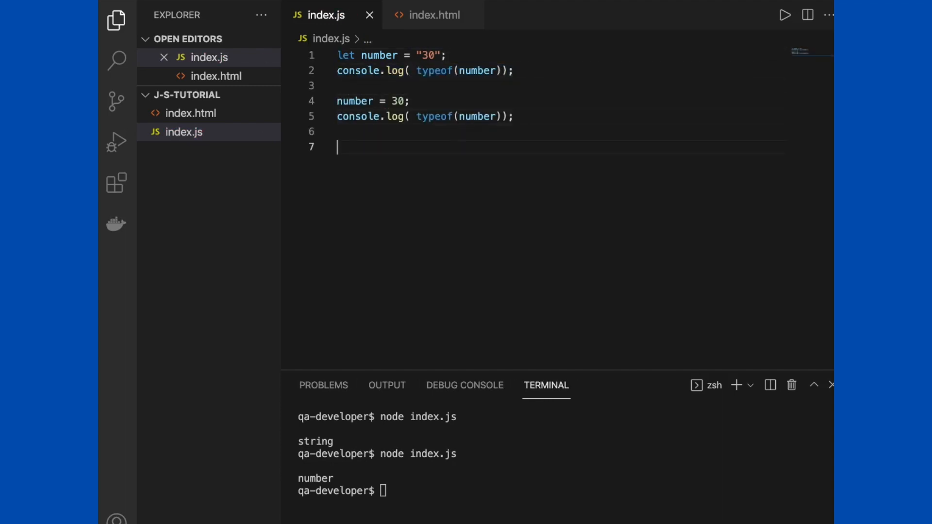
# Assign number 30.12 and -1, log typeof(number) after each, and run node index.js.
pyautogui.write('number = 30.12;')
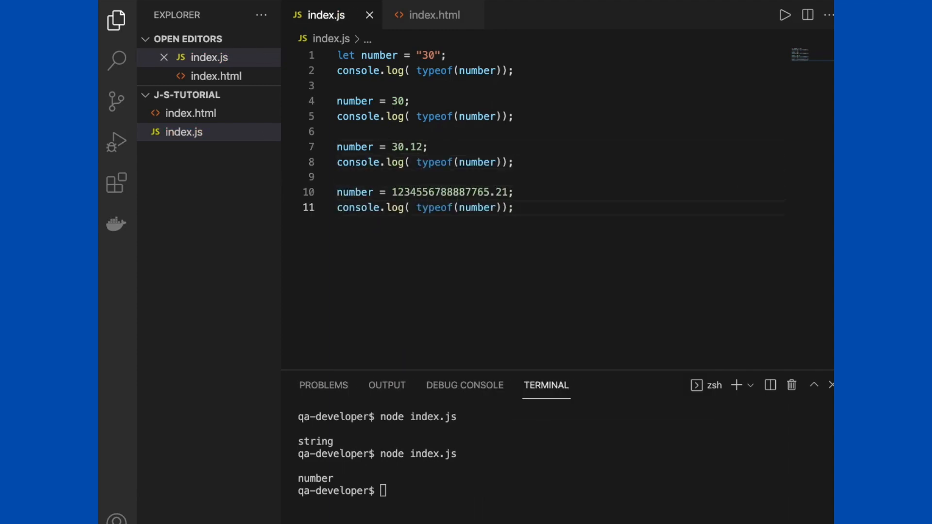
pyautogui.write('number = -1;')
pyautogui.write('number = null;')
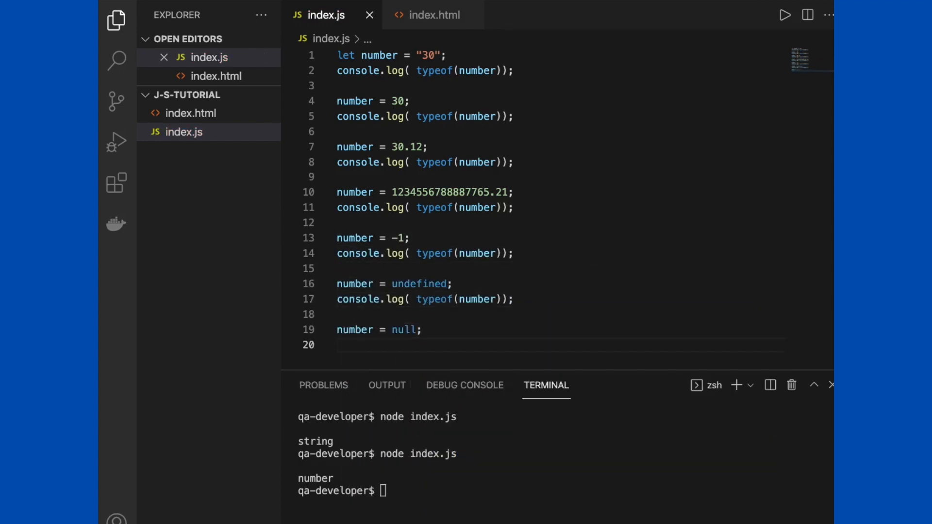
pyautogui.write('console.log( typeof(number));')
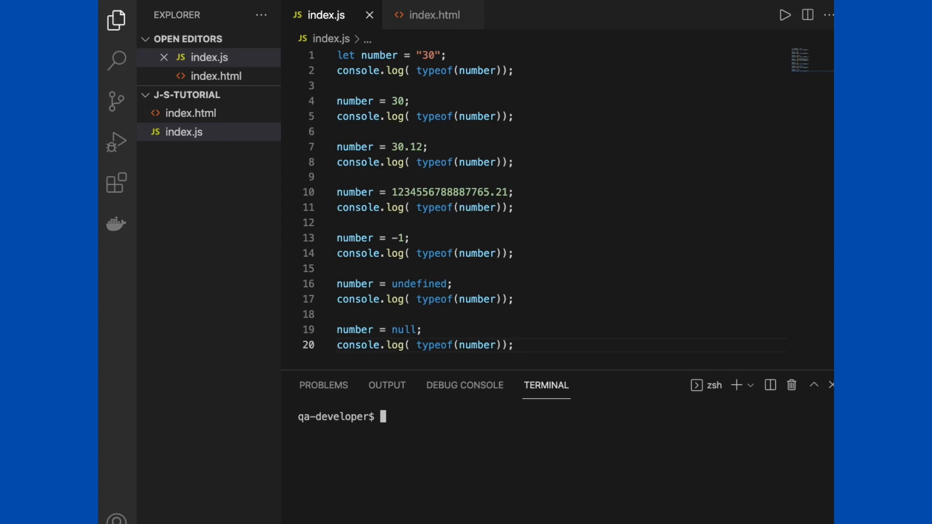
pyautogui.write('node index.')
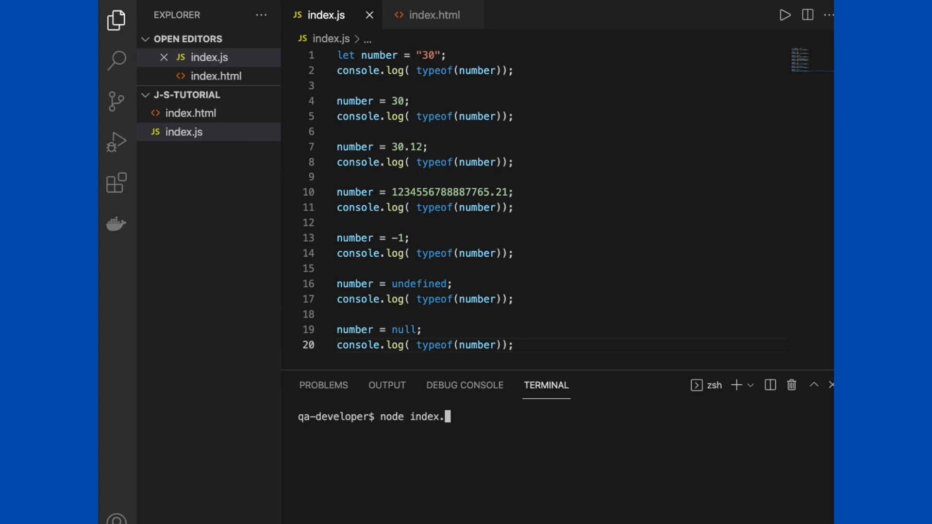
pyautogui.write('js')
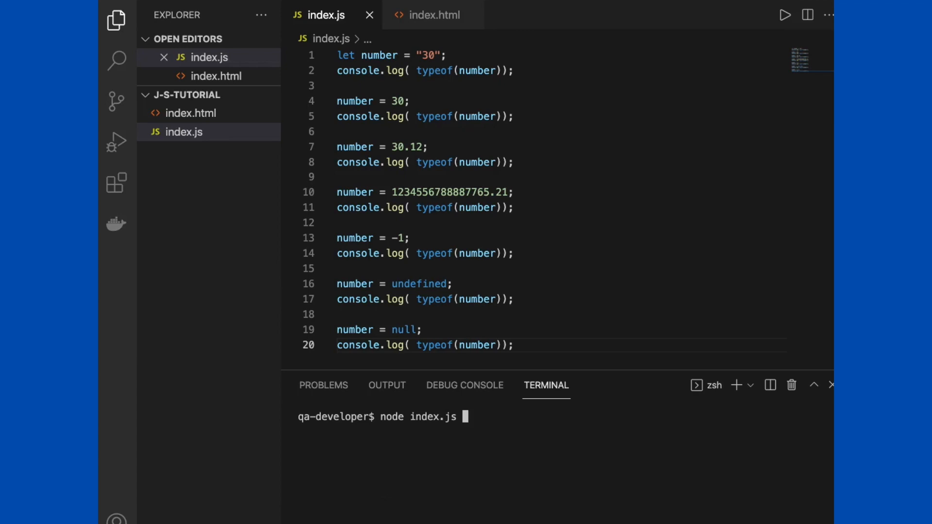
pyautogui.press('Enter')
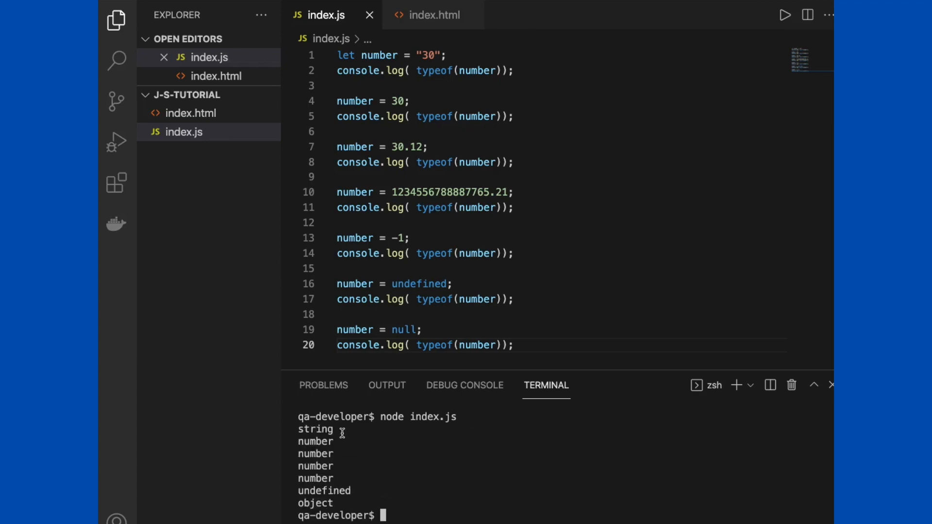
pyautogui.doubleClick(314, 429)
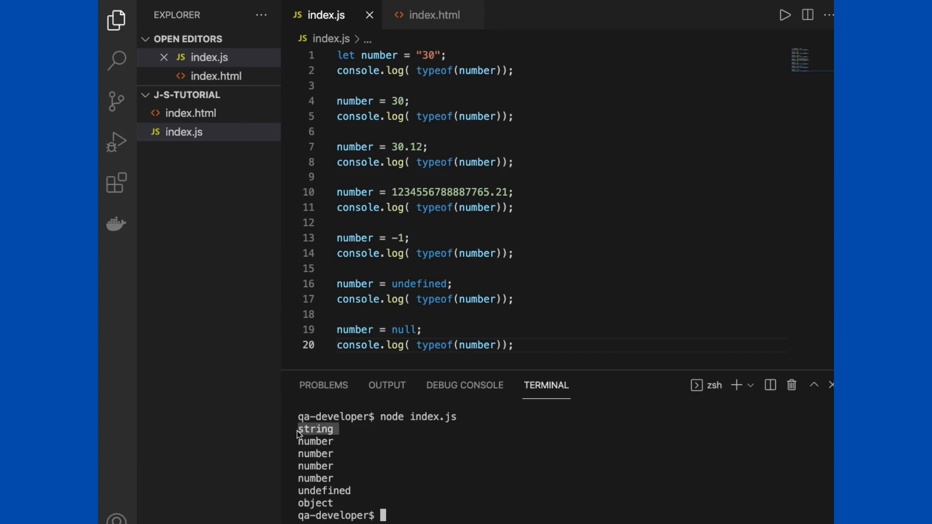
pyautogui.moveTo(333, 481)
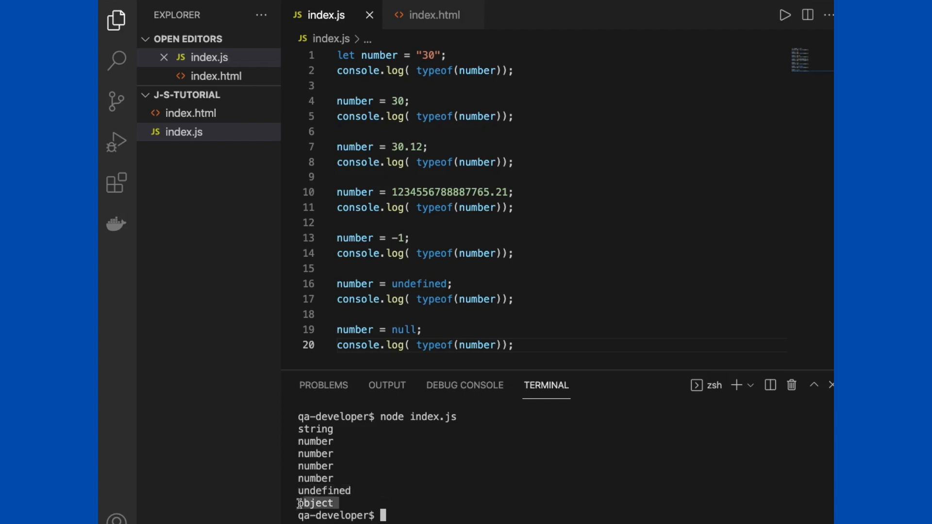
pyautogui.moveTo(434, 492)
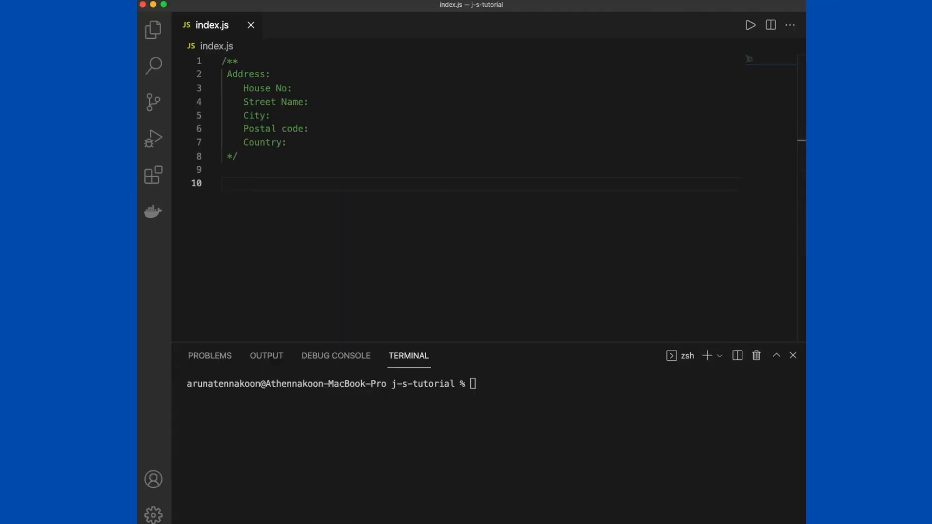
# Declare an address object with houseNo 15 and a streetName string value.
pyautogui.write('let addre')
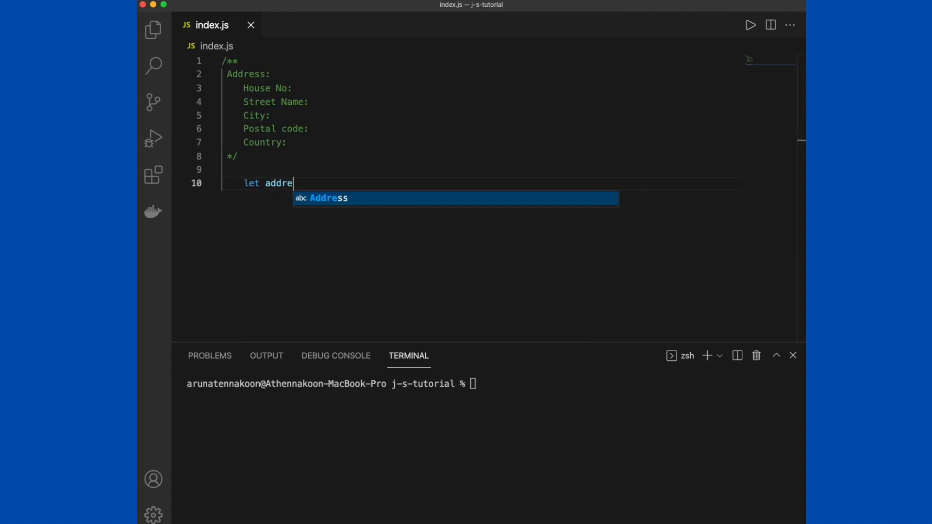
pyautogui.write('ss =')
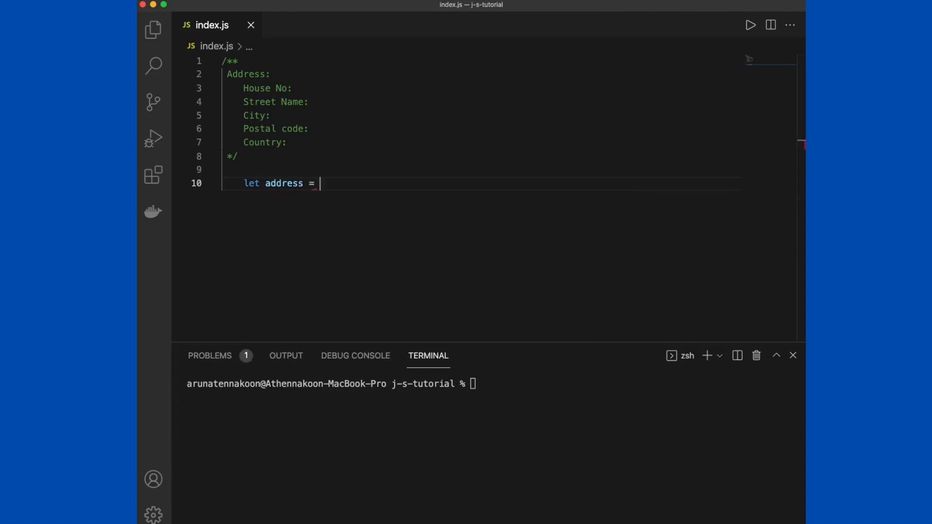
pyautogui.write('{')
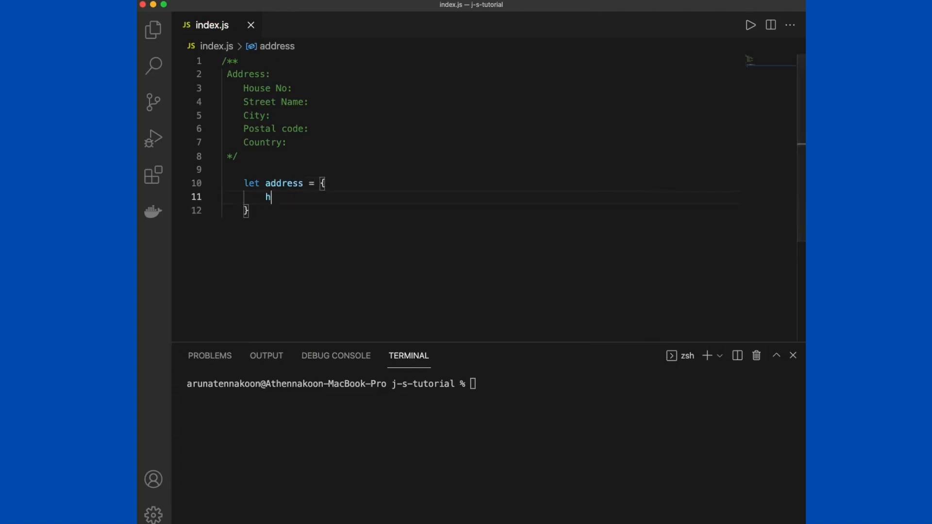
pyautogui.write('ouseNo: "')
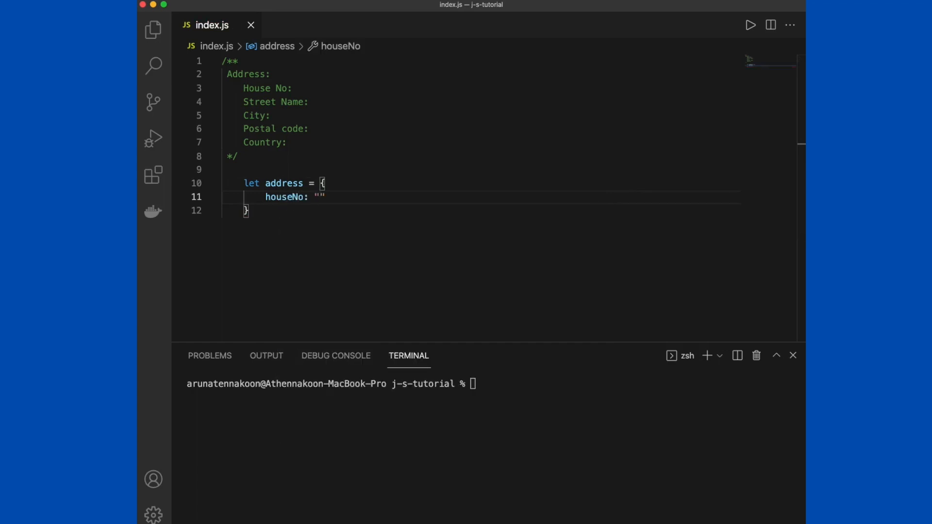
pyautogui.write('15')
pyautogui.write('str')
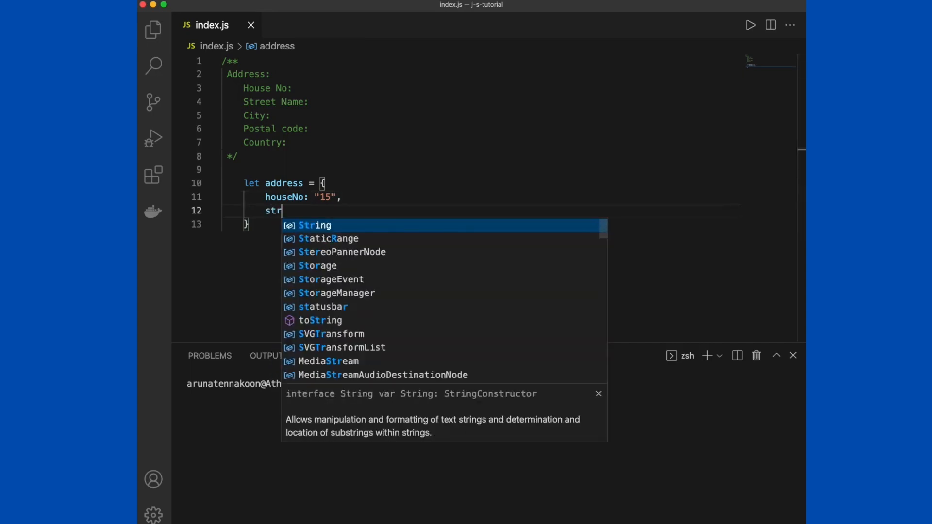
pyautogui.write('eetName :')
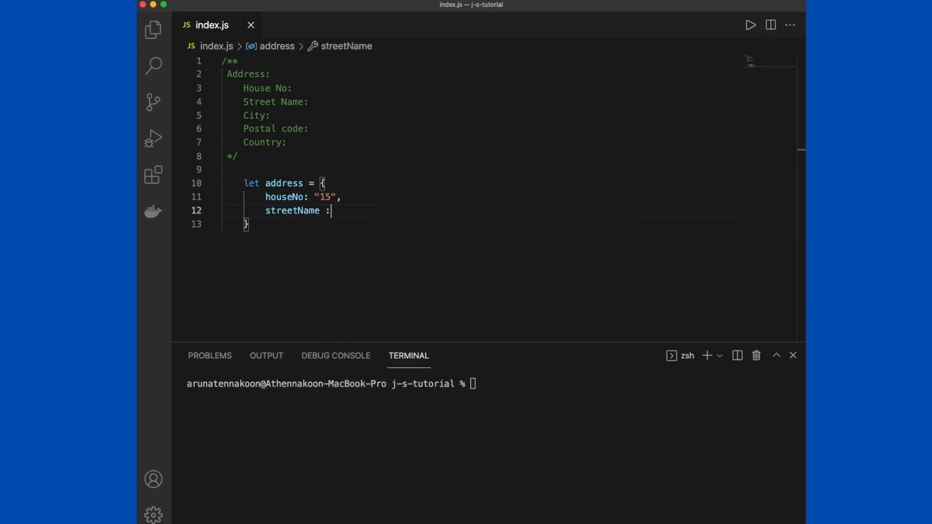
pyautogui.write('""')
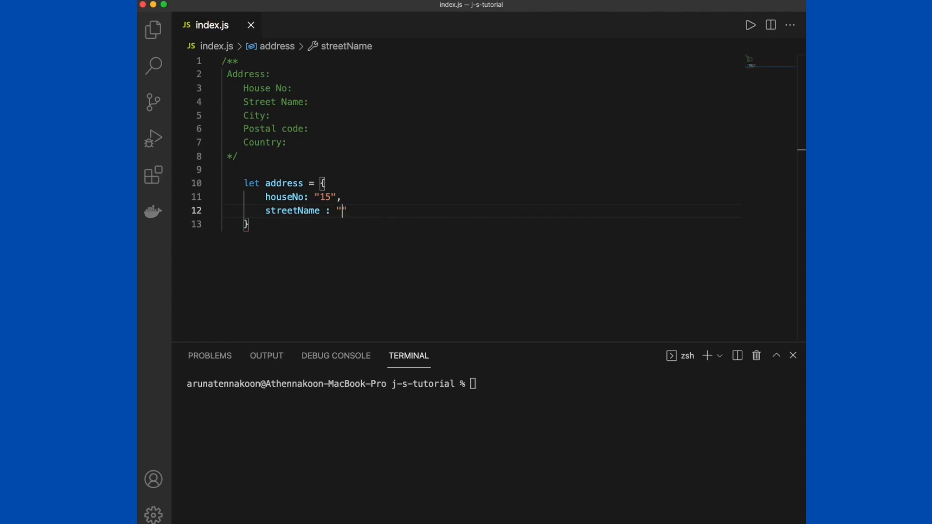
pyautogui.write('Boul')
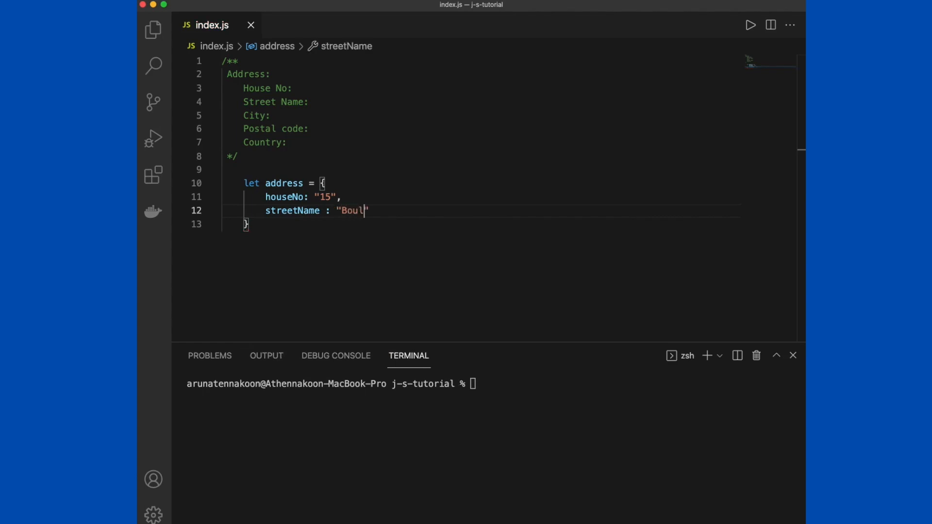
pyautogui.write('" "')
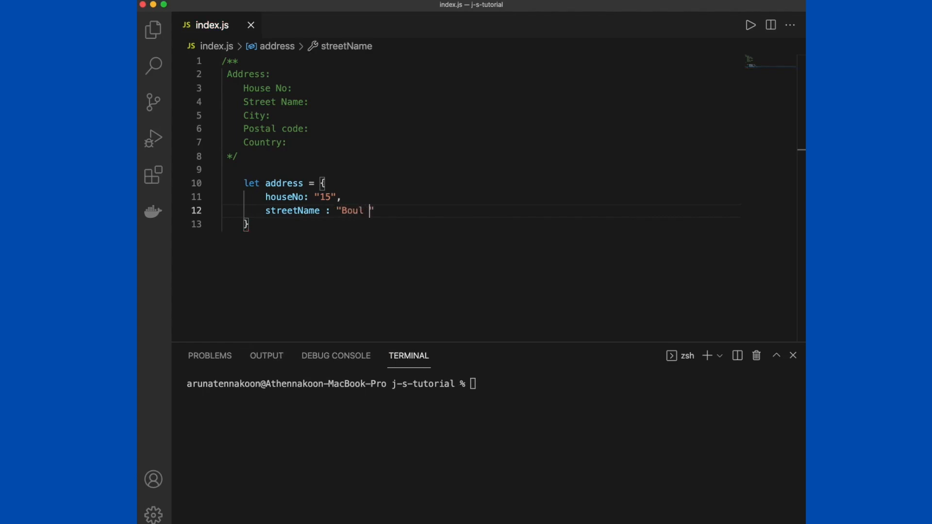
pyautogui.write('street')
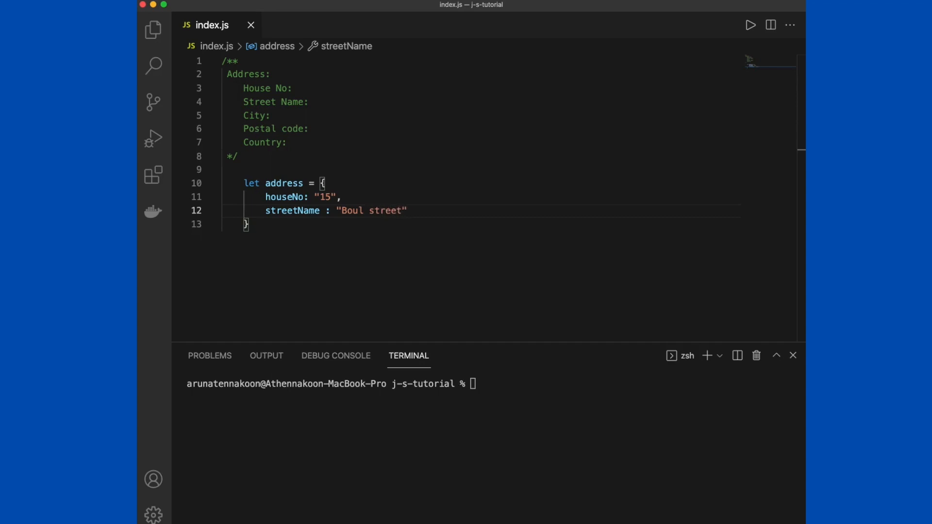
pyautogui.press('Enter')
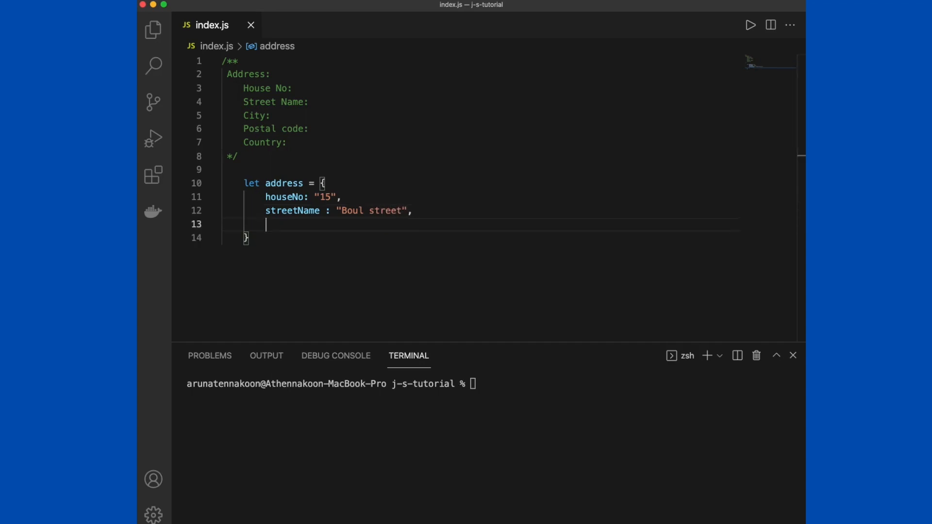
# Add city "Wellington", postalCode "5342", country "New Zealand", and begin a console.log below.
pyautogui.write('city :')
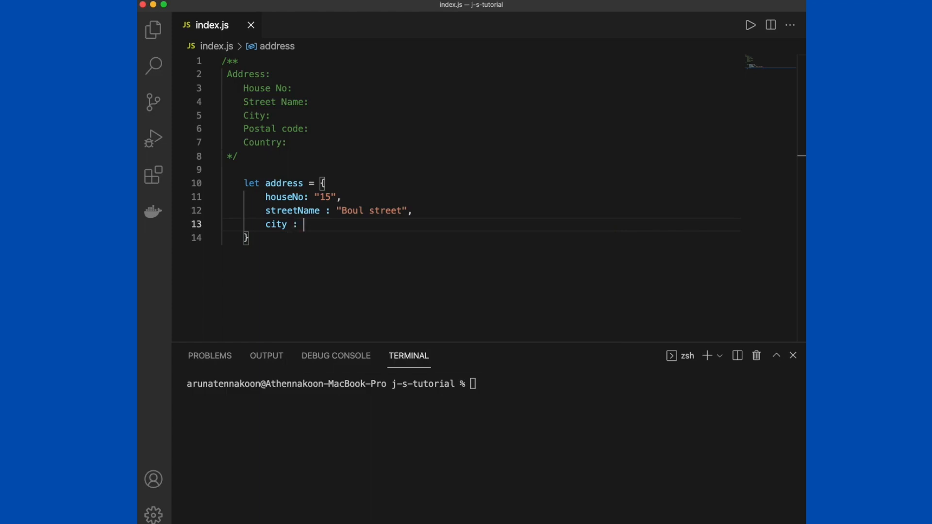
pyautogui.write('"Welli"')
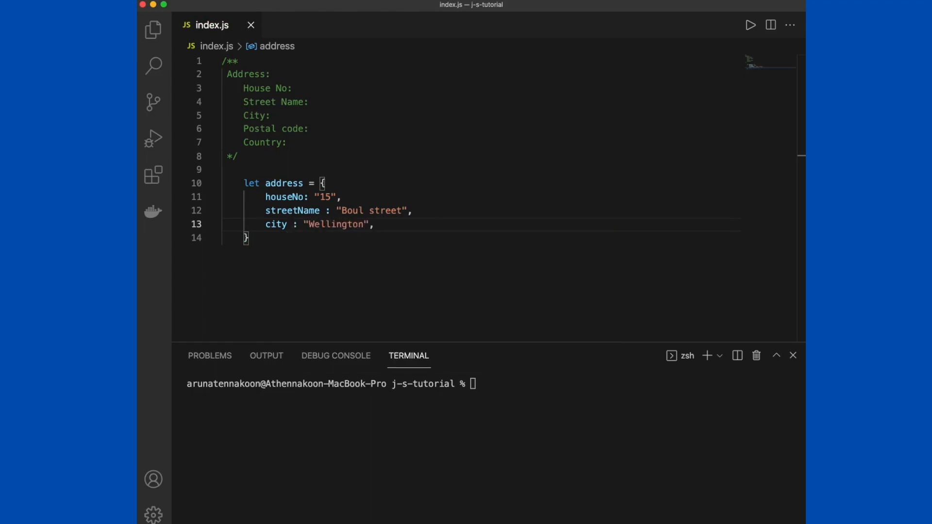
pyautogui.write('postal')
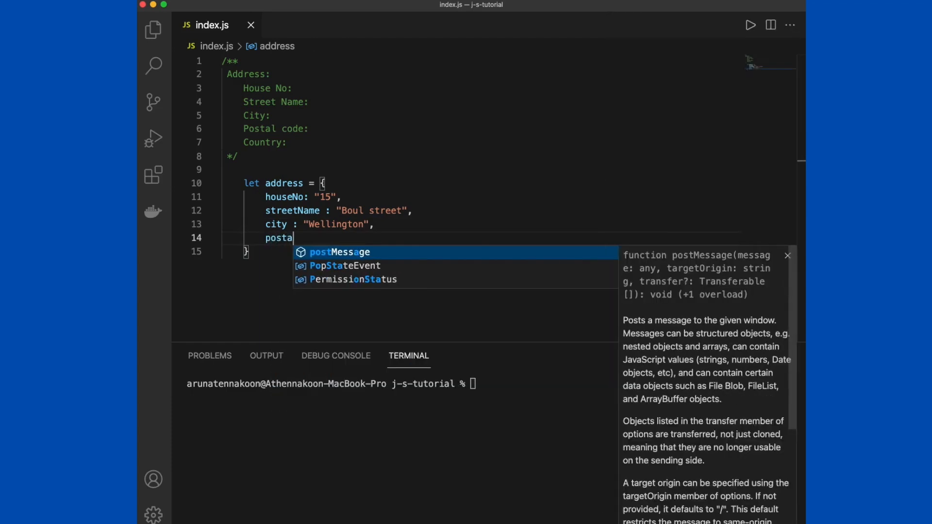
pyautogui.write('lCo')
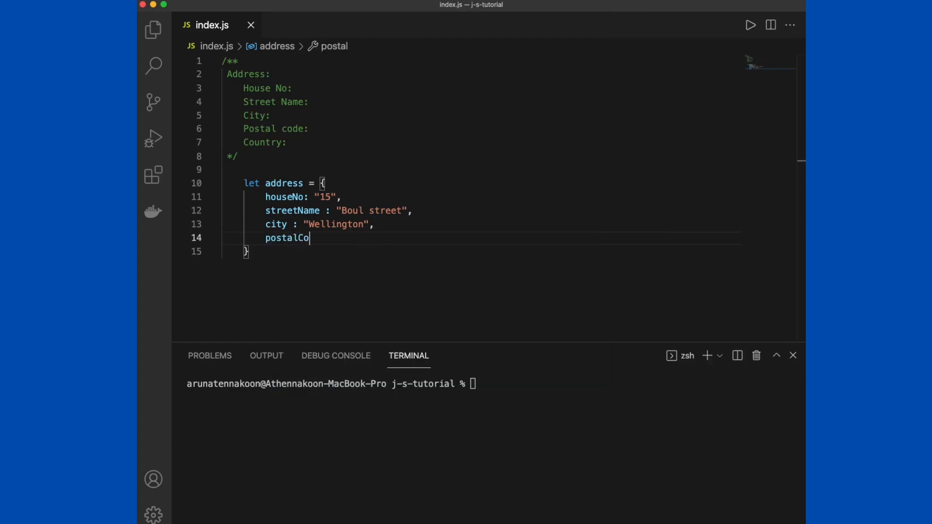
pyautogui.write('de:')
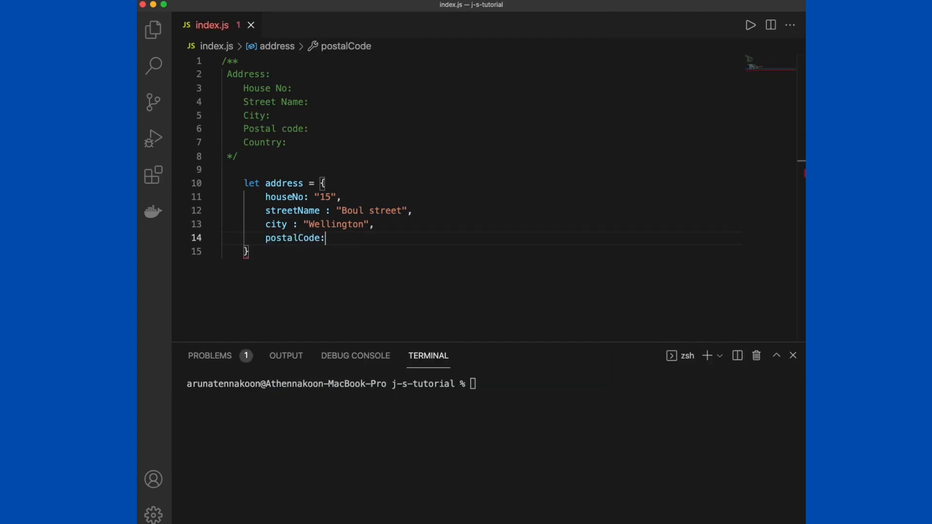
pyautogui.write('"5342"')
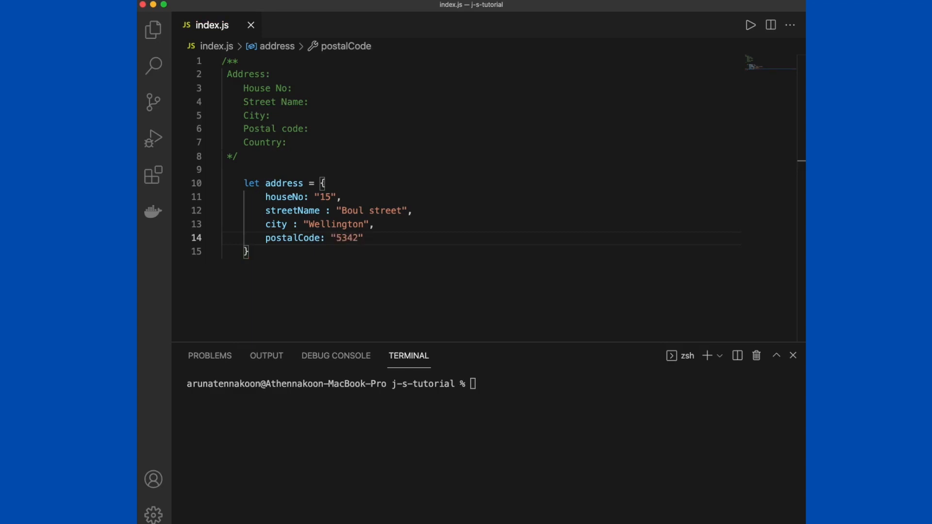
pyautogui.write('country')
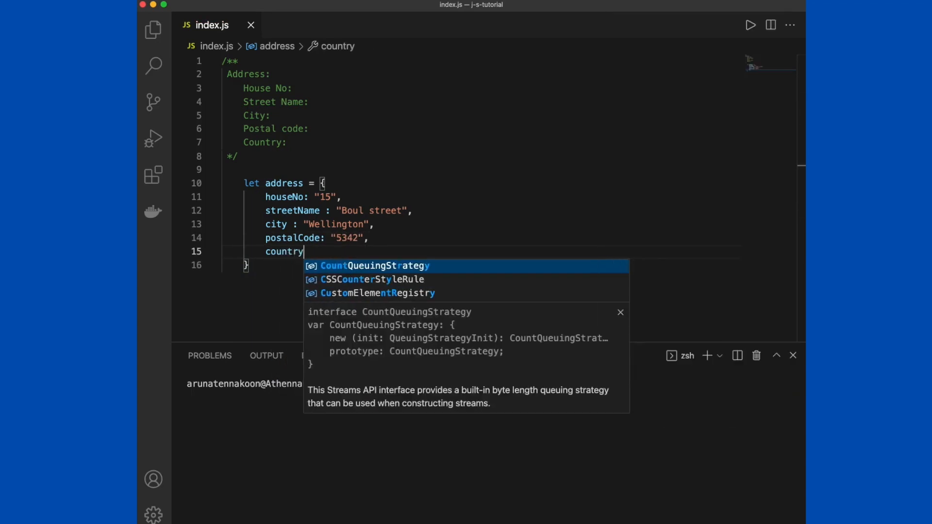
pyautogui.write(': "Ne')
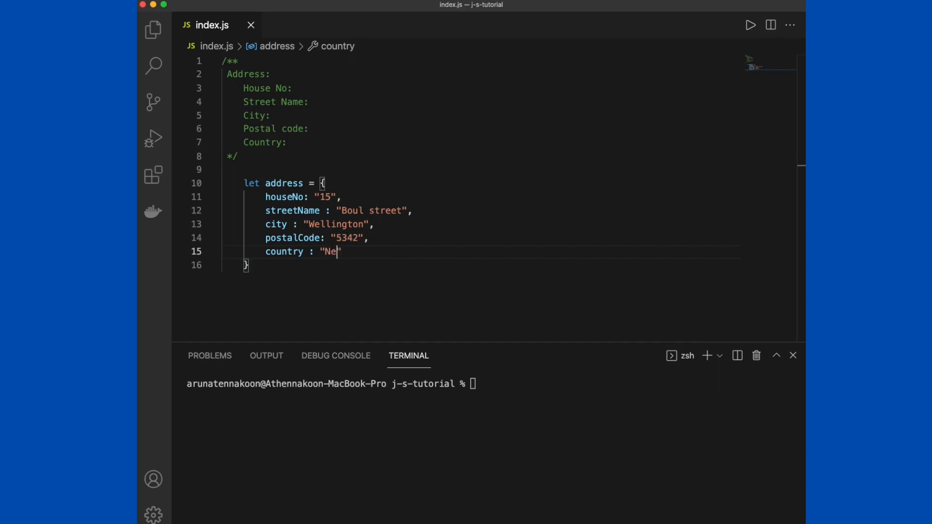
pyautogui.write('w Zealand"')
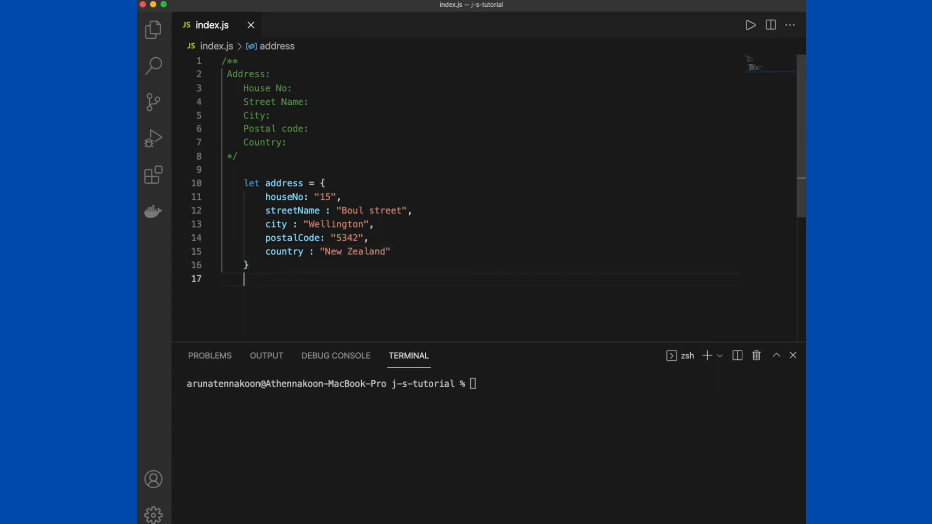
pyautogui.write('console')
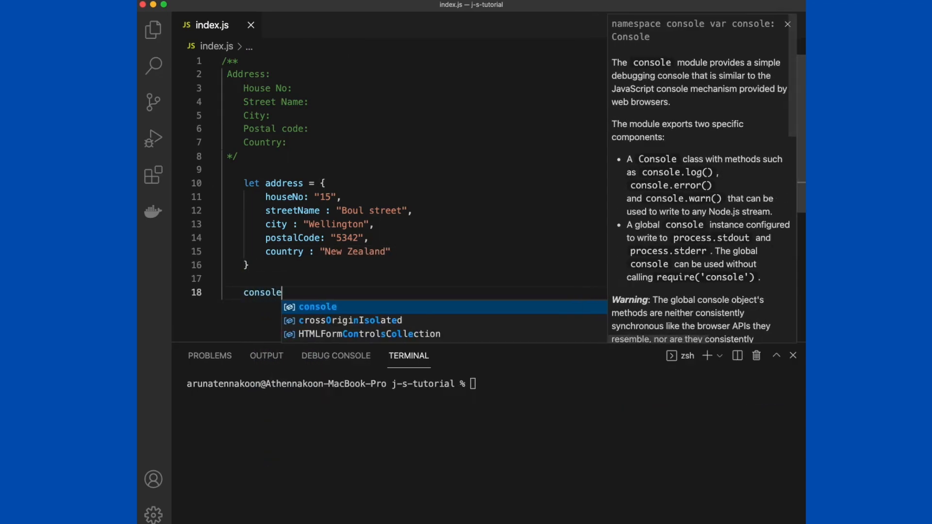
pyautogui.write('.log(')
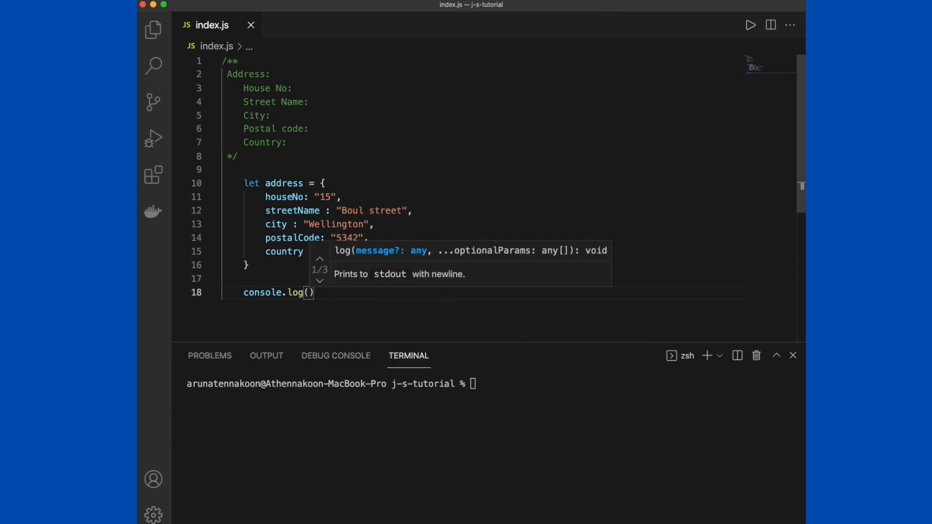
# Log address.city and address['city'], then run node index.js to print Wellington.
pyautogui.write('address.city')
pyautogui.click(490, 383)
pyautogui.write('node index.js')
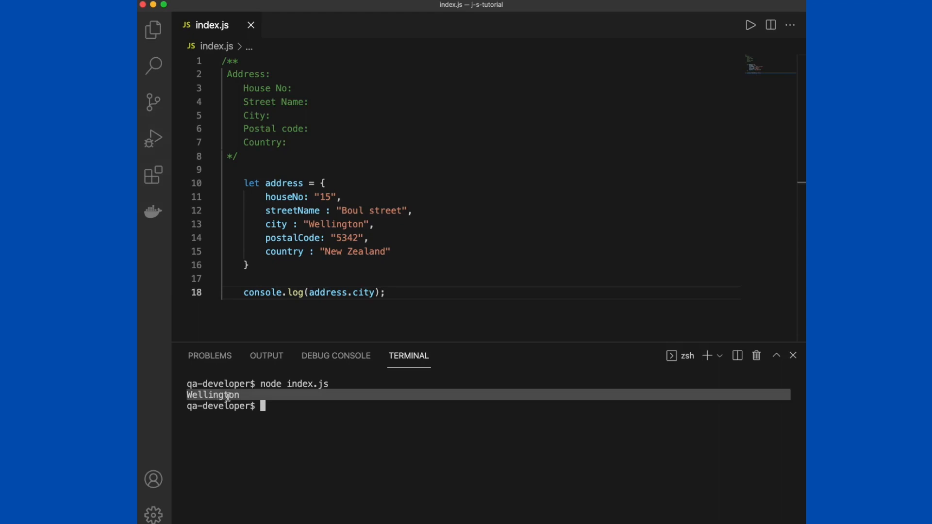
pyautogui.write('console.log()')
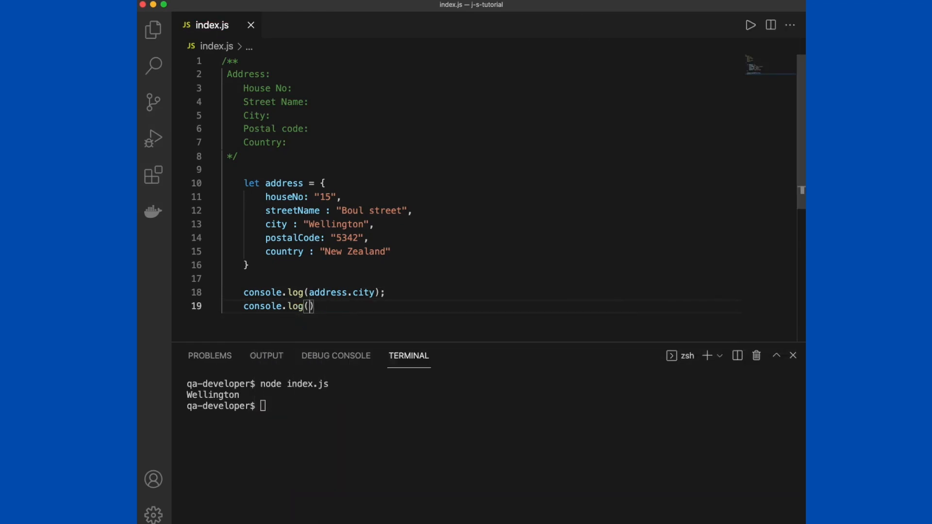
pyautogui.write("address['city']")
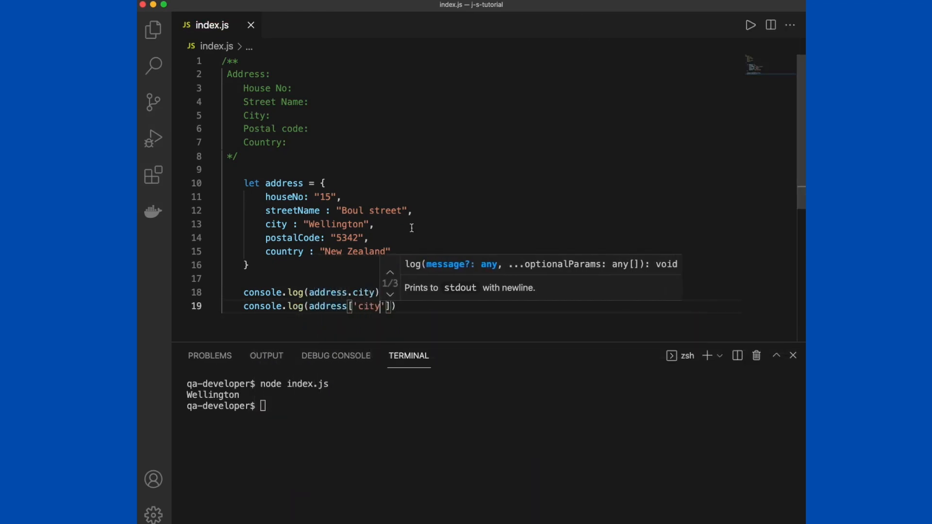
pyautogui.write('node index.js')
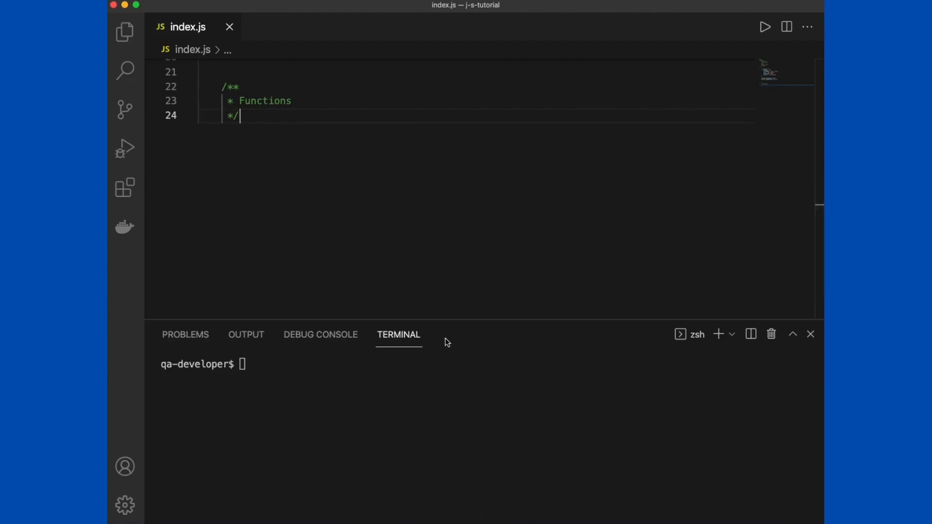
# Define function addValues() returning 1 + 3 under the Functions comment.
pyautogui.press('enter')
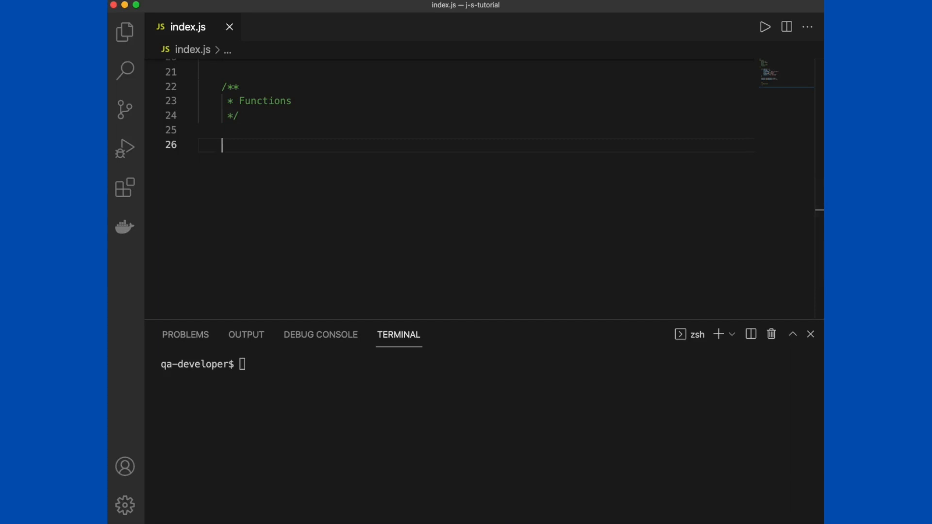
pyautogui.write('function')
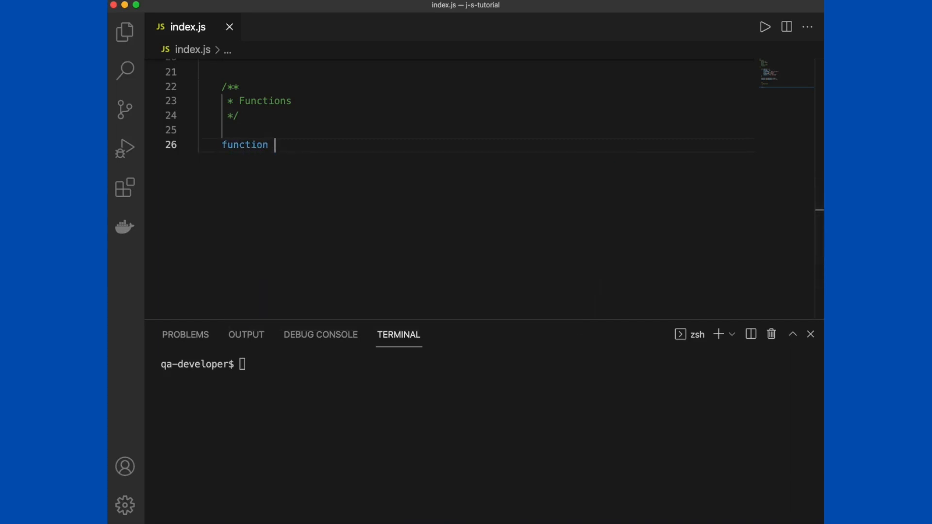
pyautogui.write('addValue')
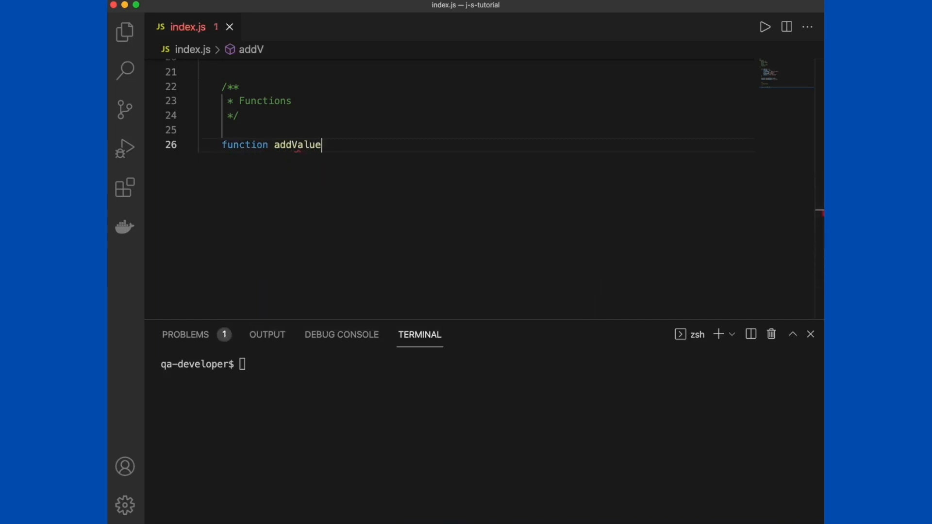
pyautogui.write('s()')
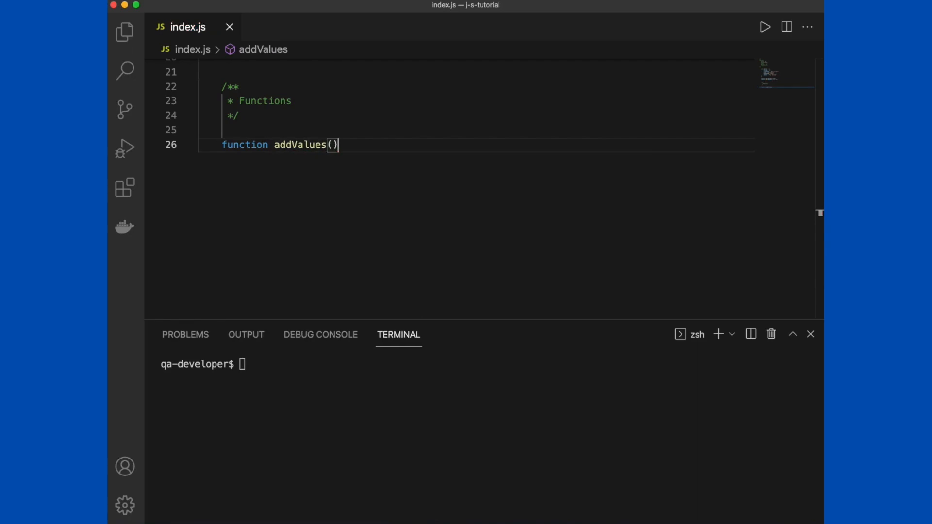
pyautogui.write('{')
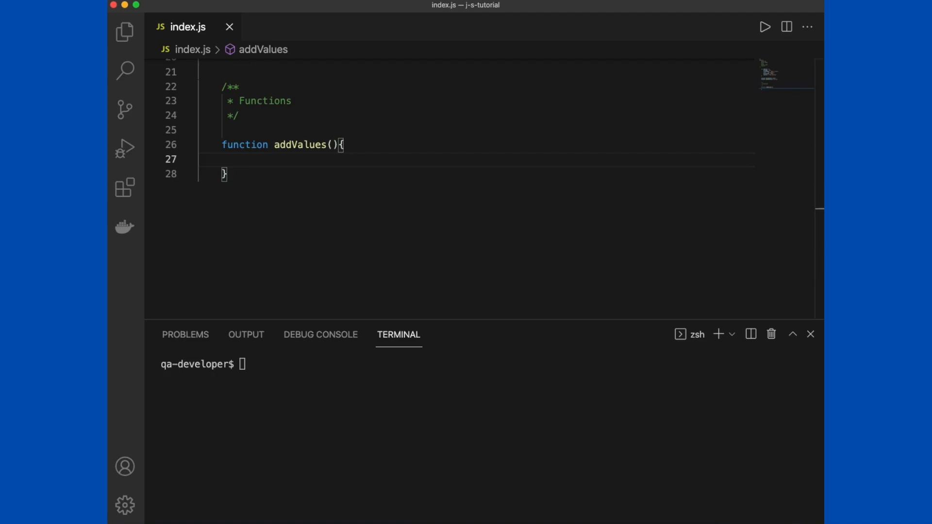
pyautogui.write('return')
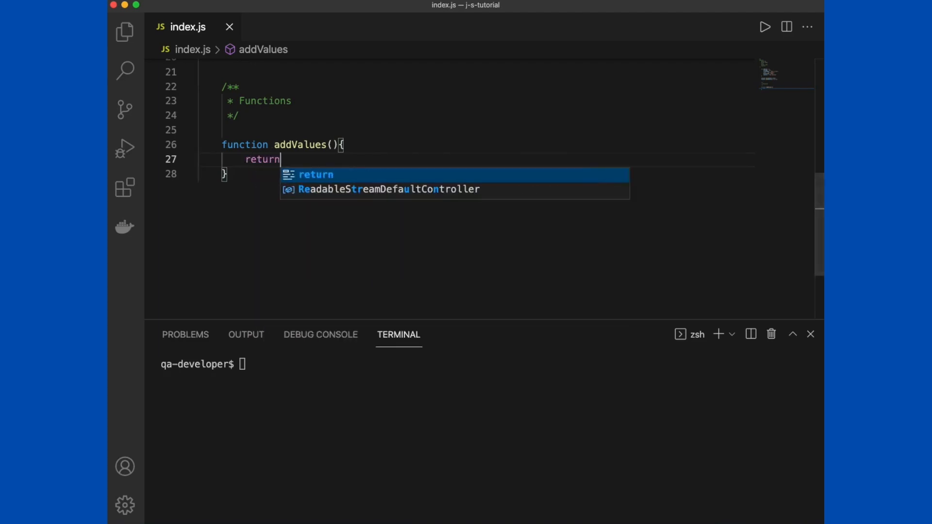
pyautogui.write('1 +')
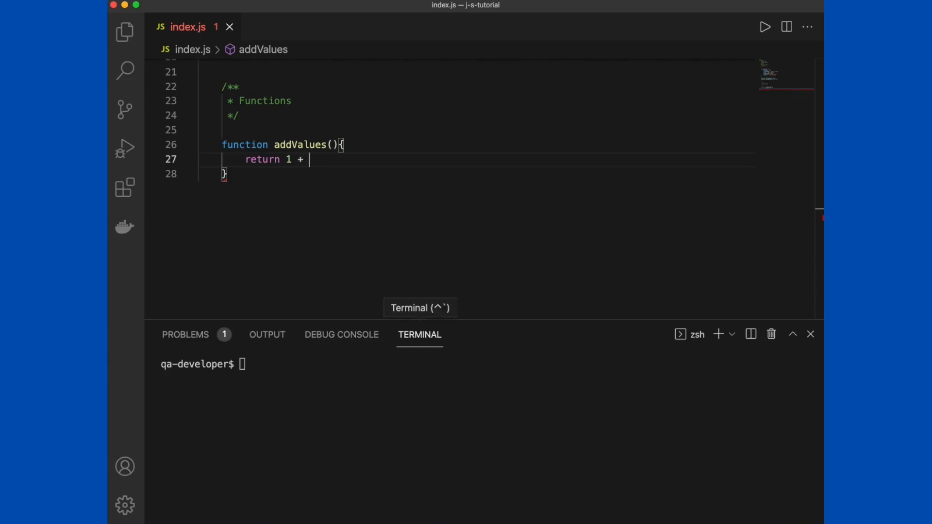
pyautogui.write('3;')
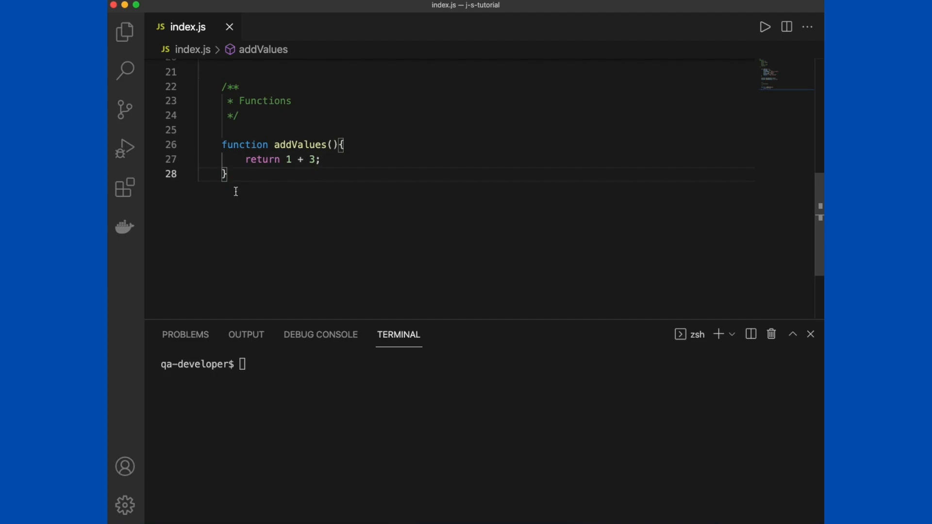
pyautogui.moveTo(234, 191)
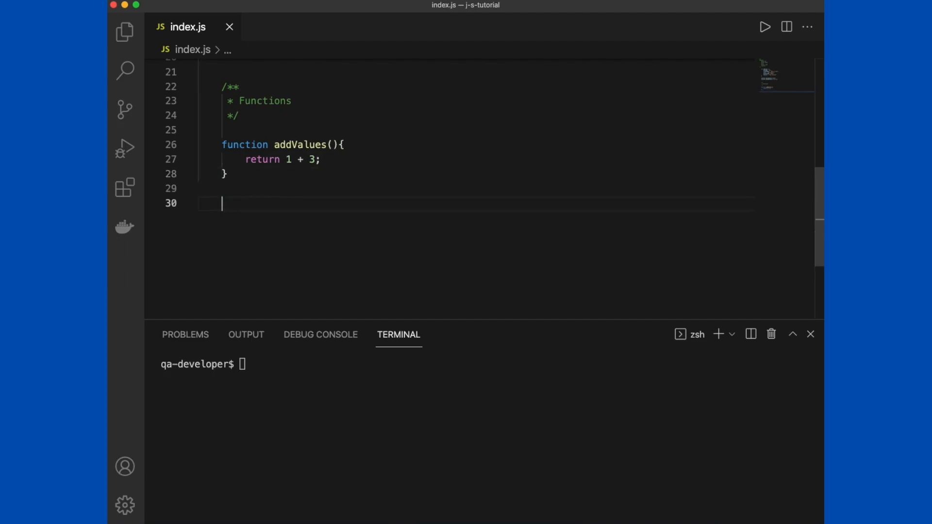
# Log the result of calling addValues() with console.log.
pyautogui.write('console')
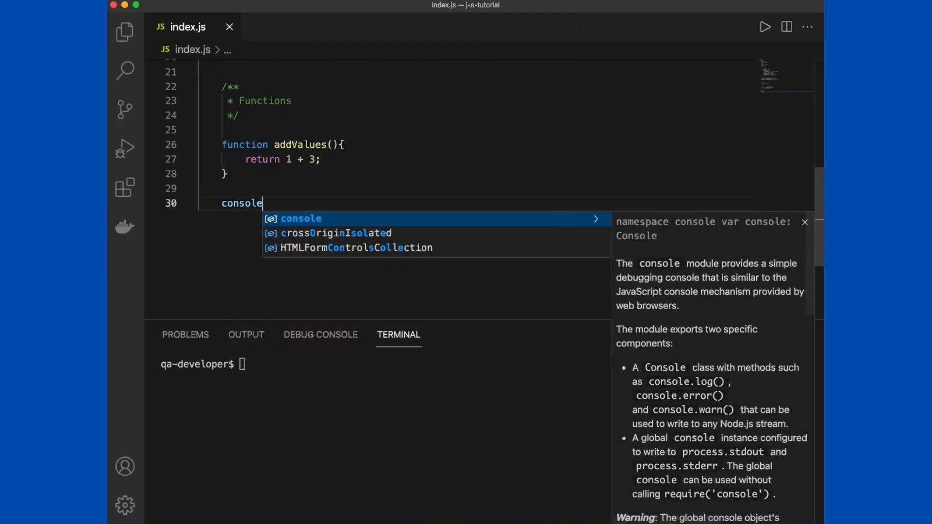
pyautogui.write('.log')
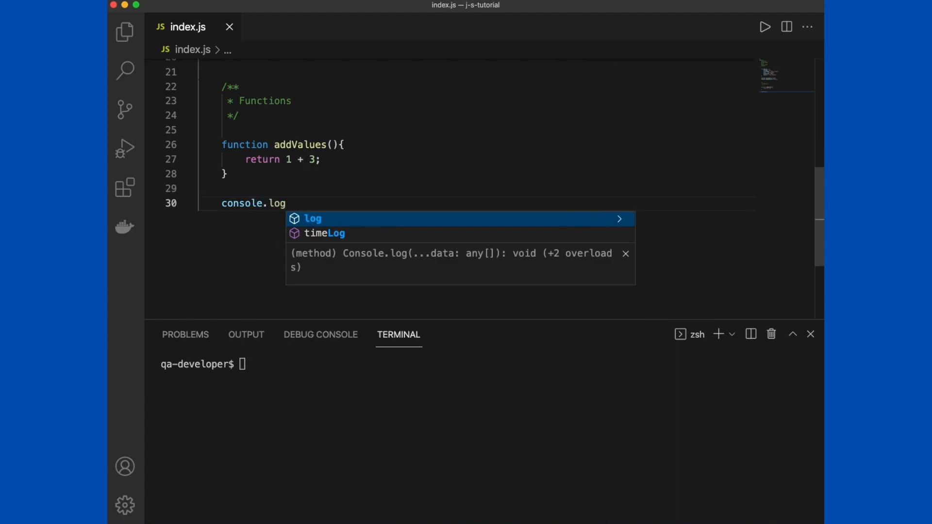
pyautogui.write('(addValues(')
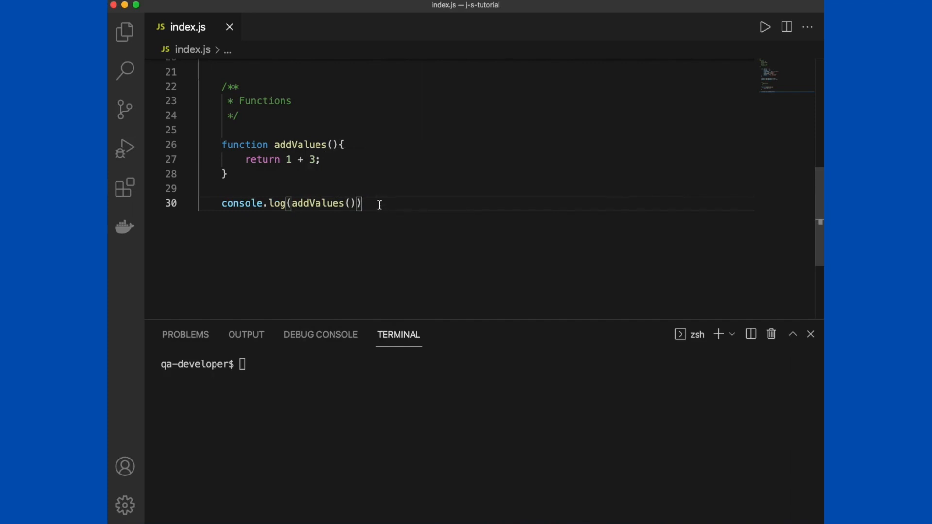
pyautogui.write(';')
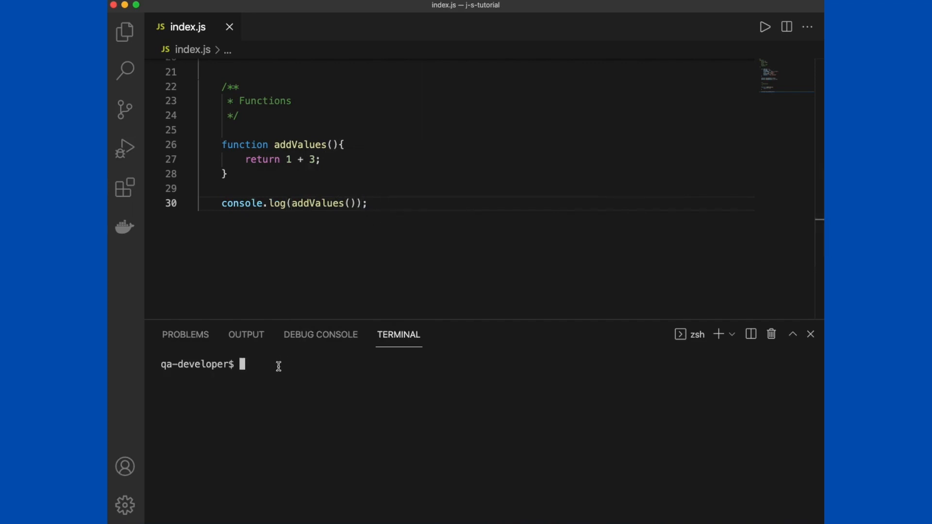
# Run to print 4, then make addValues(a,b) return a + b and call it with 2,3.
pyautogui.write('node index.js')
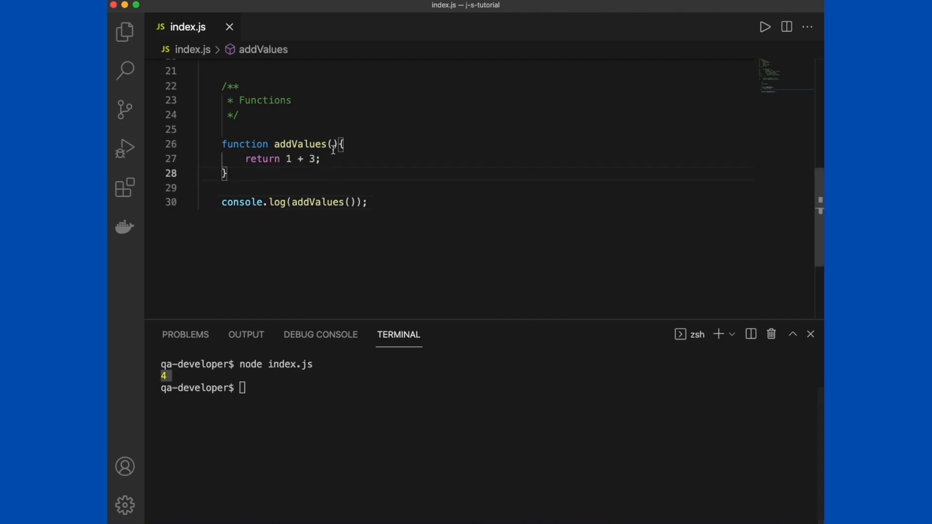
pyautogui.write('a,')
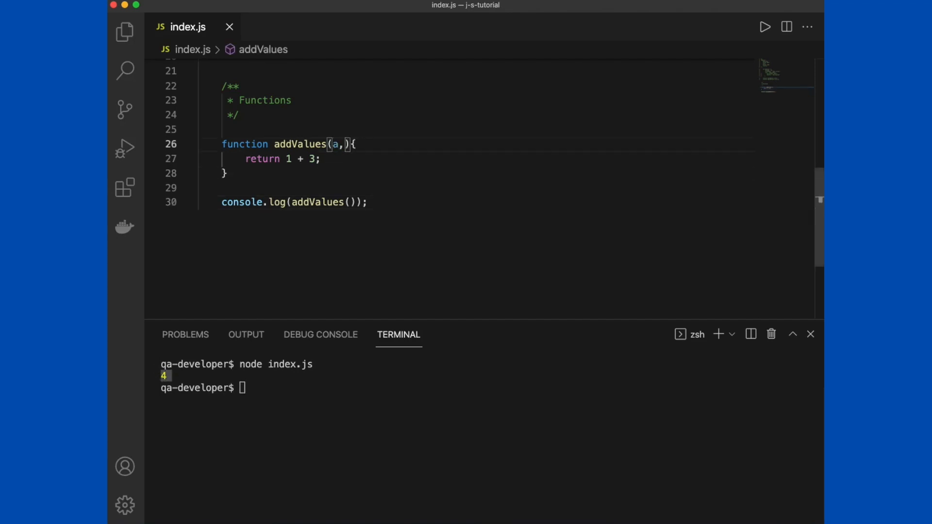
pyautogui.write('b')
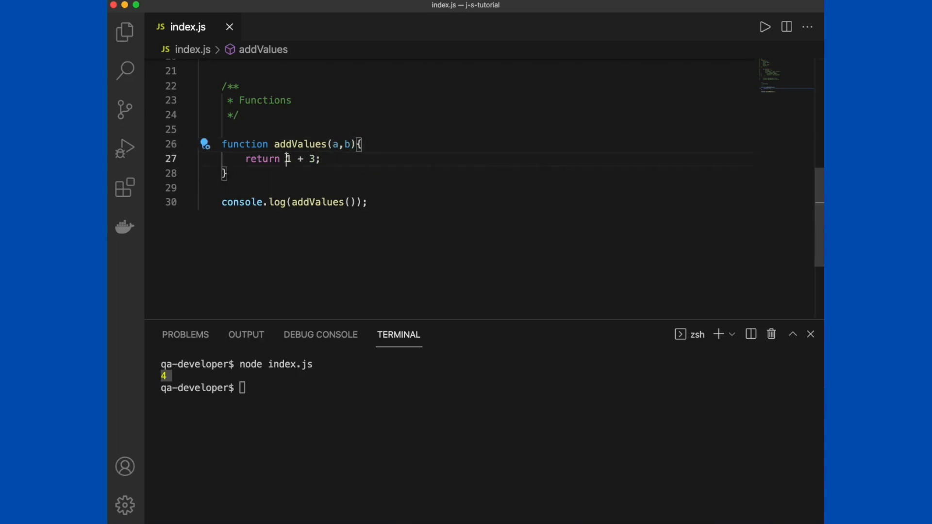
pyautogui.write('a')
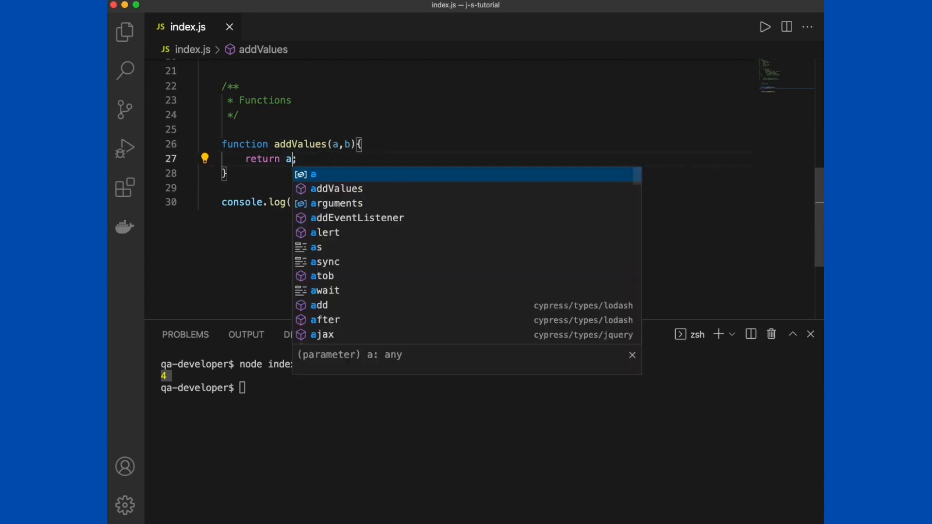
pyautogui.write('+ b')
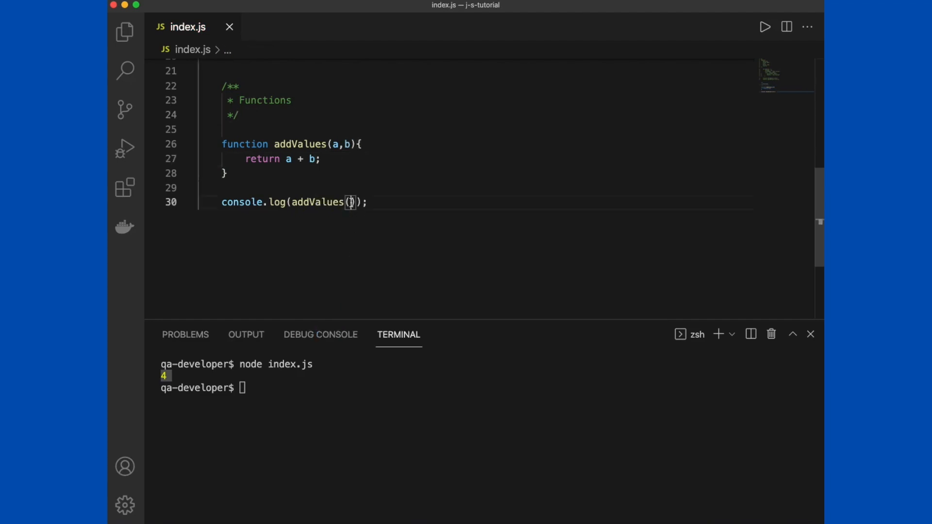
pyautogui.moveTo(425, 319)
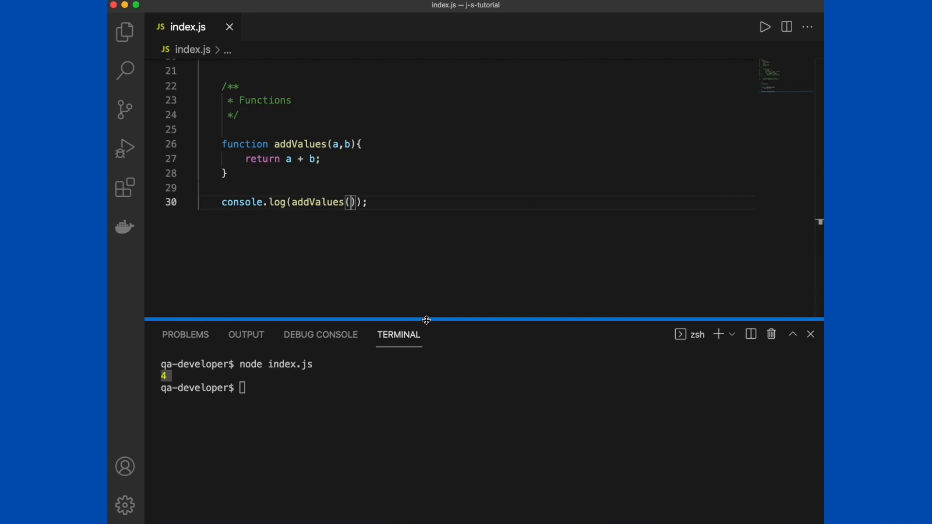
pyautogui.write('2,3')
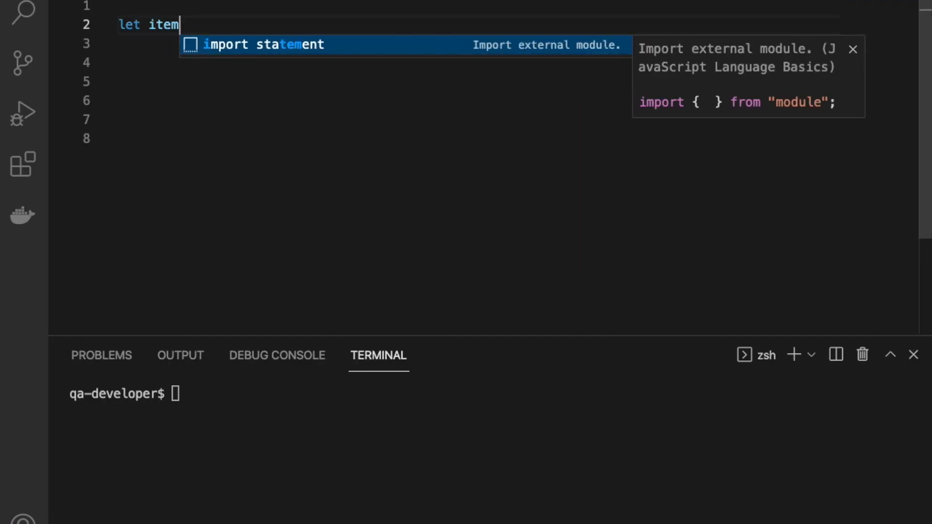
# Declare itemsInTheBag array holding 'Book', 'Pen', 'Lunch Box', 'Bottle'.
pyautogui.write('sInTh')
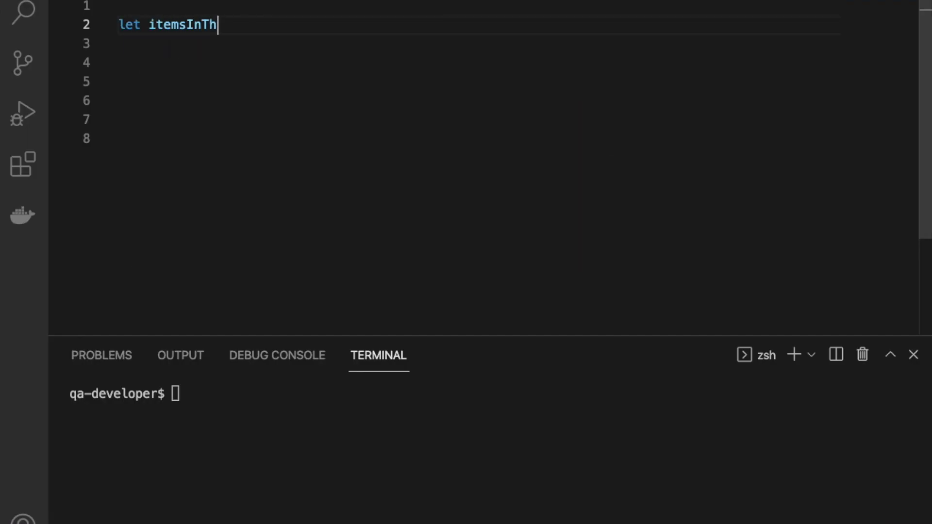
pyautogui.write('eBag')
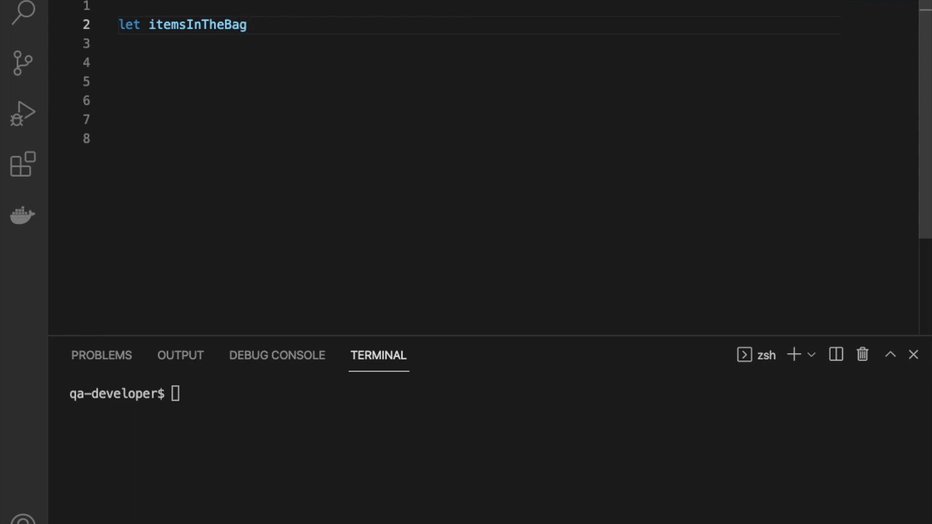
pyautogui.write('= []')
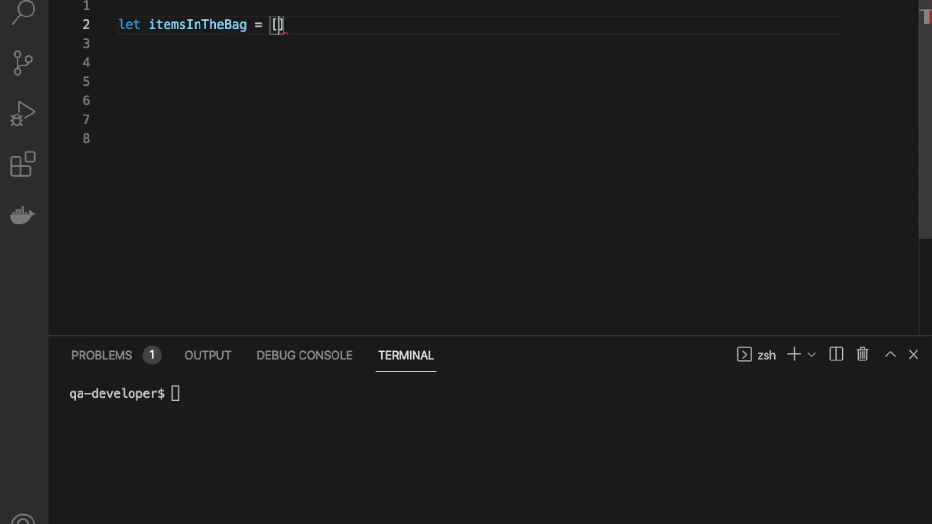
pyautogui.press('Enter')
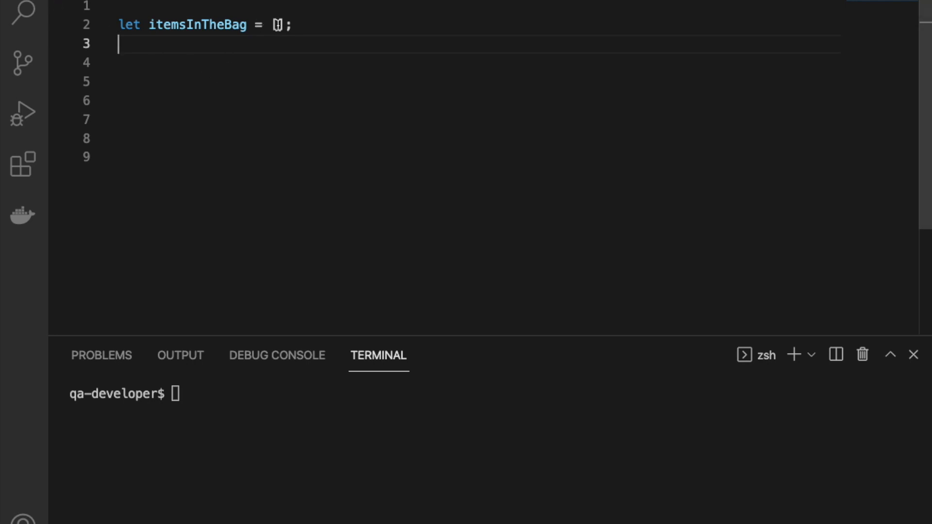
pyautogui.write("'")
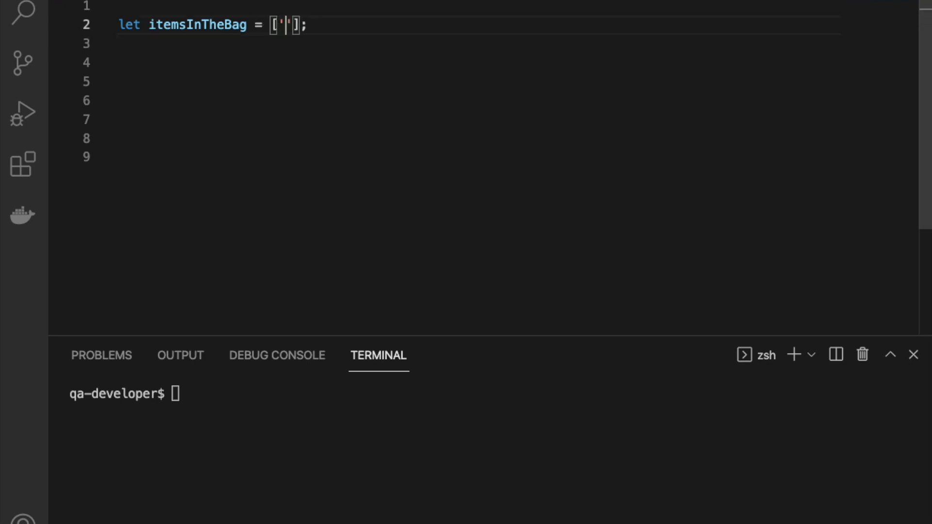
pyautogui.write('Boo')
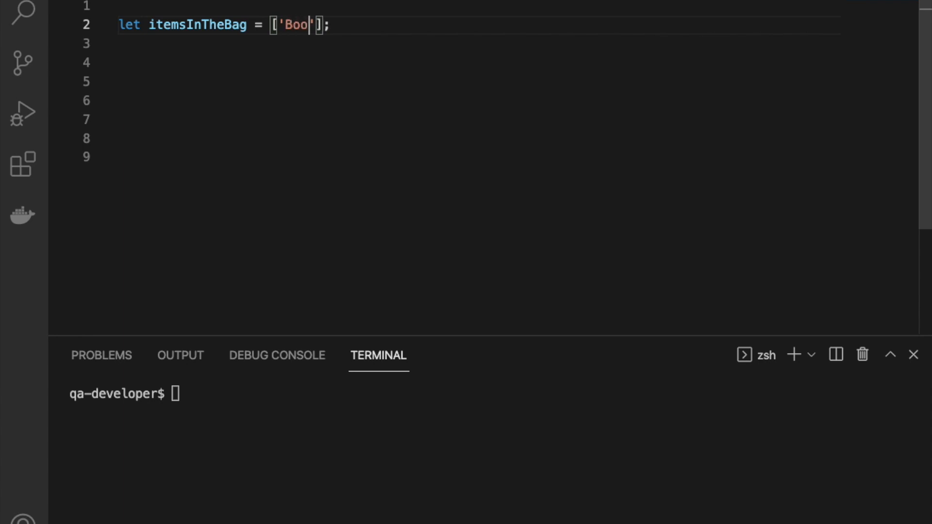
pyautogui.write('k')
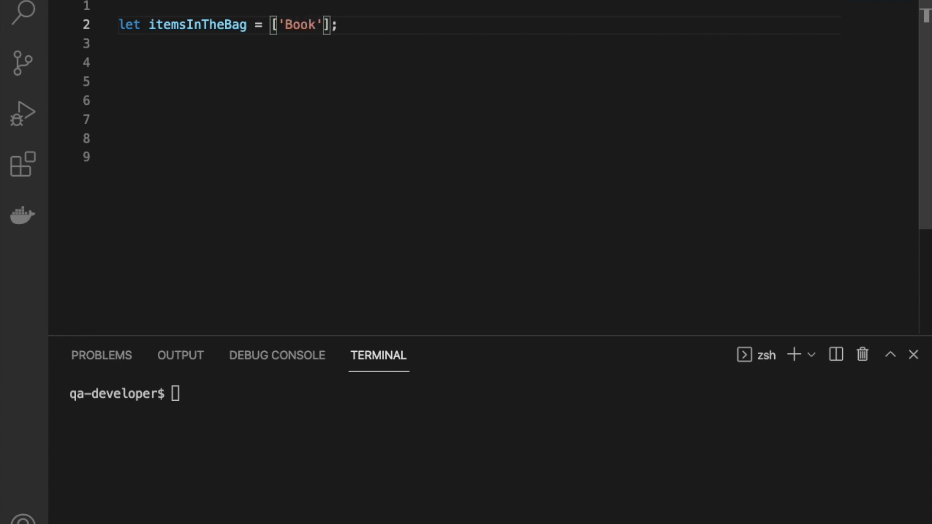
pyautogui.write(", ''")
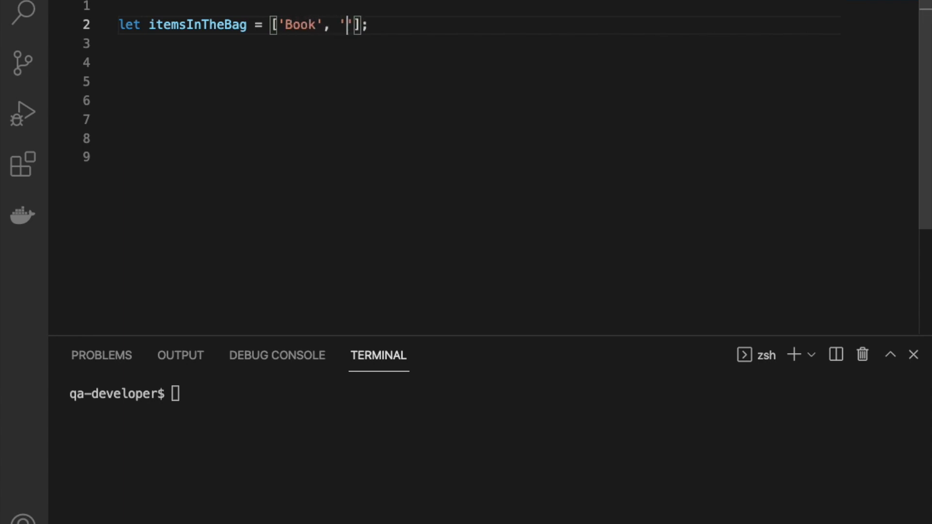
pyautogui.write('Pen')
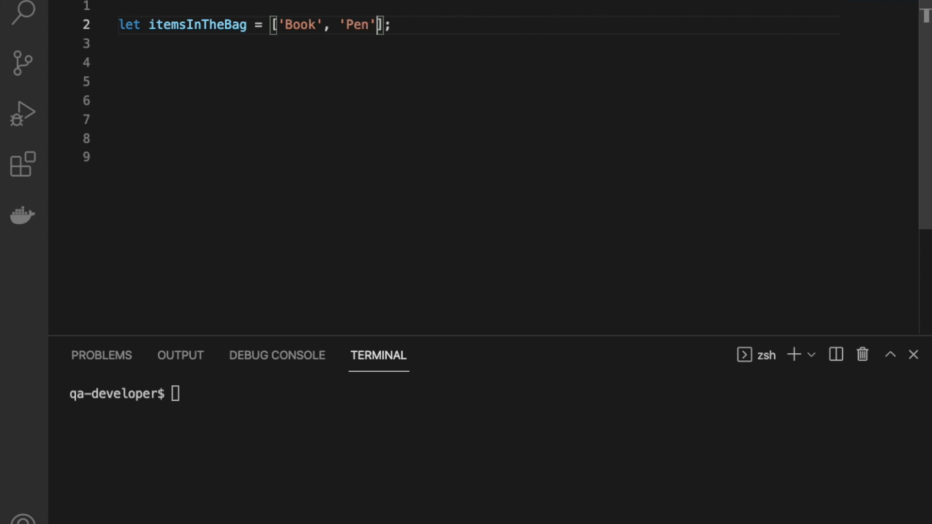
pyautogui.write(',')
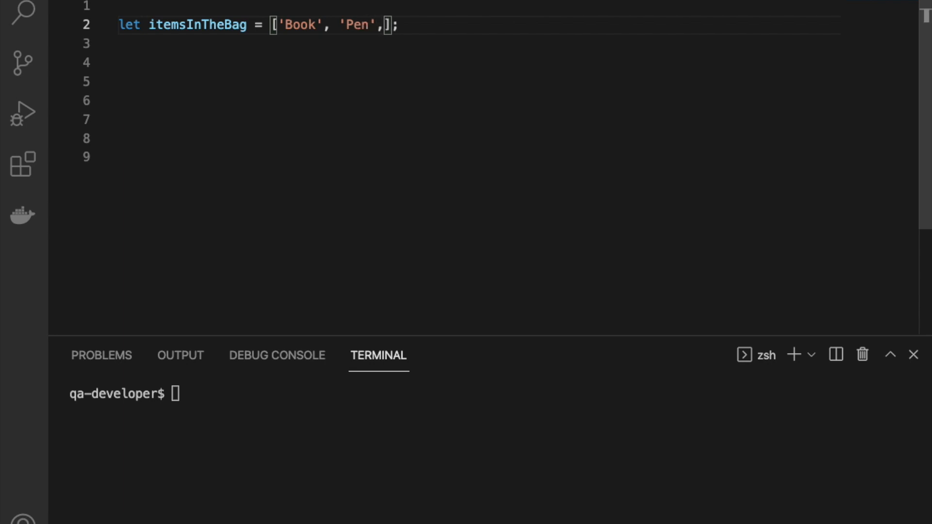
pyautogui.write("'Lunch Box'")
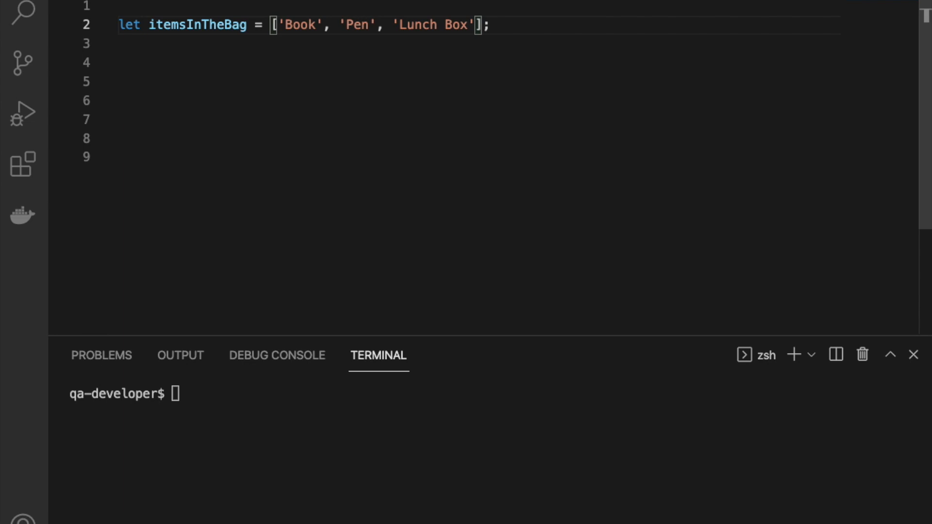
pyautogui.write(", 'Bottle'")
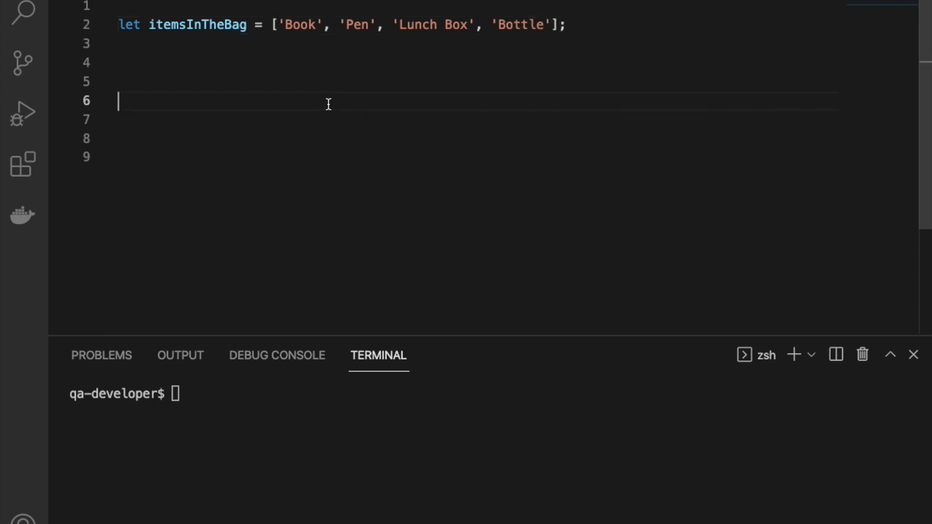
# Log the itemsInTheBag array and run node index.js.
pyautogui.write('console.log(')
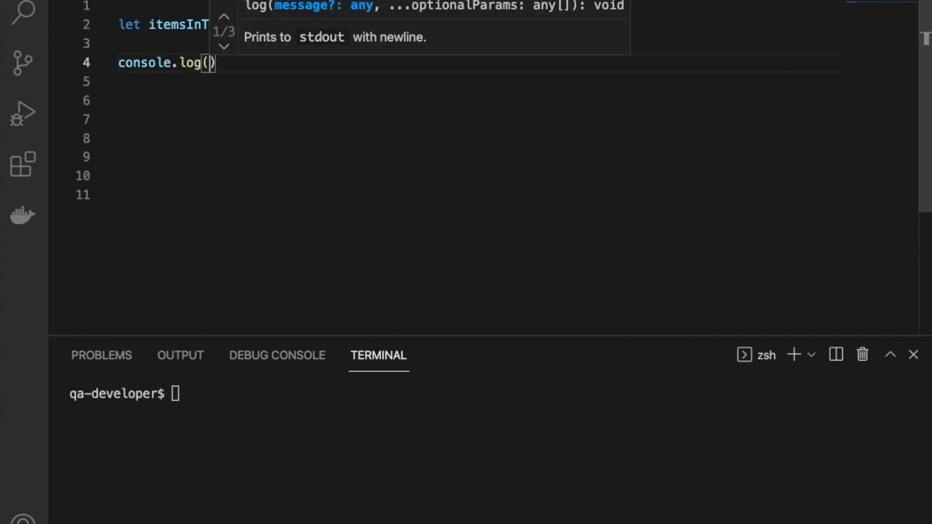
pyautogui.write('itemsInTheBag')
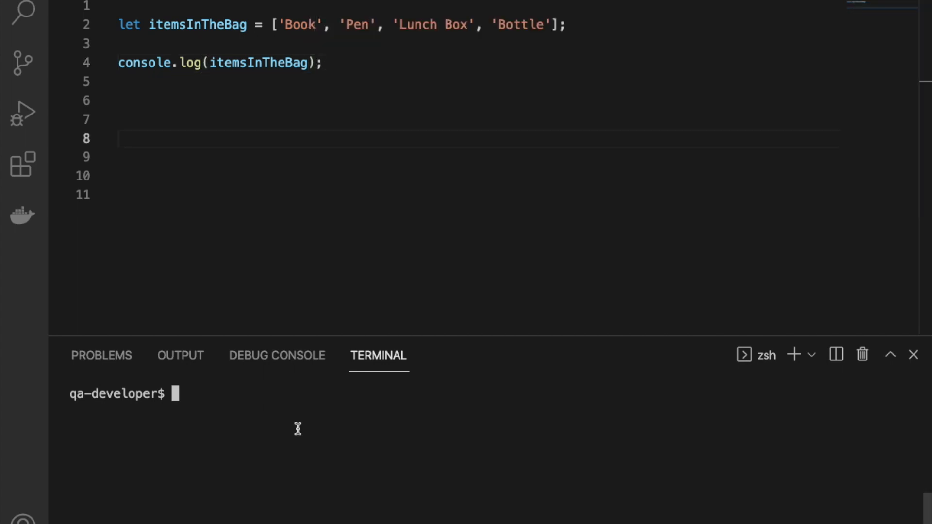
pyautogui.write('node')
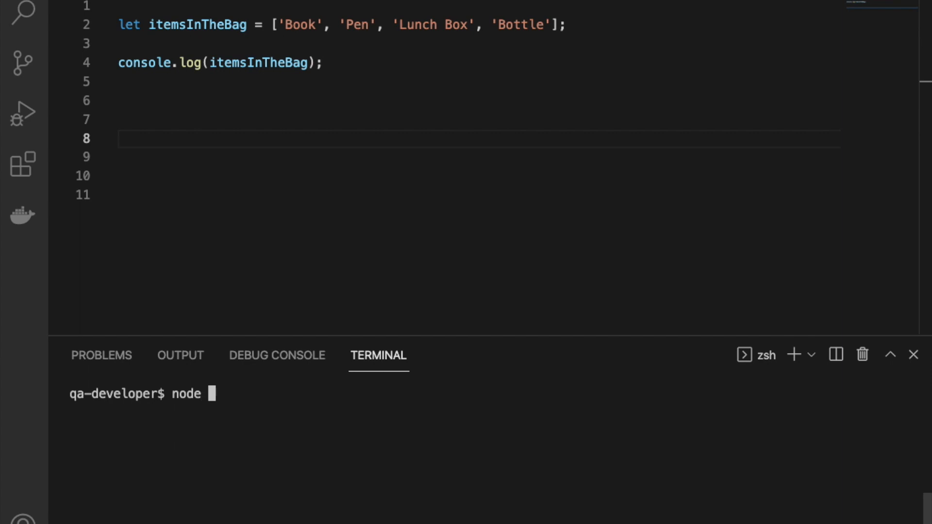
pyautogui.write('index.js')
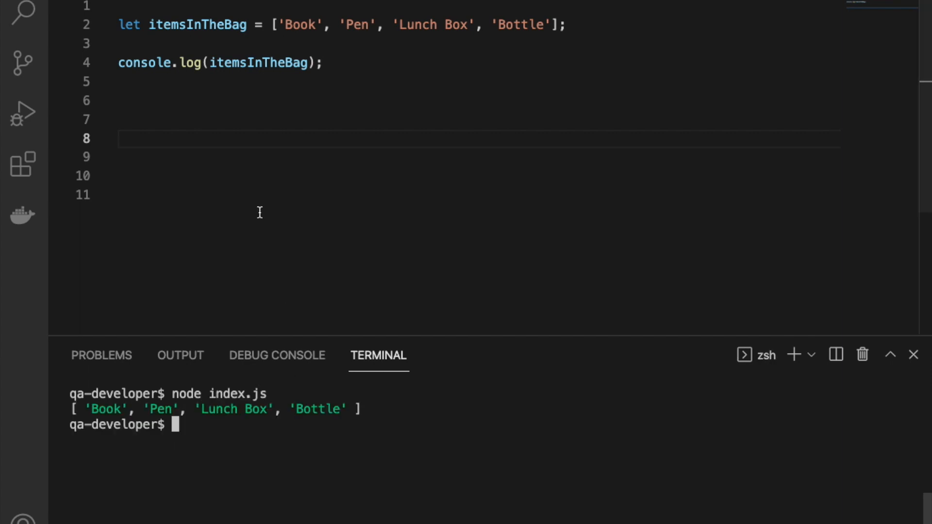
# Log itemsInTheBag[0] then itemsInTheBag[2], running to print Book and Lunch Box.
pyautogui.doubleClick(258, 62)
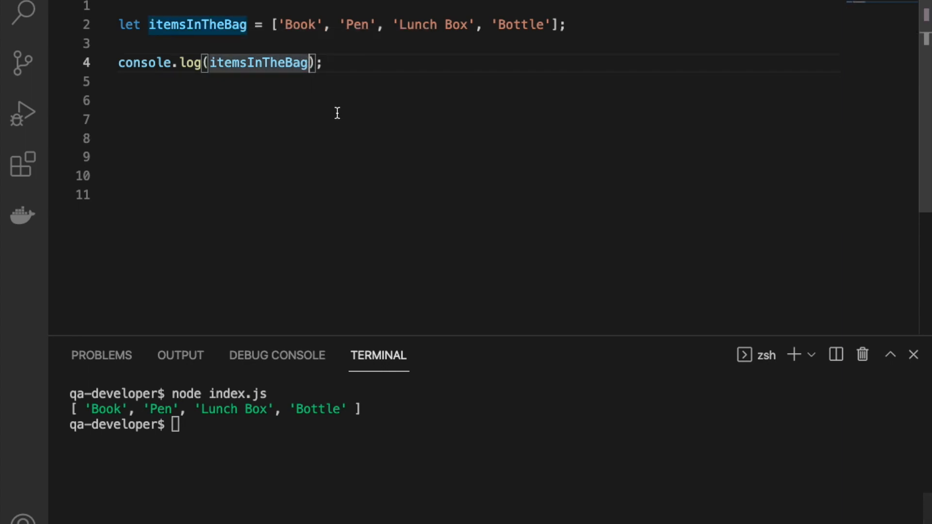
pyautogui.write('[0]')
pyautogui.click(493, 425)
pyautogui.write('node index.js')
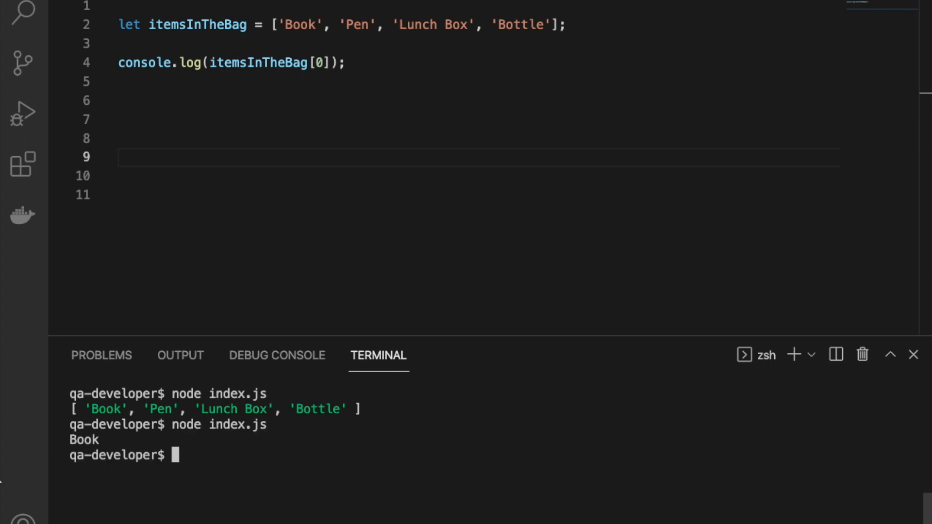
pyautogui.doubleClick(84, 440)
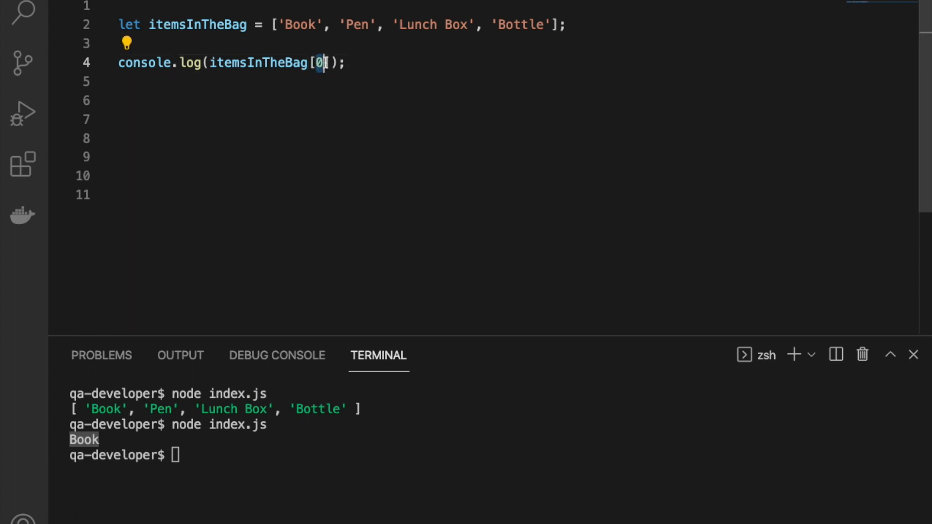
pyautogui.write('2')
pyautogui.click(493, 455)
pyautogui.write('node index.js')
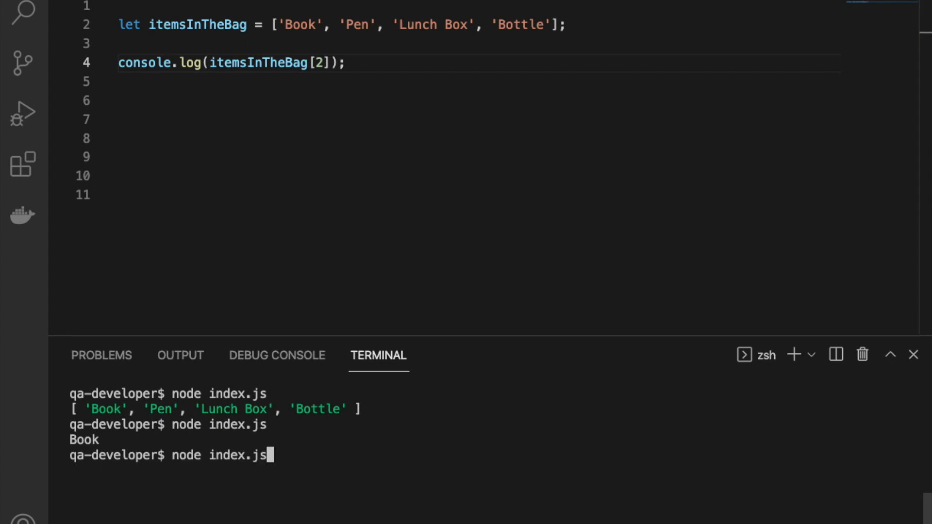
pyautogui.press('Enter')
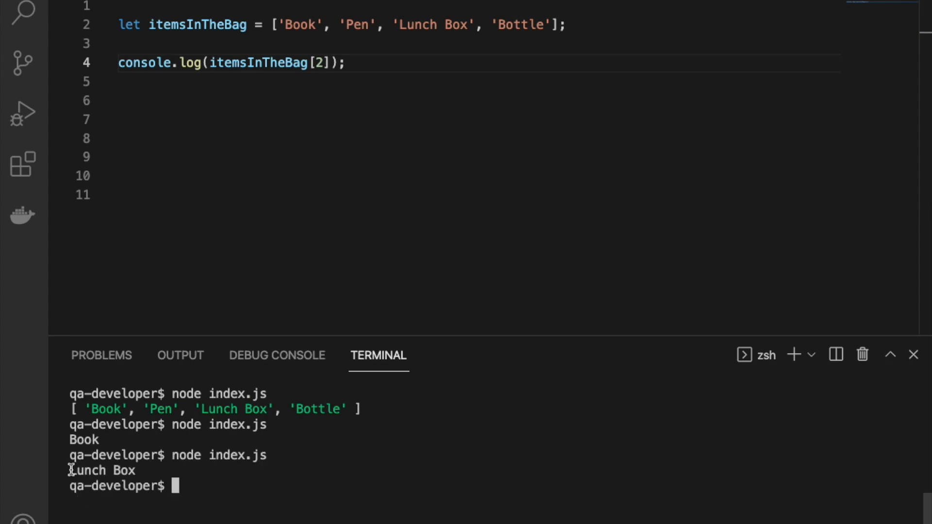
pyautogui.write('itemsInTheBag')
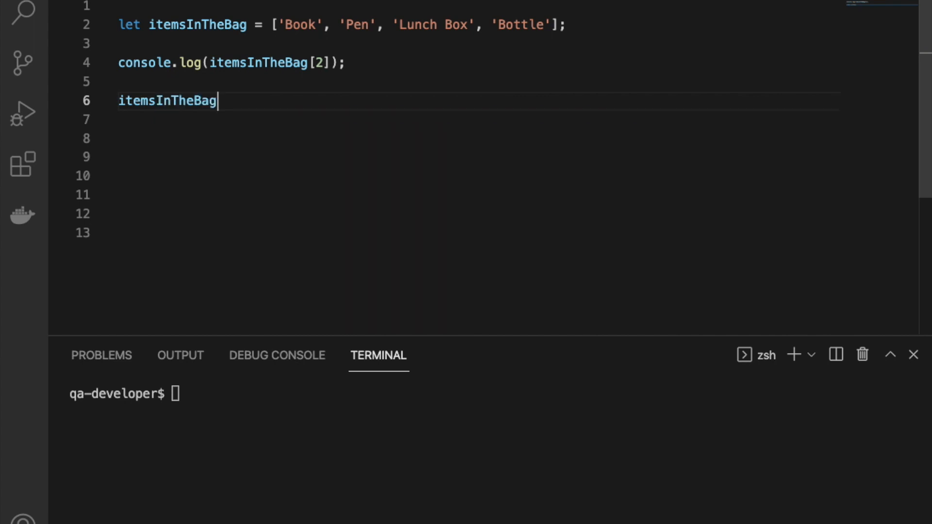
# Set itemsInTheBag[4] = {numberOfPencils : 4};.
pyautogui.write('[]')
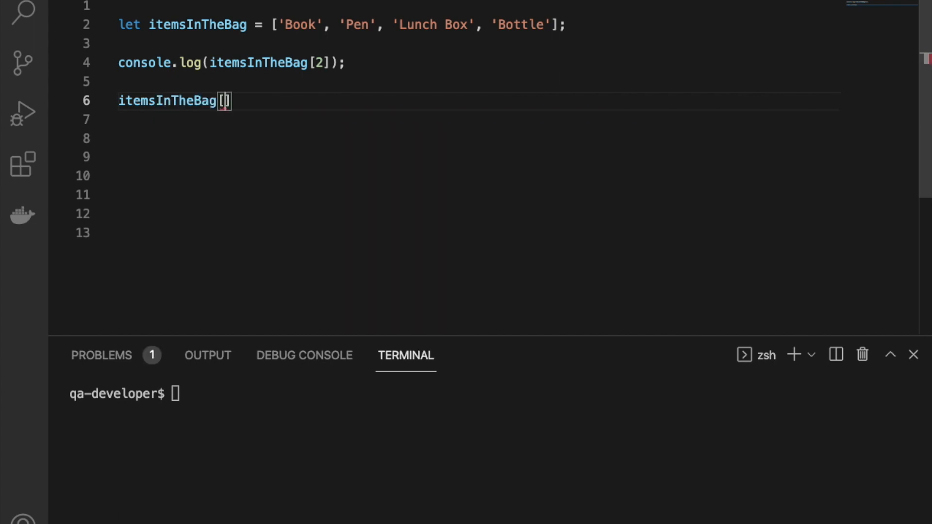
pyautogui.write('4')
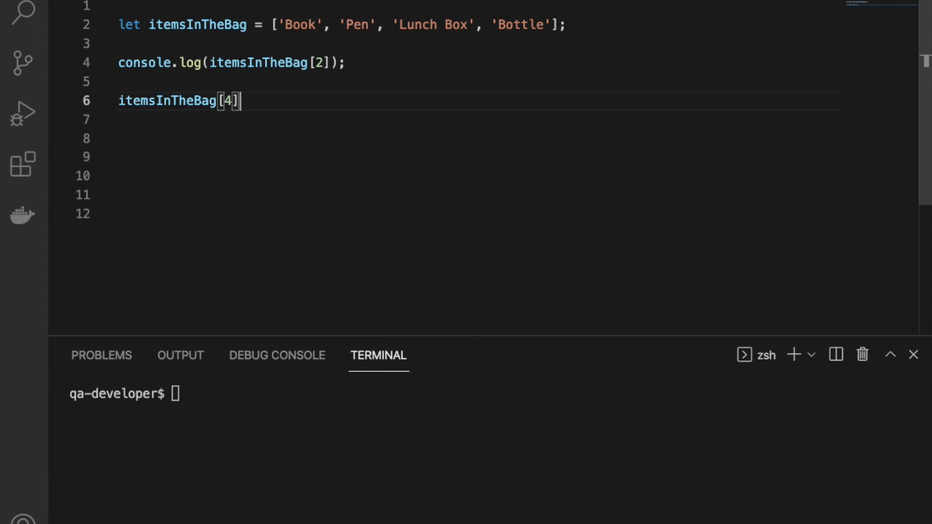
pyautogui.write('= "')
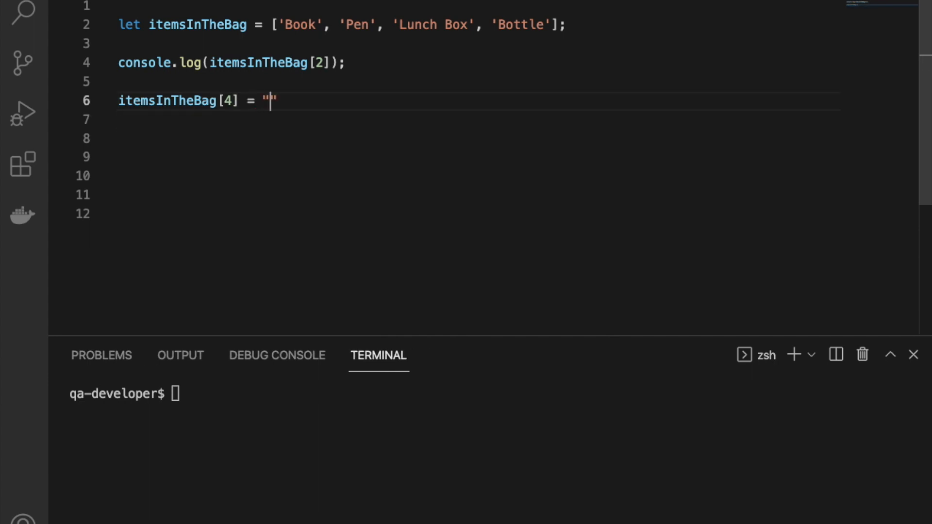
pyautogui.press('BackSpace')
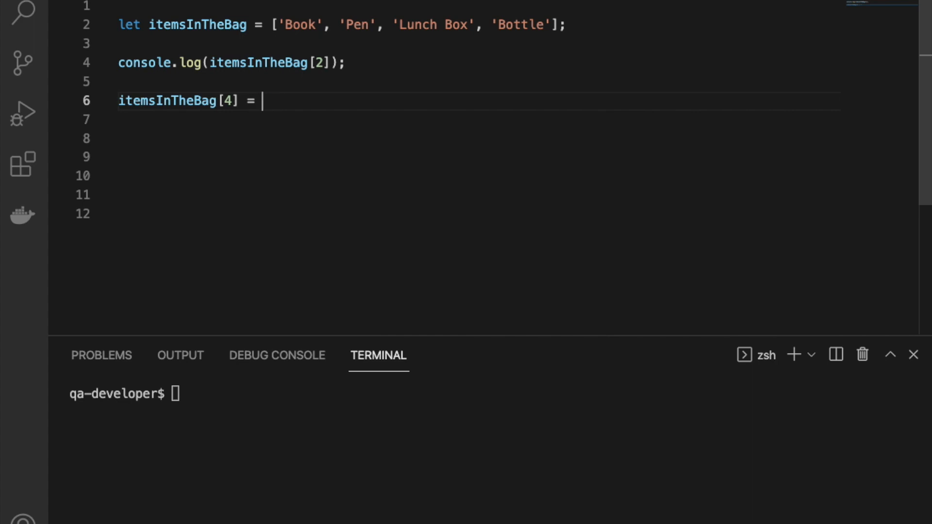
pyautogui.write('{}')
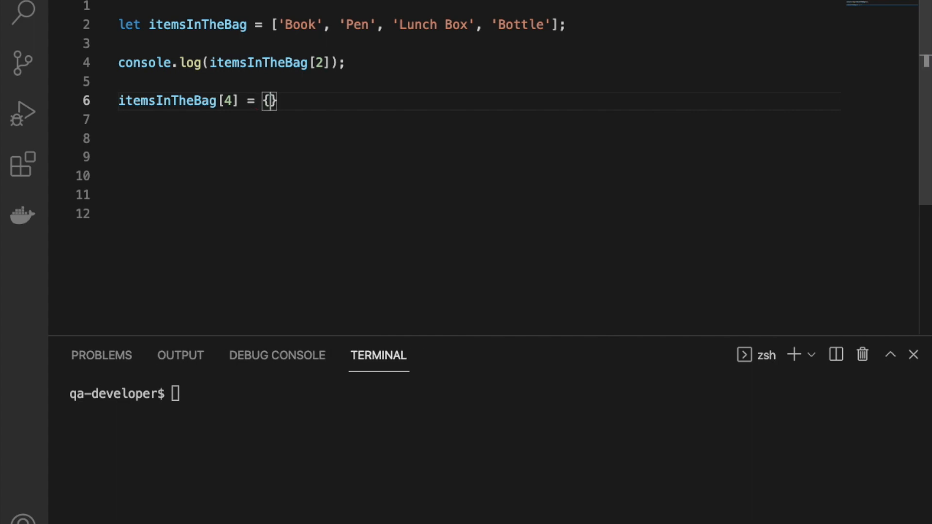
pyautogui.write('numberOf')
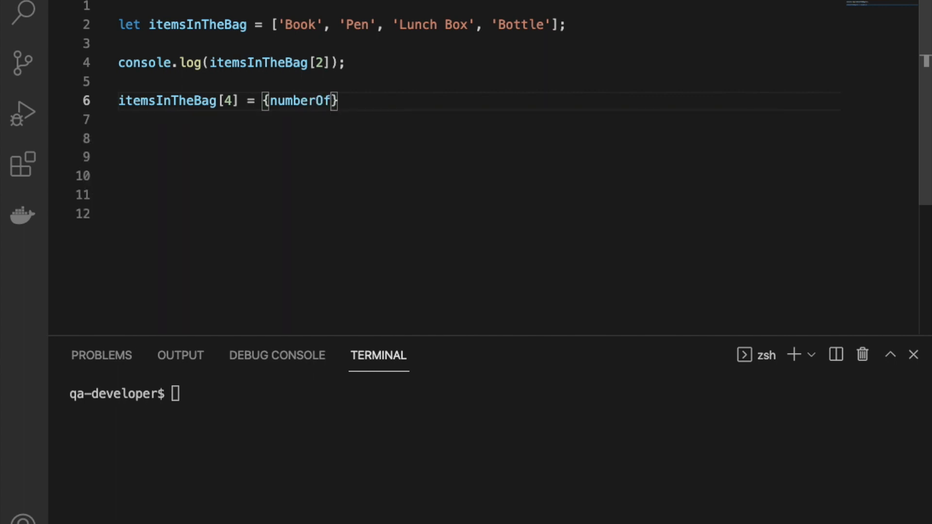
pyautogui.write('Pencils')
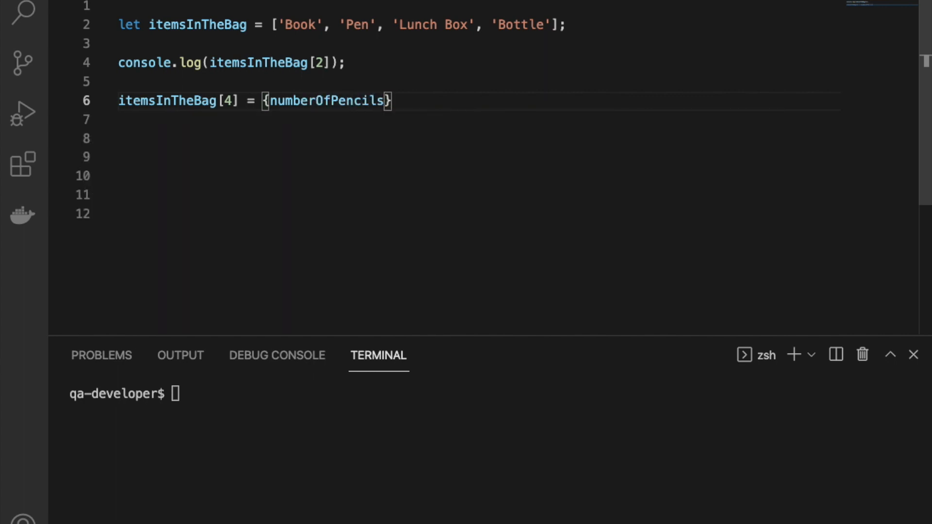
pyautogui.write(': 4')
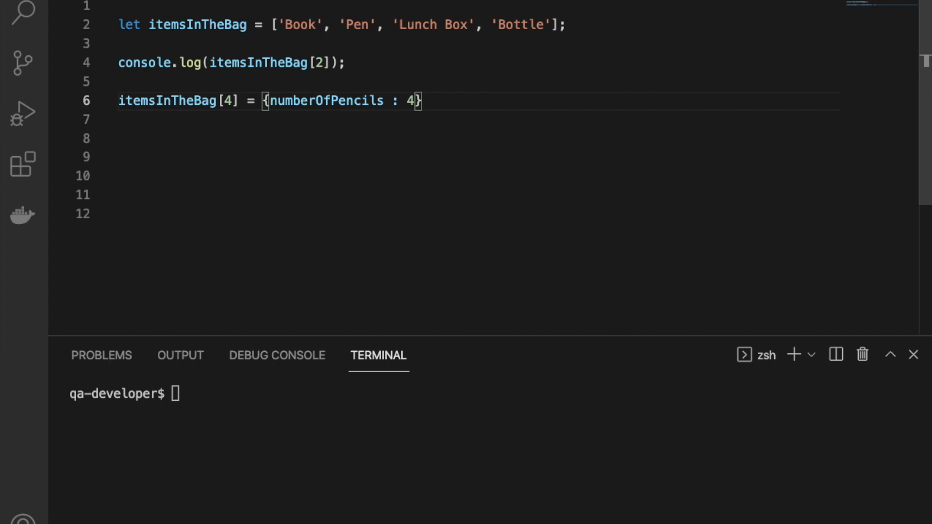
pyautogui.moveTo(450, 98)
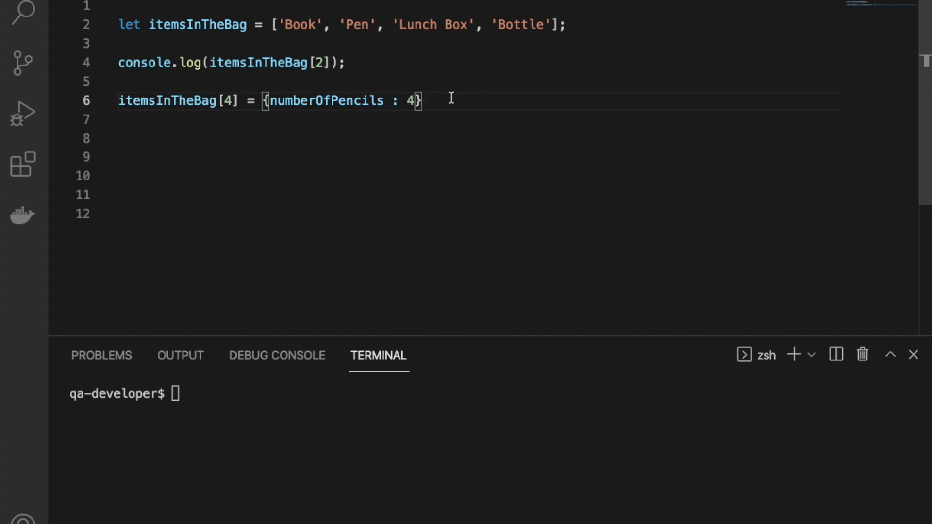
pyautogui.write(';')
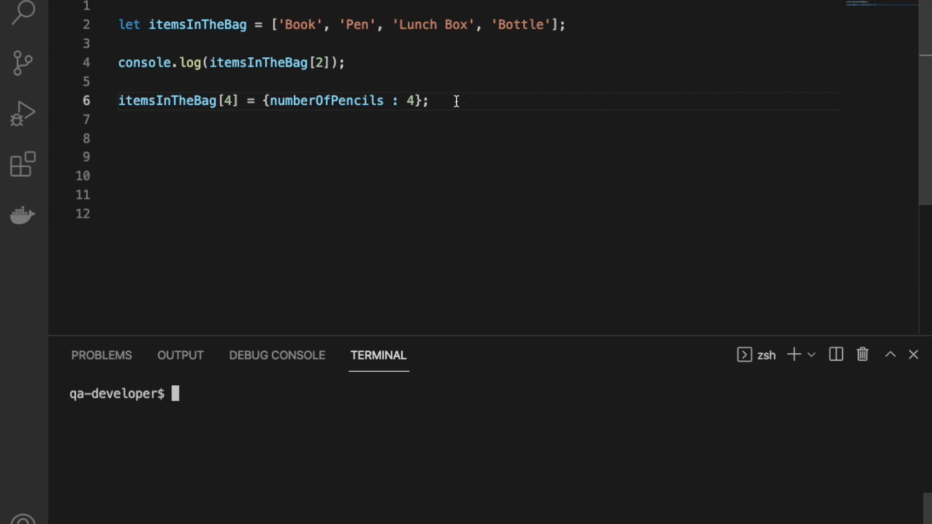
# Log the itemsInTheBag array to show the new fifth element.
pyautogui.write('c')
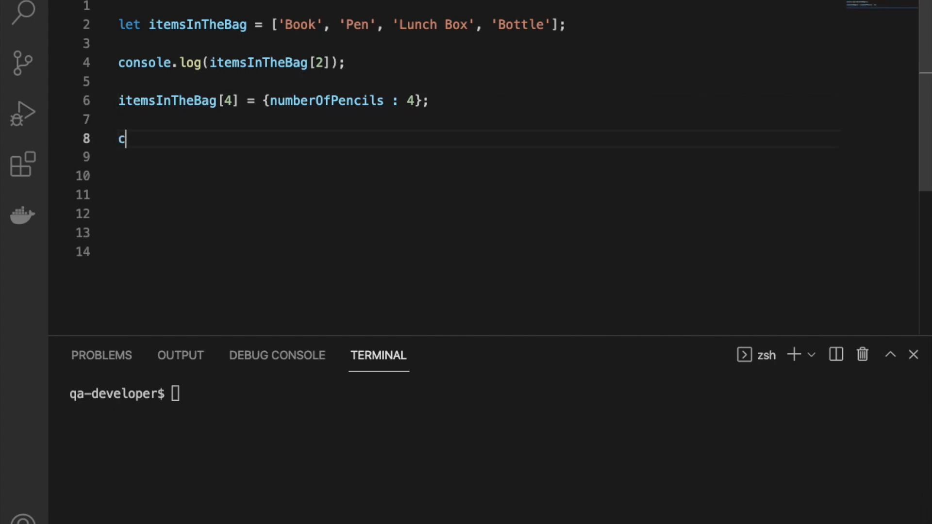
pyautogui.write('onsole.log')
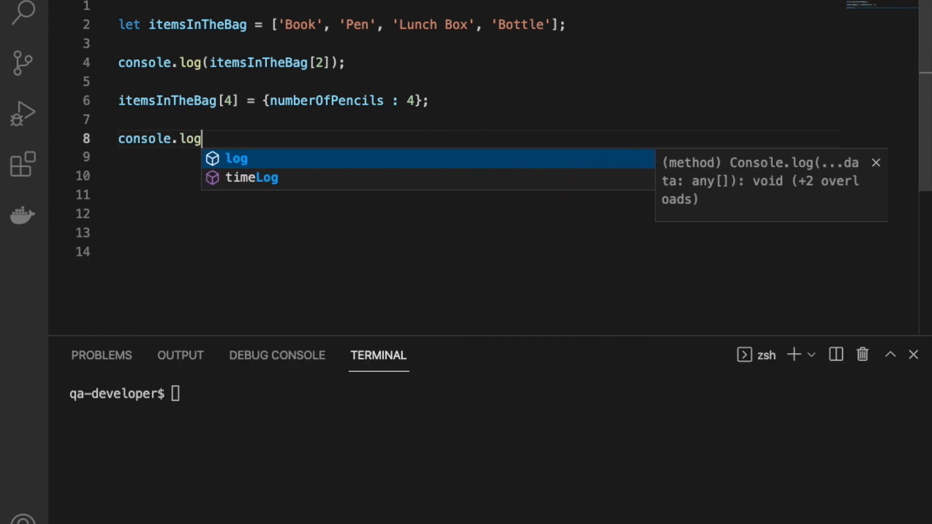
pyautogui.write('(itemsInTheBag);')
pyautogui.click(491, 394)
pyautogui.write('node index.js')
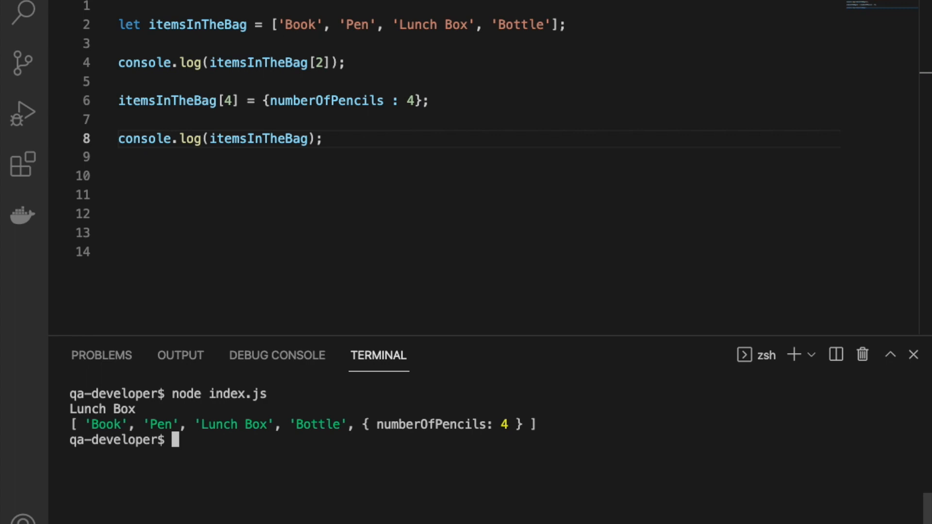
pyautogui.moveTo(390, 427)
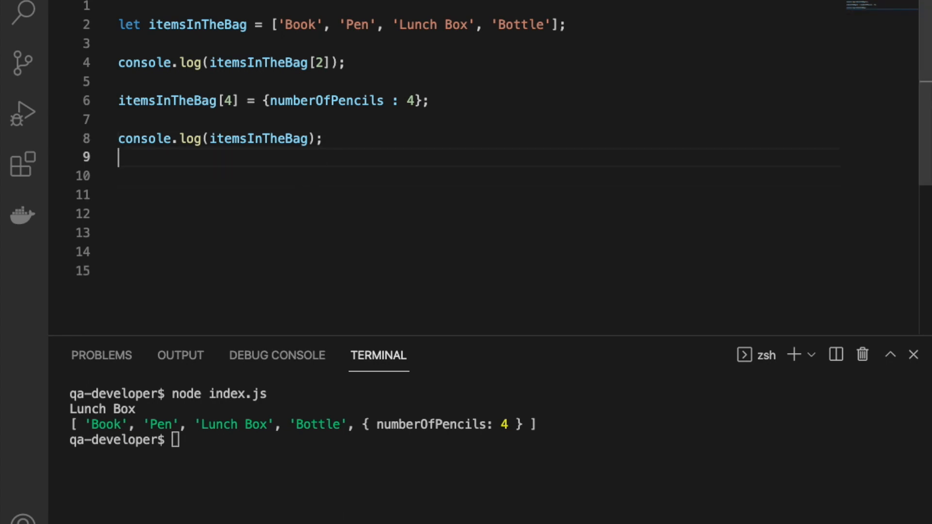
# Log "Type of array is :" with typeof(itemsInTheBag), which prints object.
pyautogui.write('c')
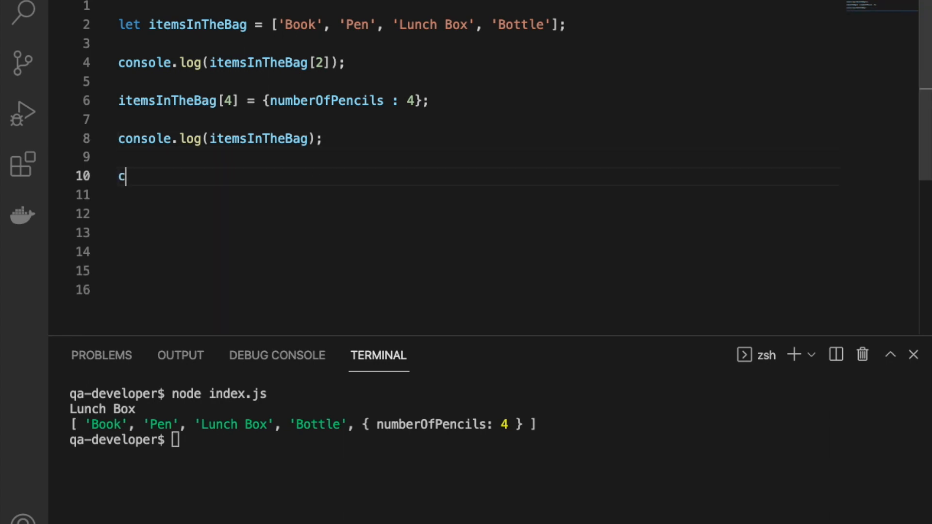
pyautogui.write('onsole')
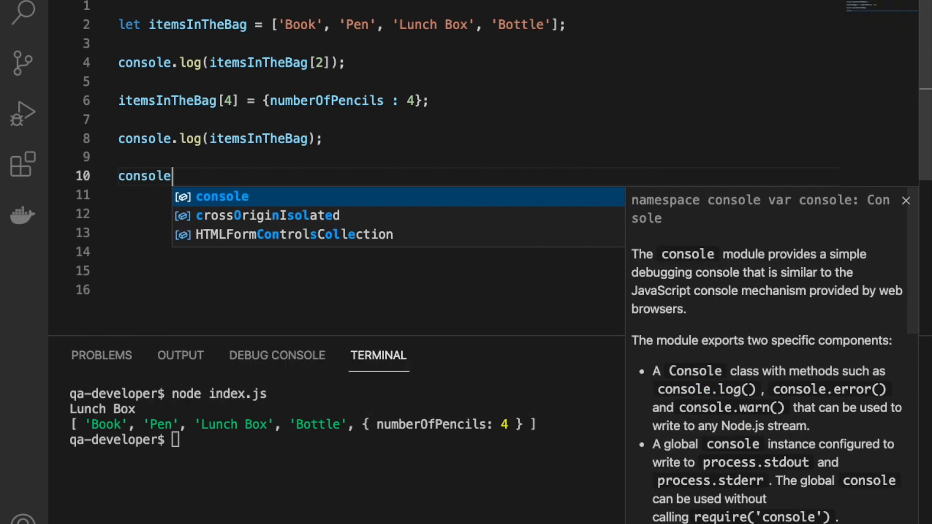
pyautogui.write('.log("')
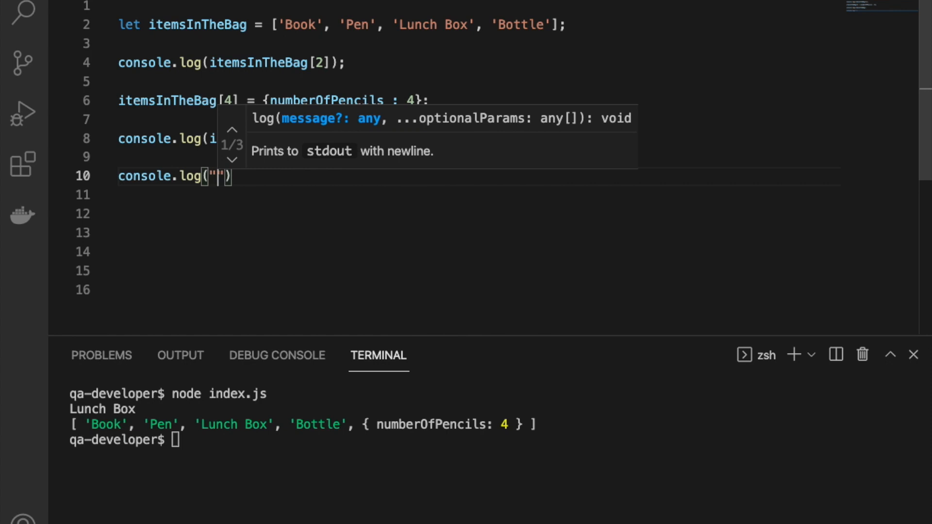
pyautogui.write('TYpe of array is :')
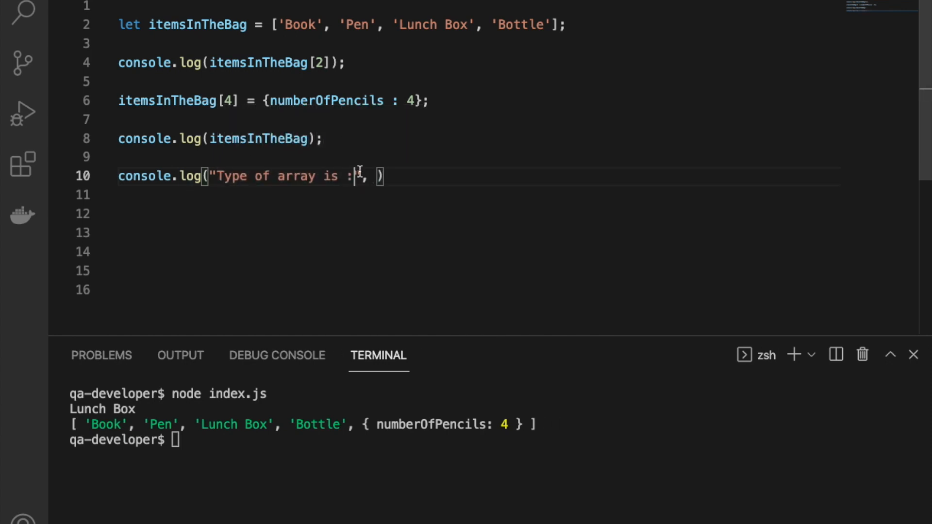
pyautogui.write('typeof(itemsInTheBag) ;')
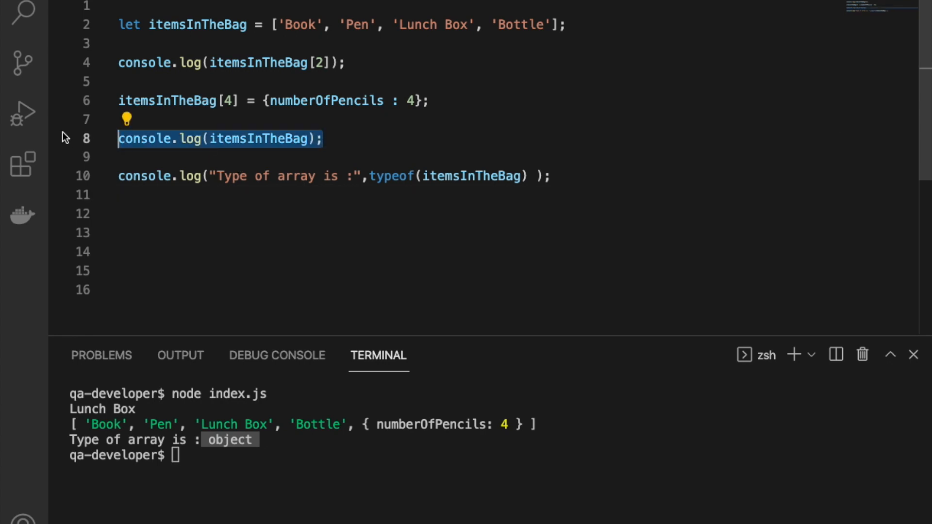
# Reassign itemsInTheBag[2] to "Banana", log the array, and rerun index.js to see Banana replace Lunch Box.
pyautogui.write('item')
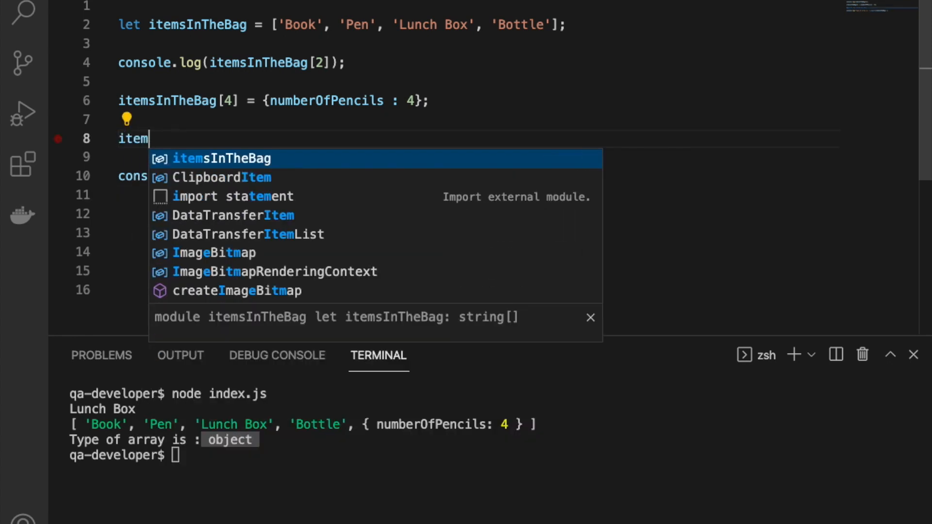
pyautogui.write('sInTheBag[2')
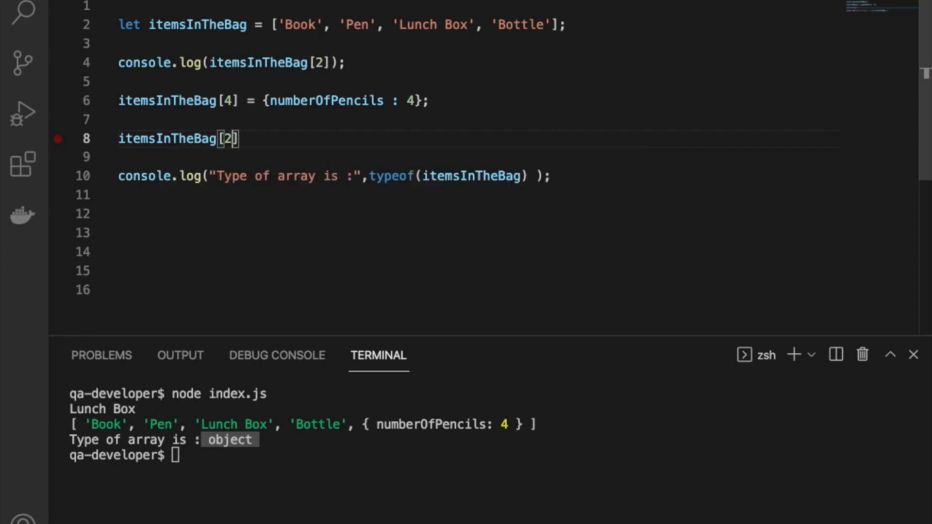
pyautogui.write('=')
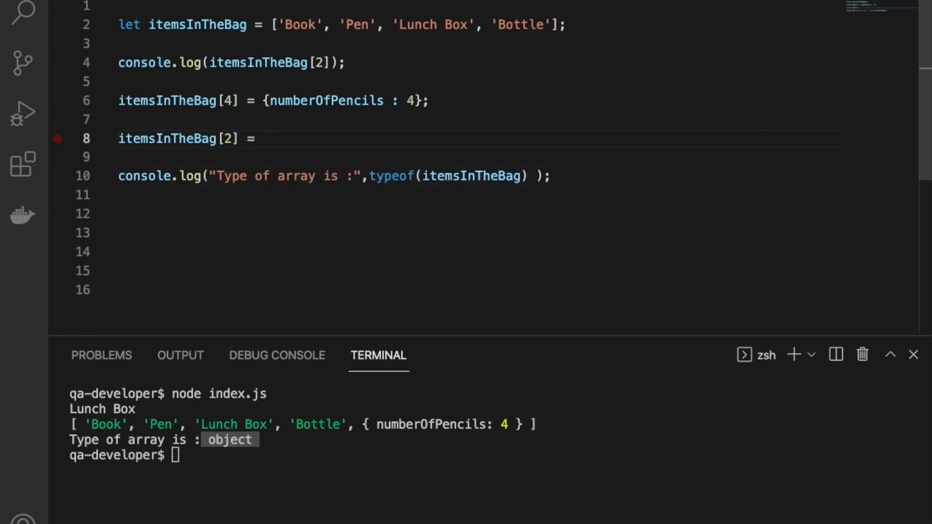
pyautogui.write('"Banana";')
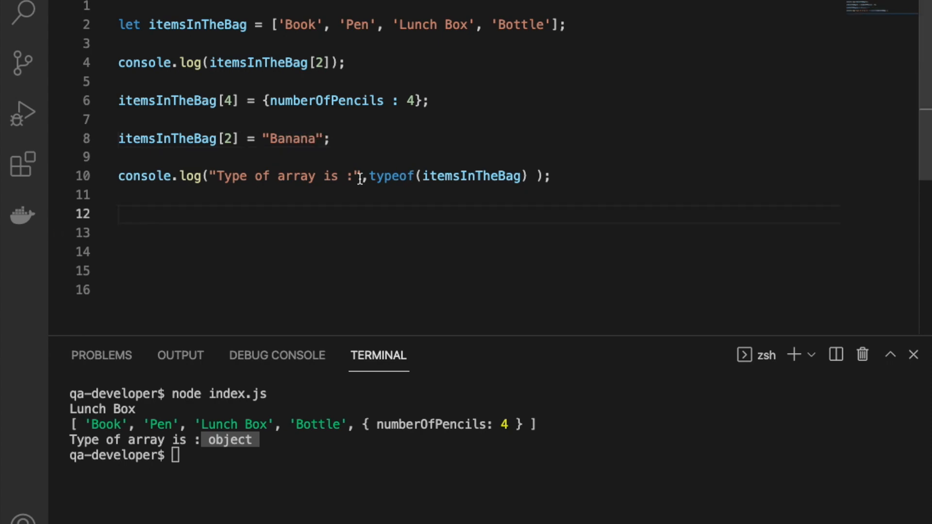
pyautogui.write('console')
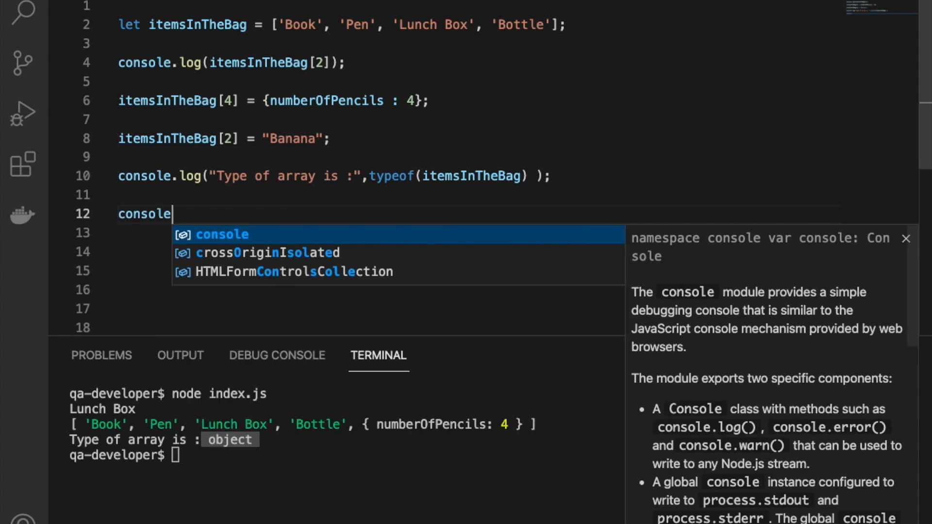
pyautogui.write('.log(itemsInTheBag);')
pyautogui.click(346, 455)
pyautogui.write('node index.js')
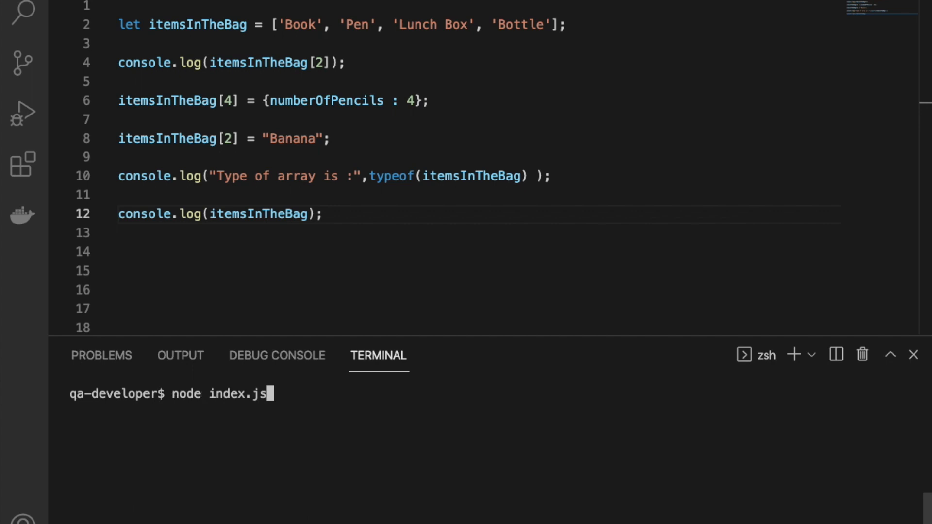
pyautogui.press('enter')
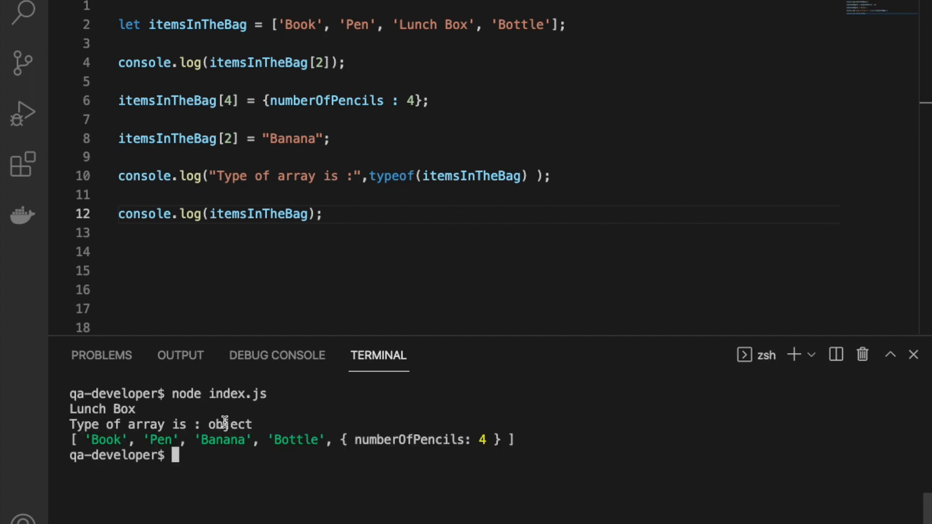
pyautogui.write('itemsInTheBag')
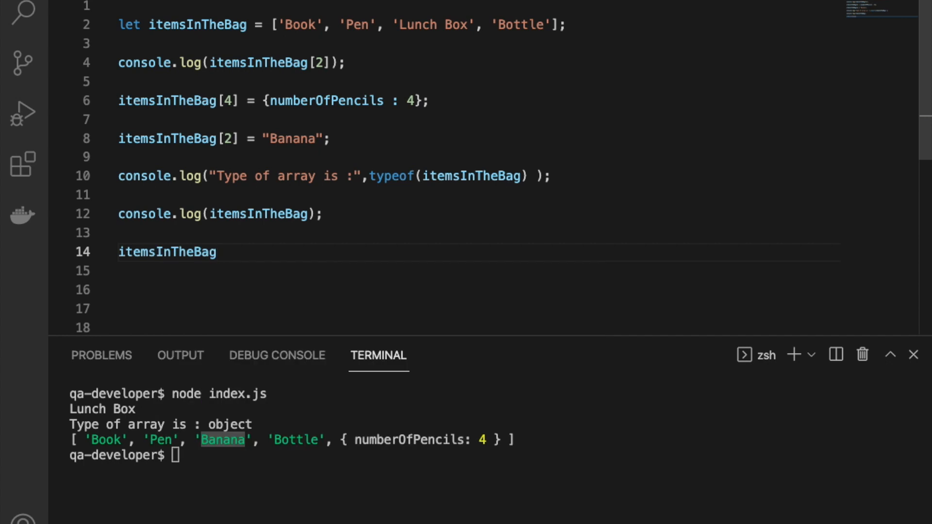
# Write itemsInTheBag.map(ele => { return ele + "new"; }) and rerun node index.js.
pyautogui.write('.')
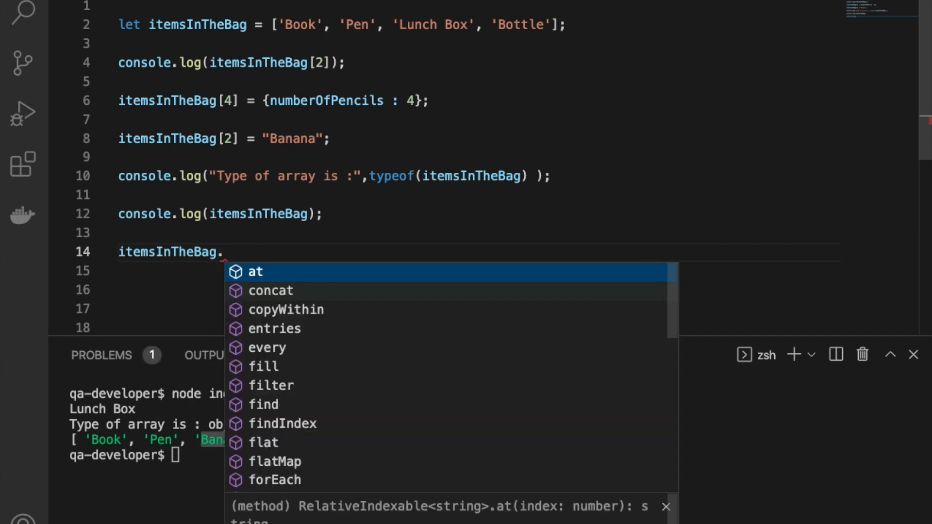
pyautogui.write('map(')
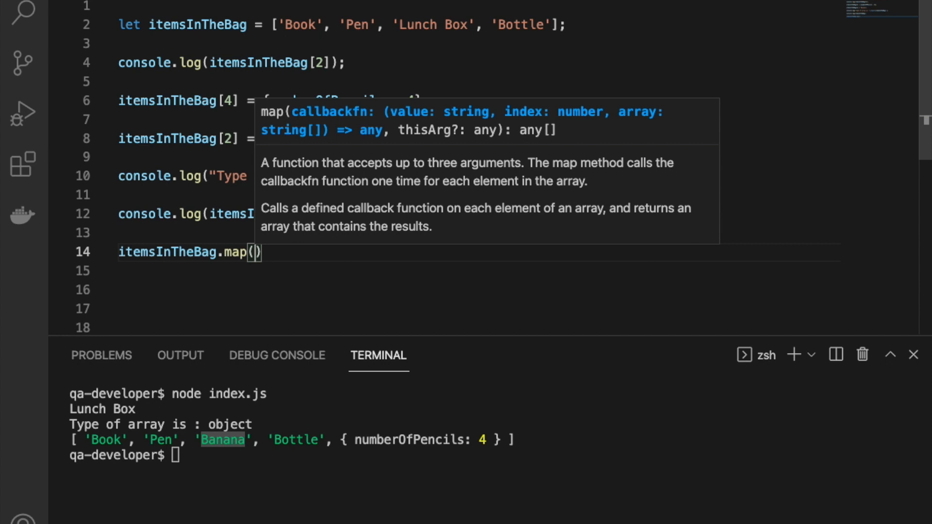
pyautogui.write('ele =>')
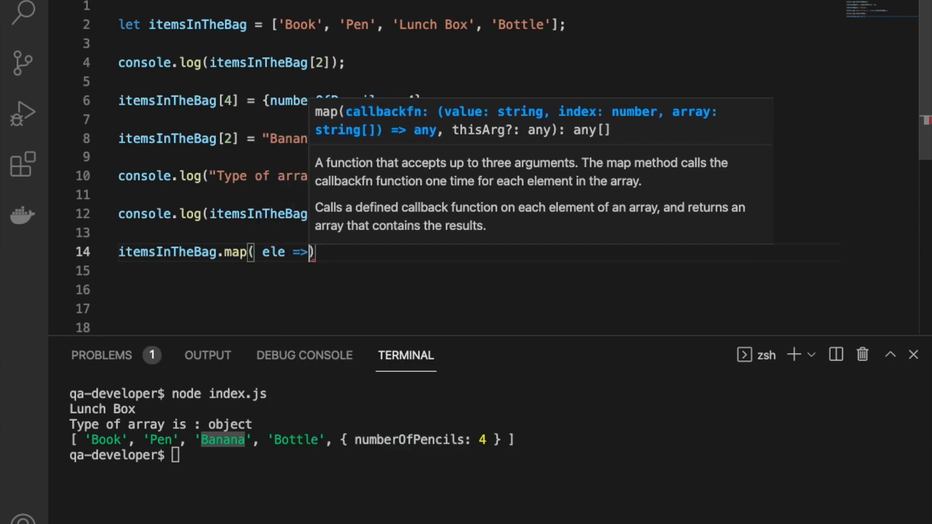
pyautogui.write('{')
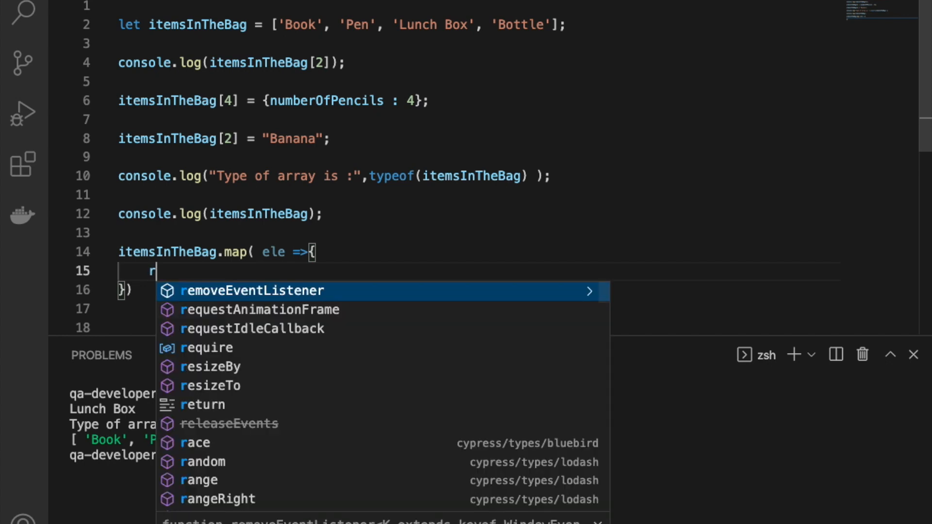
pyautogui.write('eturn ele +')
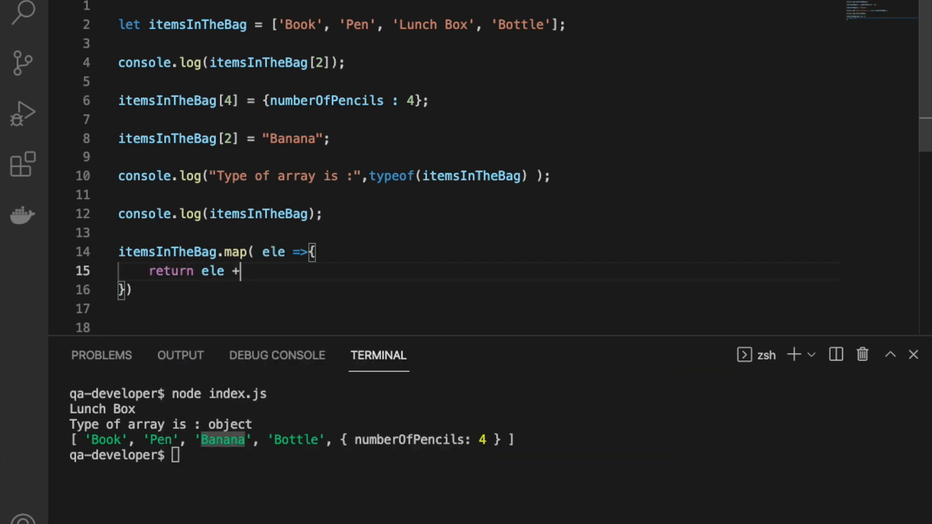
pyautogui.write('"')
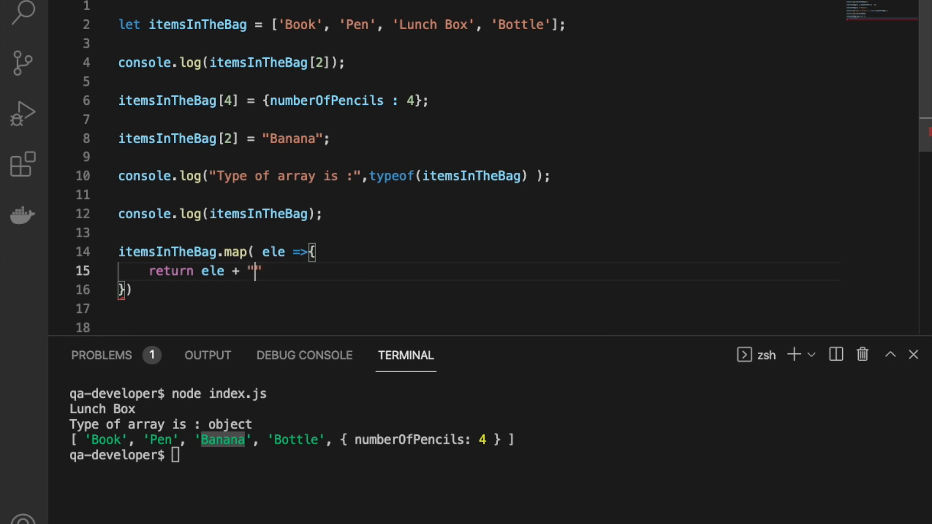
pyautogui.write('new";')
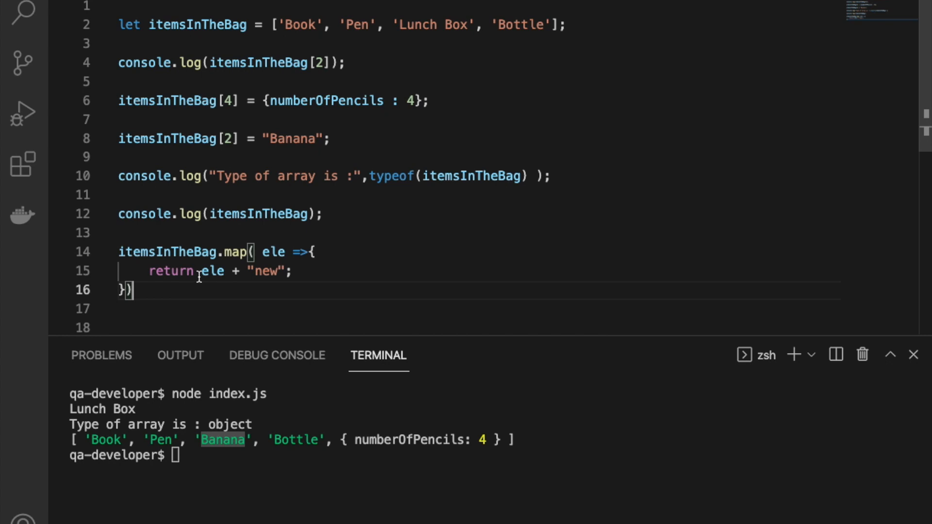
pyautogui.write('node index.js')
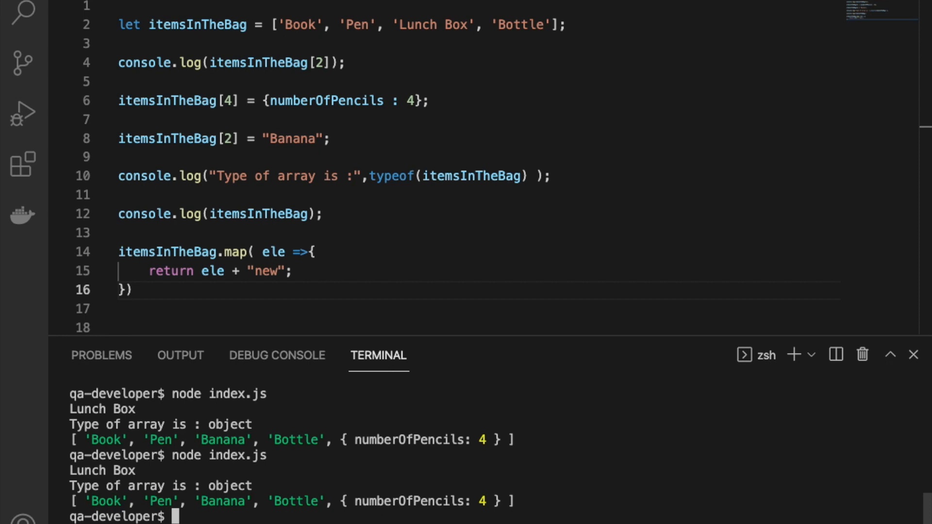
pyautogui.moveTo(137, 252)
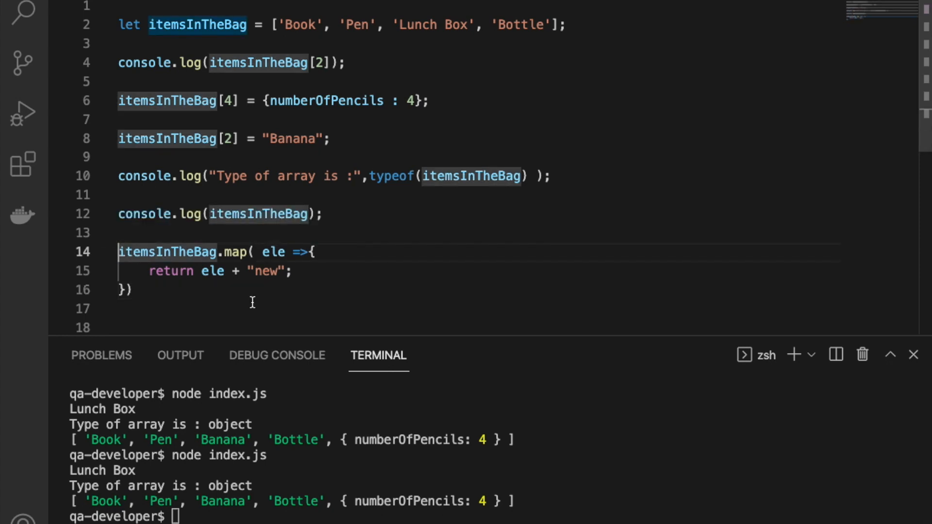
# Store the map result in let newArray and add console.log of newArray.
pyautogui.write('let')
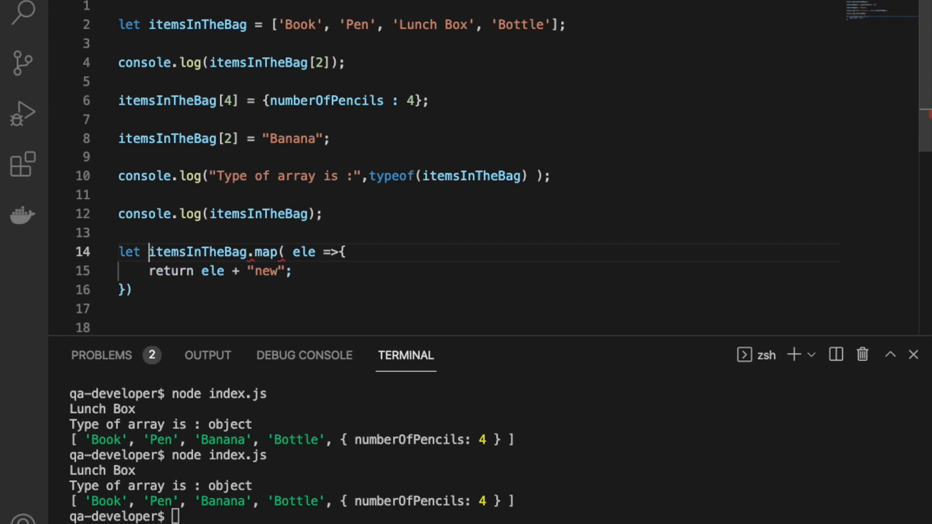
pyautogui.write('newArr')
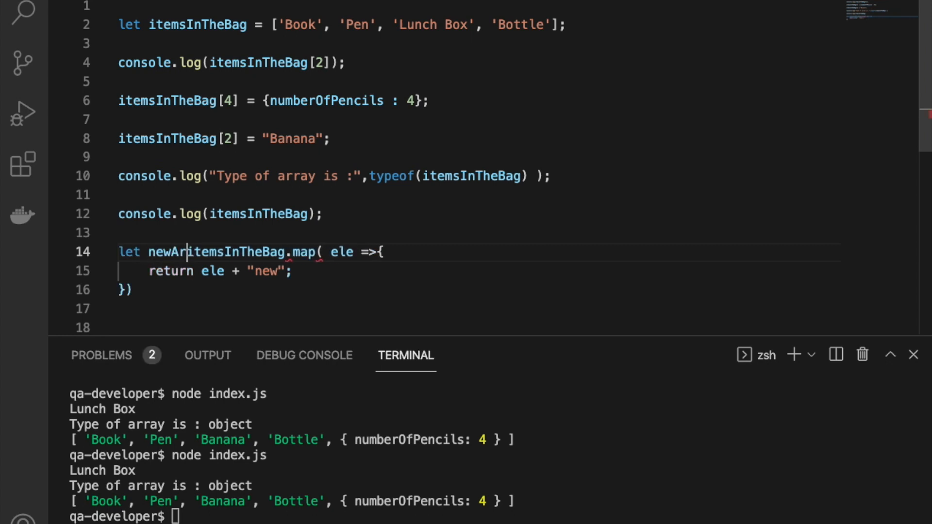
pyautogui.write('ray =')
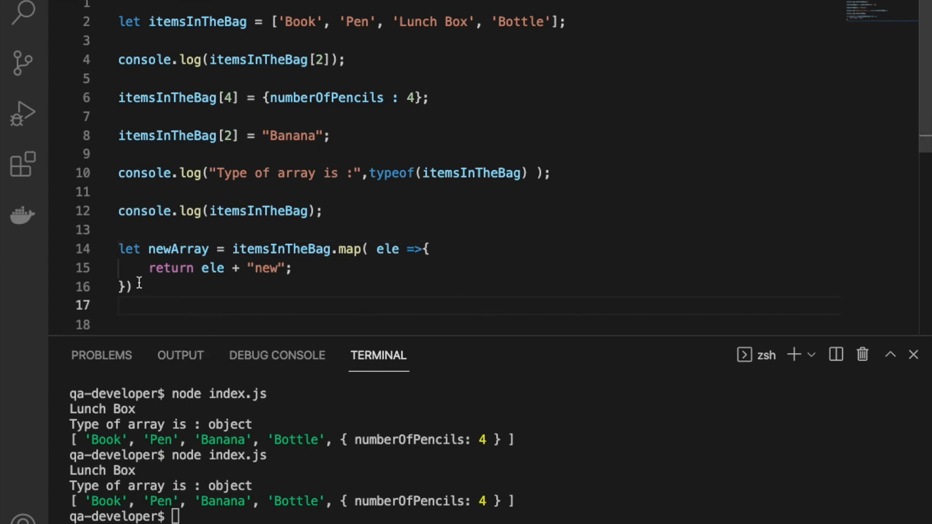
pyautogui.write('console.log(')
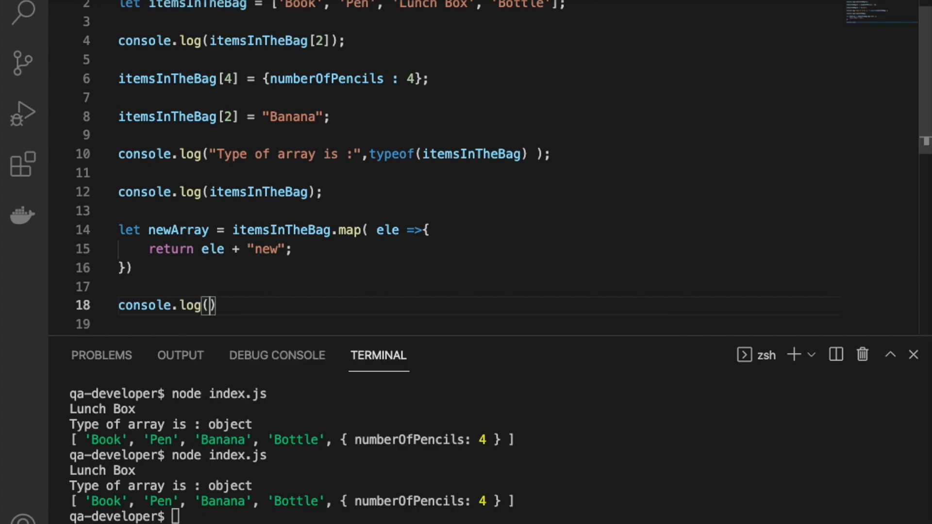
pyautogui.write('newArray')
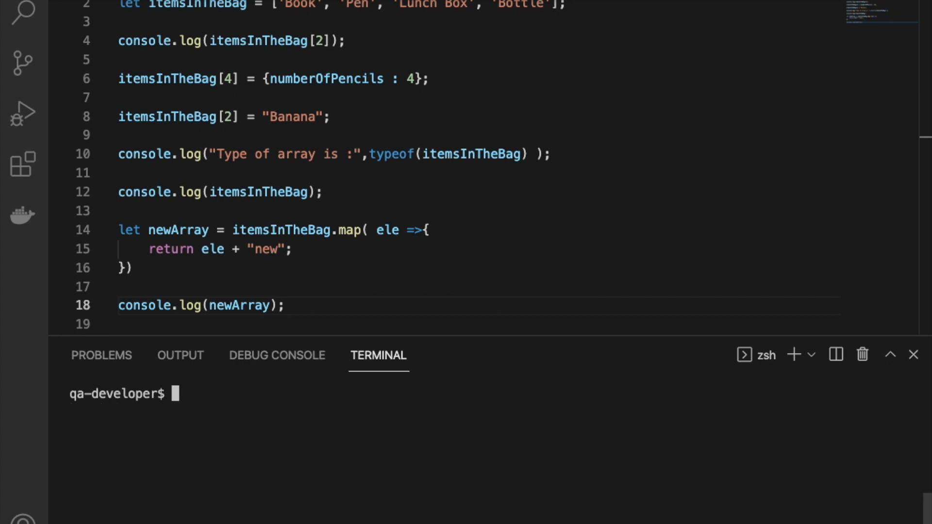
# Label the logs "OLD :" and "NEW: ", clear the terminal and rerun to show Booknew, Pennew, Banananew, Bottlenew.
pyautogui.write('"')
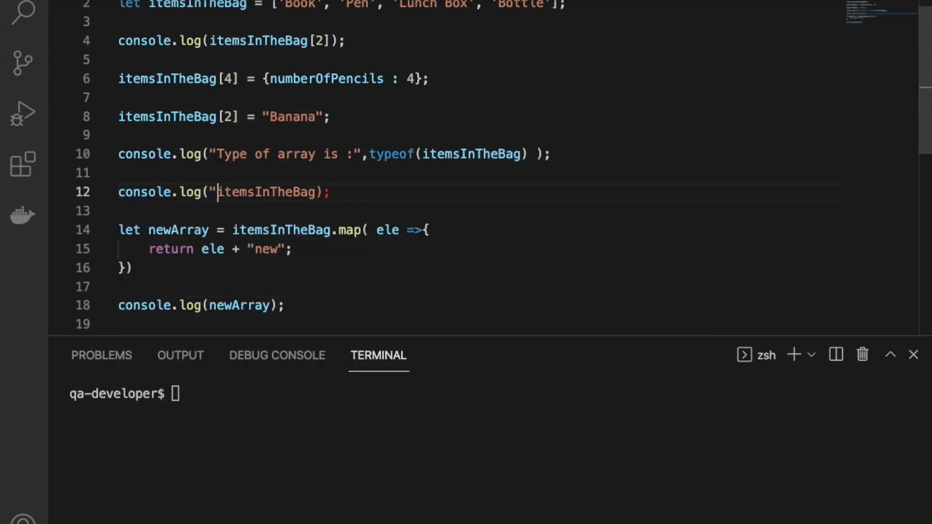
pyautogui.write('OLD :')
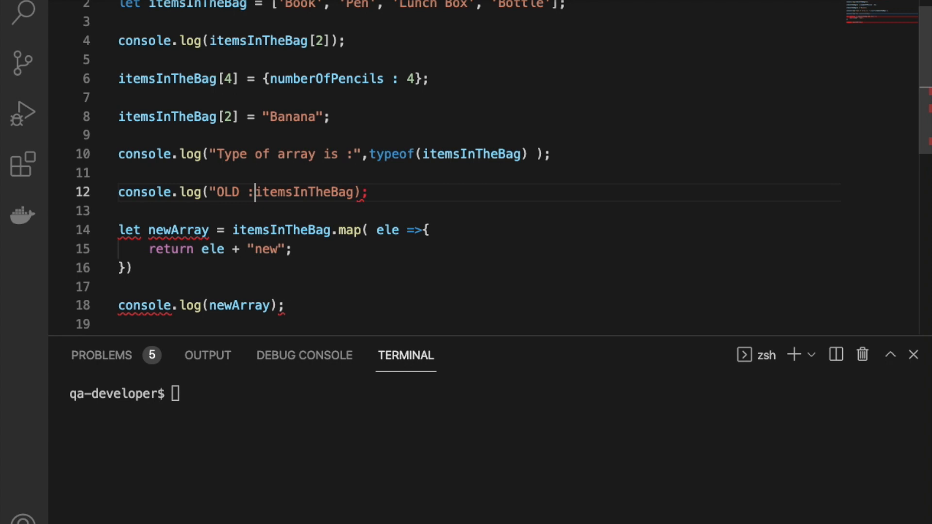
pyautogui.write('",')
pyautogui.click(204, 305)
pyautogui.write('"NEW: ", ')
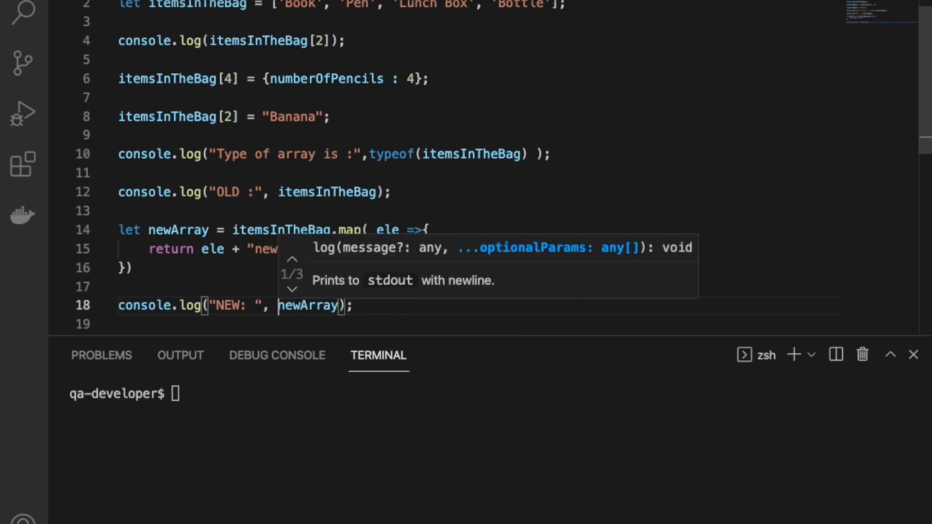
pyautogui.write('clear')
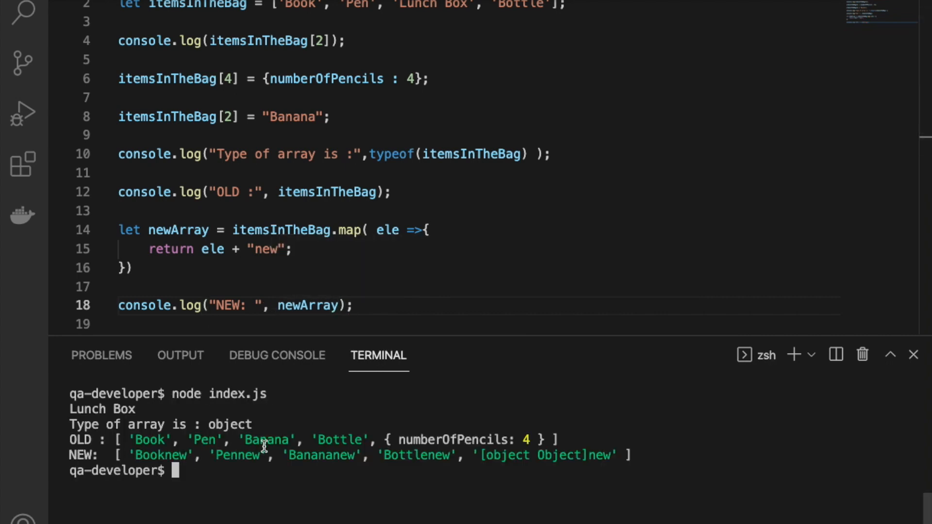
pyautogui.doubleClick(159, 455)
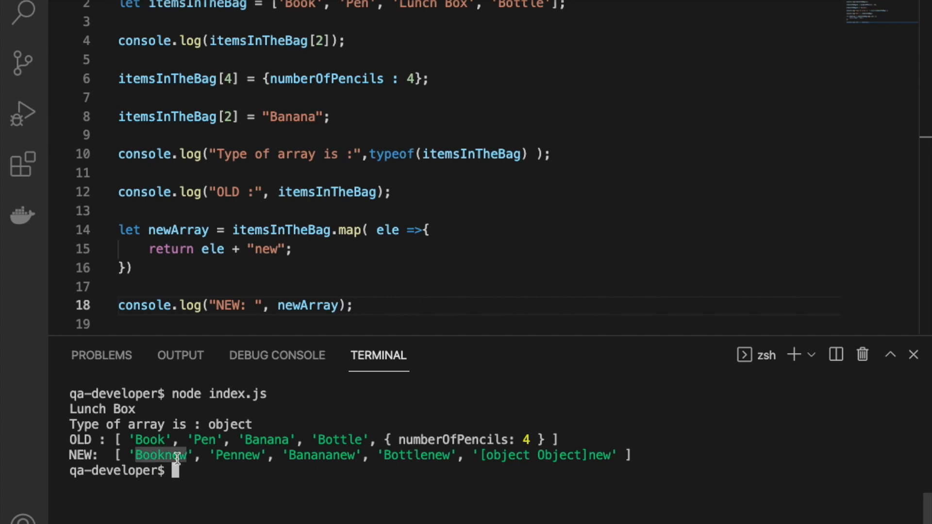
# Declare let number = 5; and const PI = 3.14 in the fresh index.js.
pyautogui.write('let')
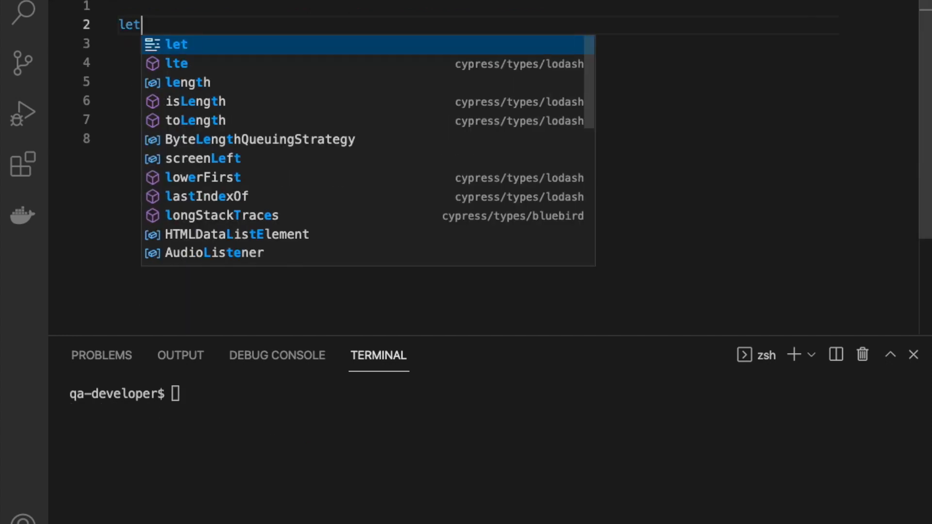
pyautogui.write('number')
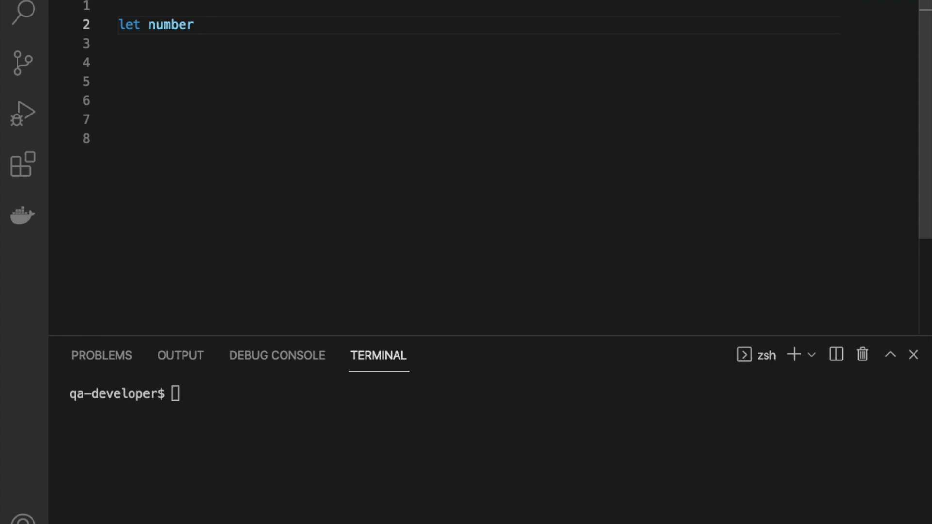
pyautogui.write('=')
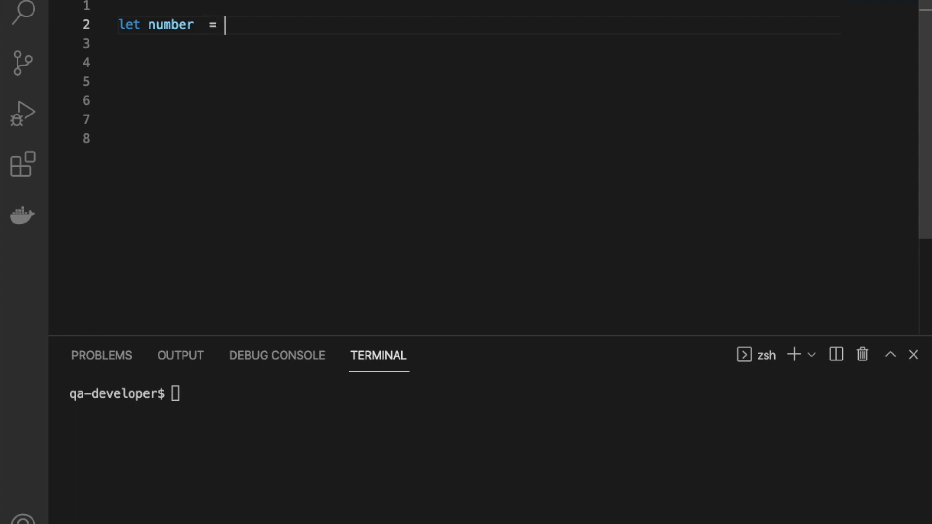
pyautogui.write('5;')
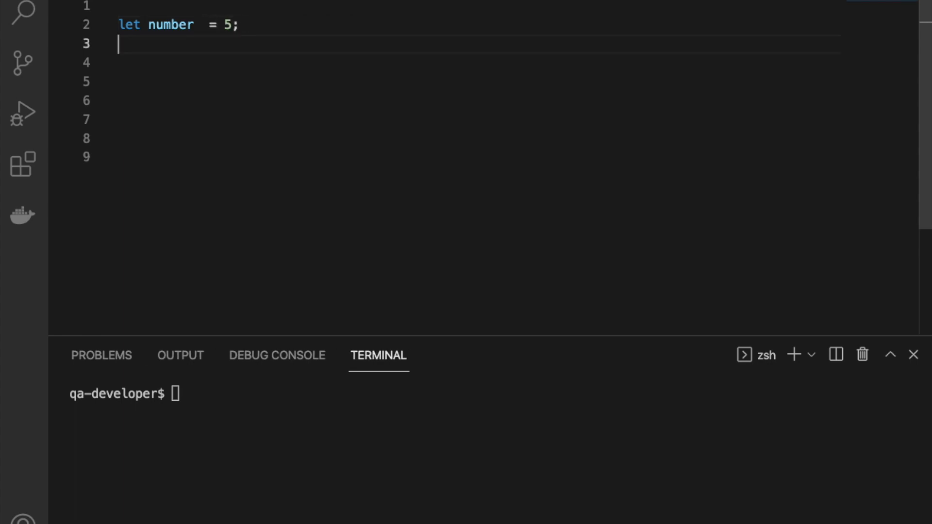
pyautogui.write('const PI')
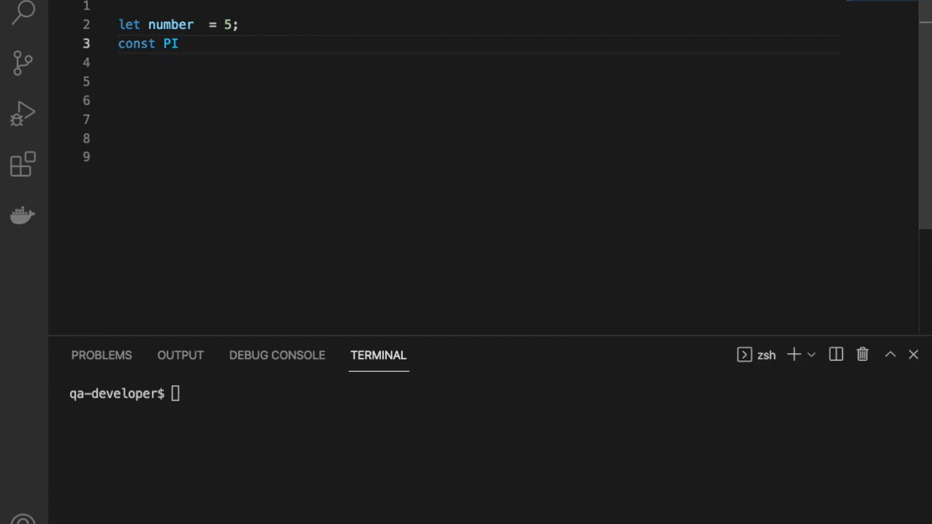
pyautogui.write('=')
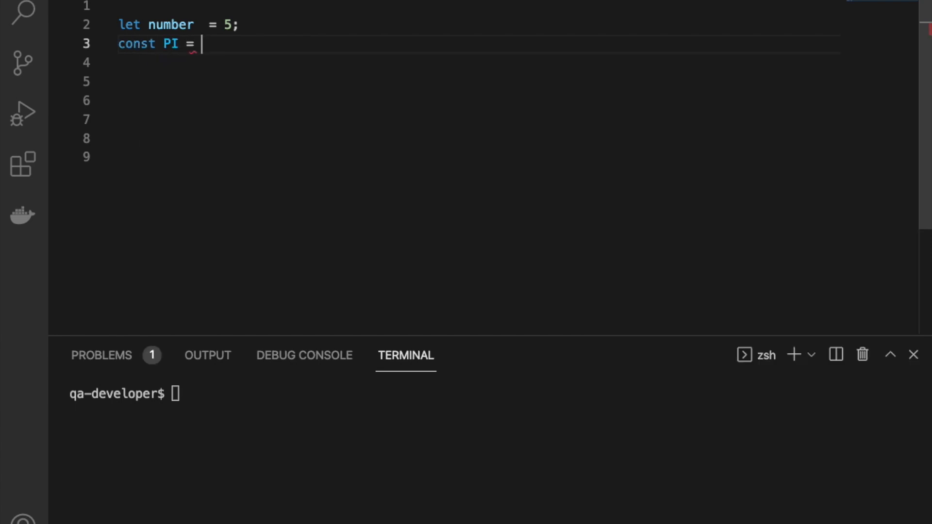
pyautogui.write('3.')
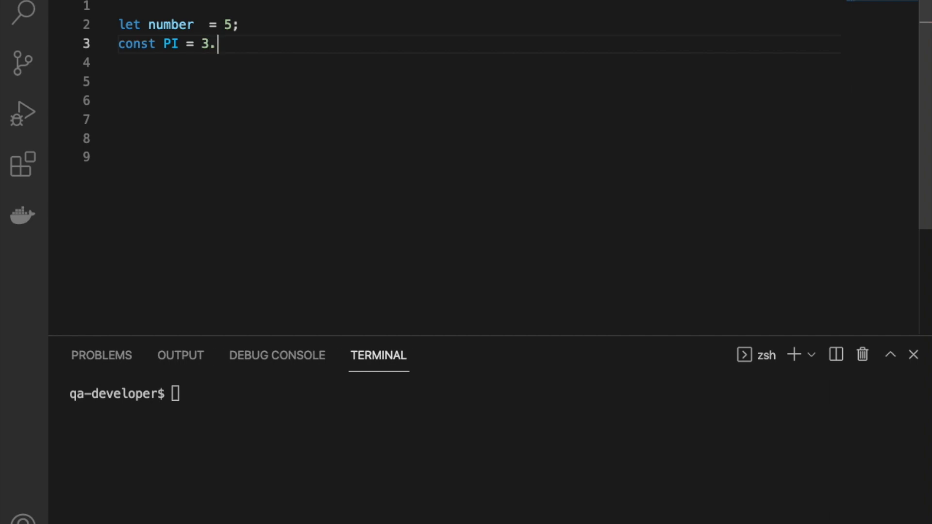
pyautogui.write('14;')
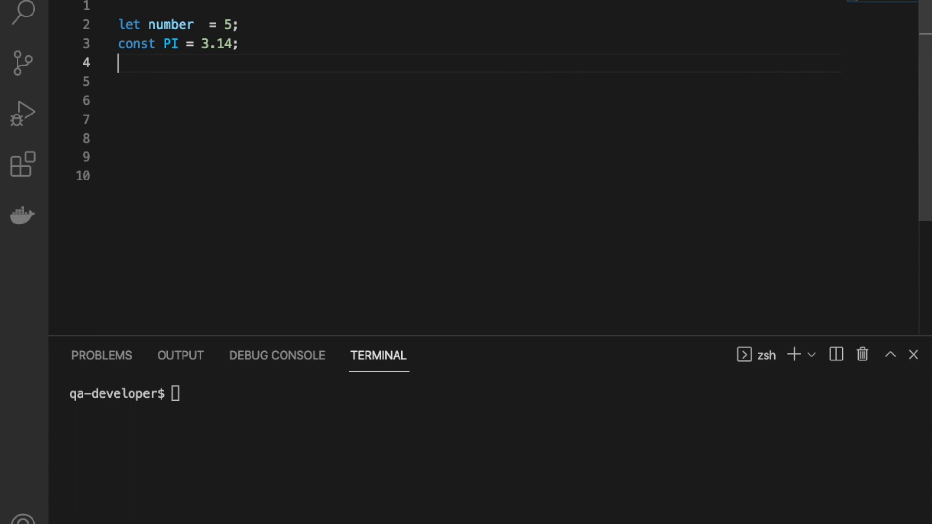
# Add console.log(typeof(number)); on line 5.
pyautogui.write('con')
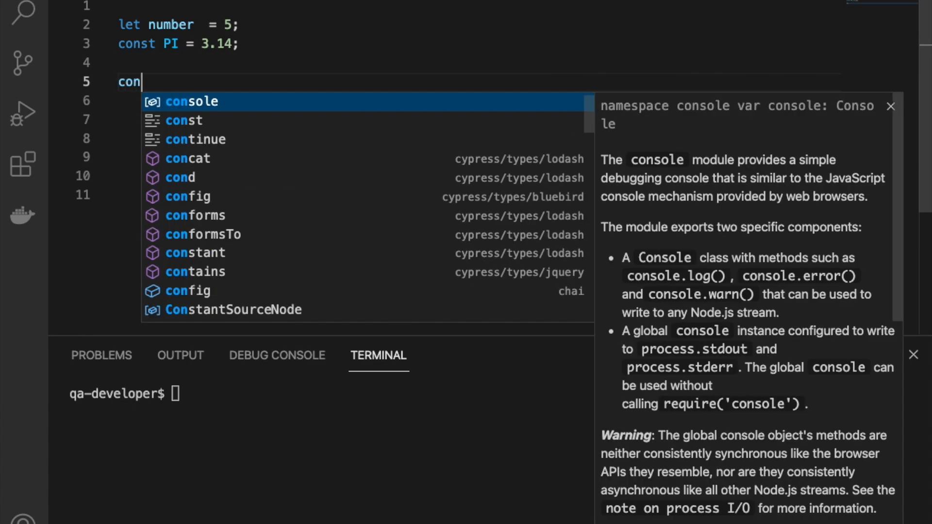
pyautogui.write('sole.log')
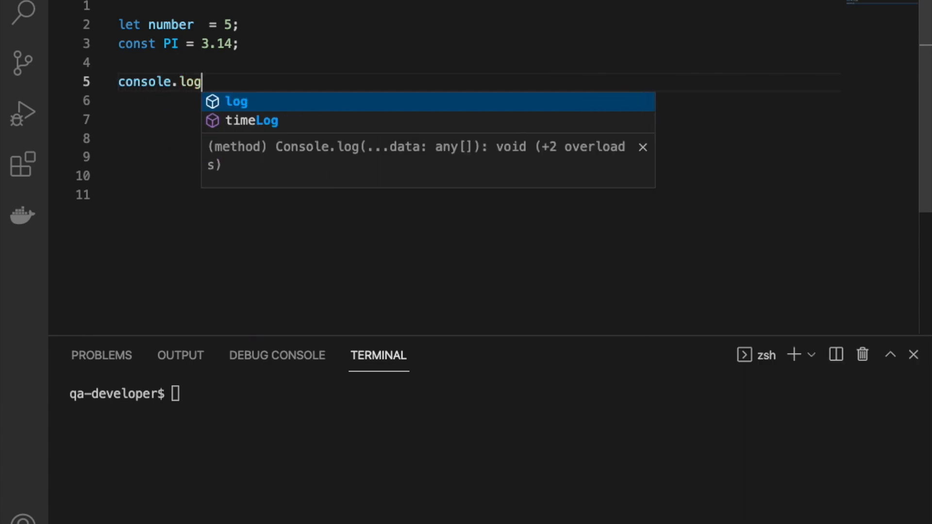
pyautogui.write('(')
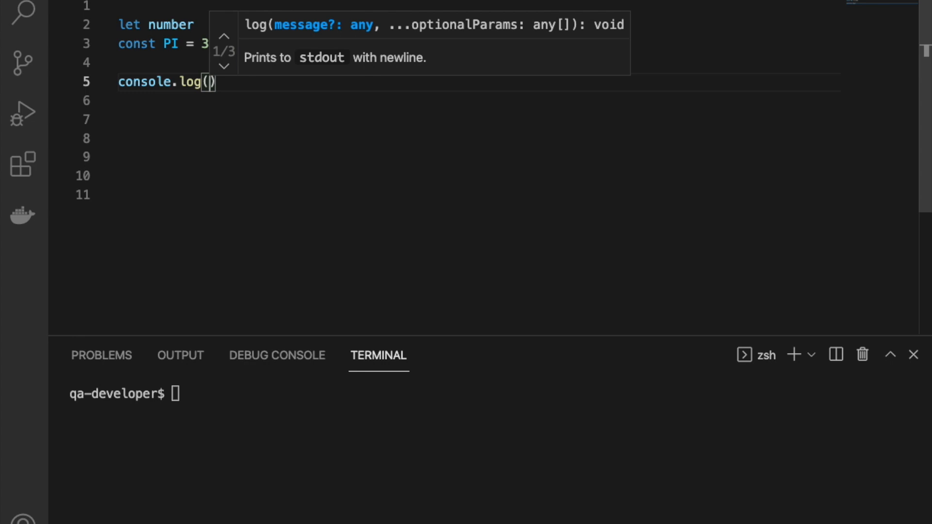
pyautogui.write('typeO')
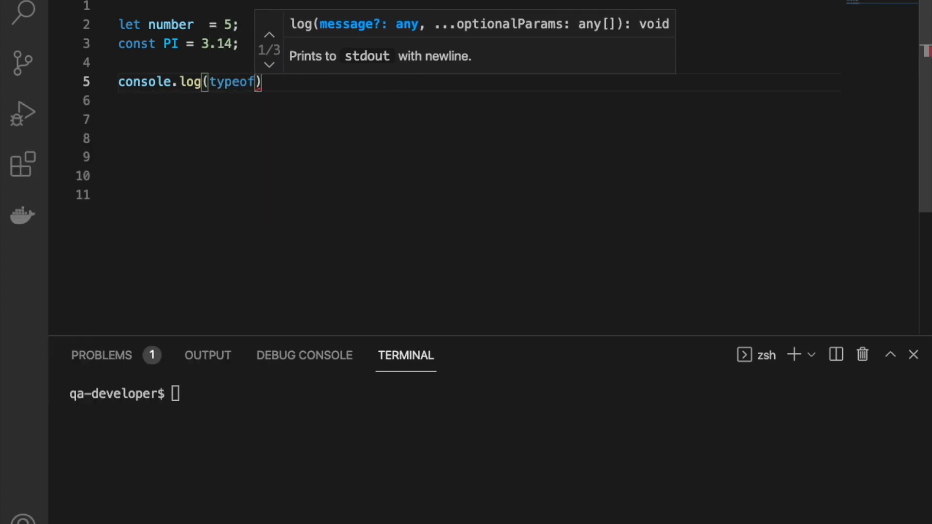
pyautogui.write('number')
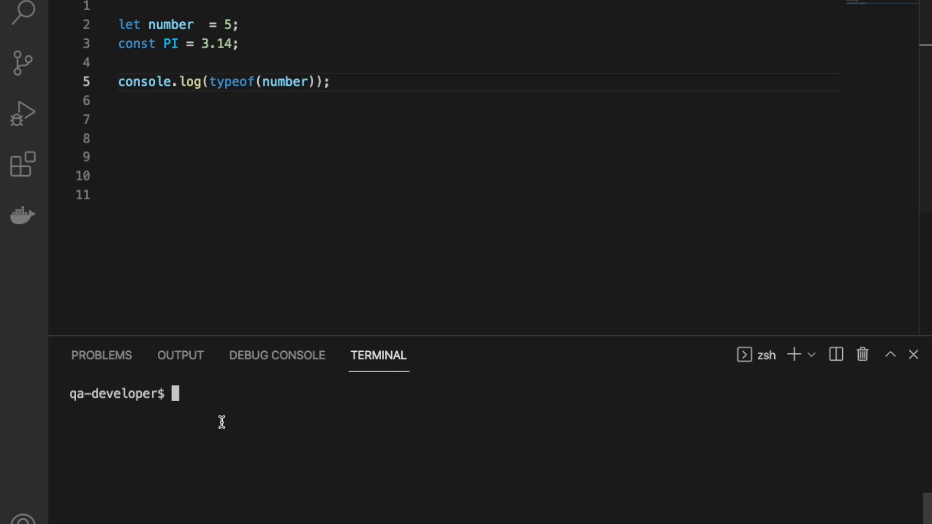
# Run node index.js to print number, then change the check to typeof(PI) and run it again.
pyautogui.write('node')
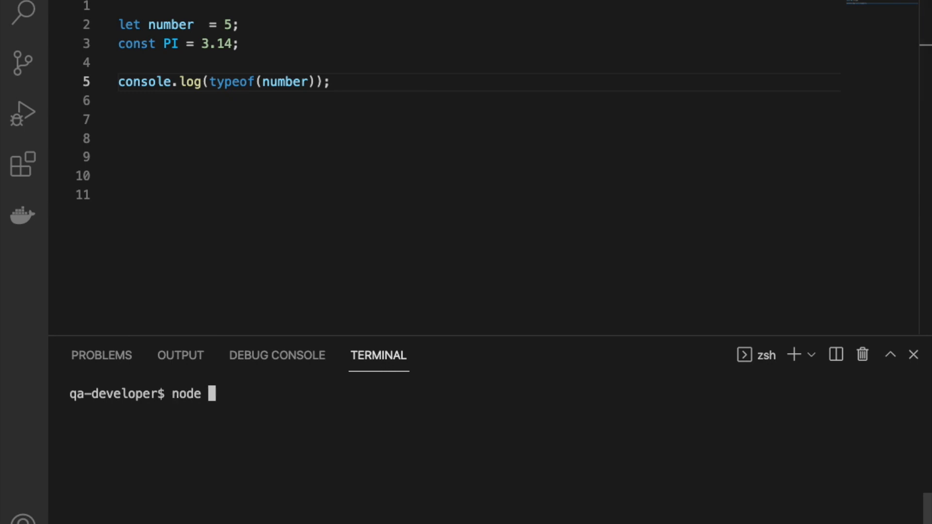
pyautogui.write('index.js')
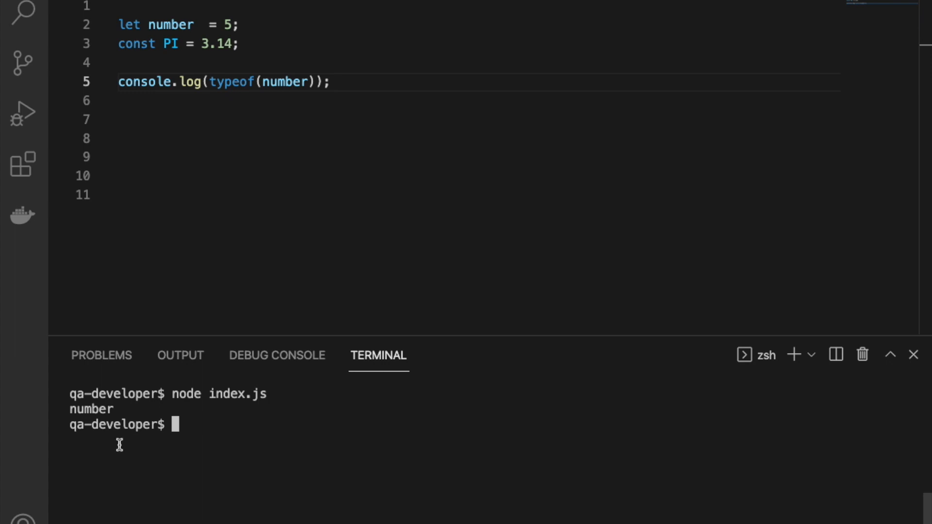
pyautogui.doubleClick(90, 408)
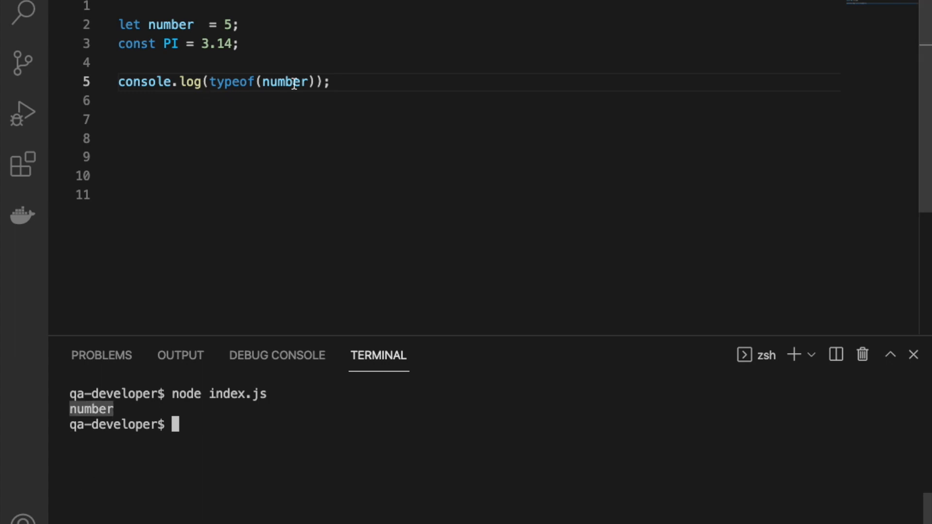
pyautogui.doubleClick(284, 81)
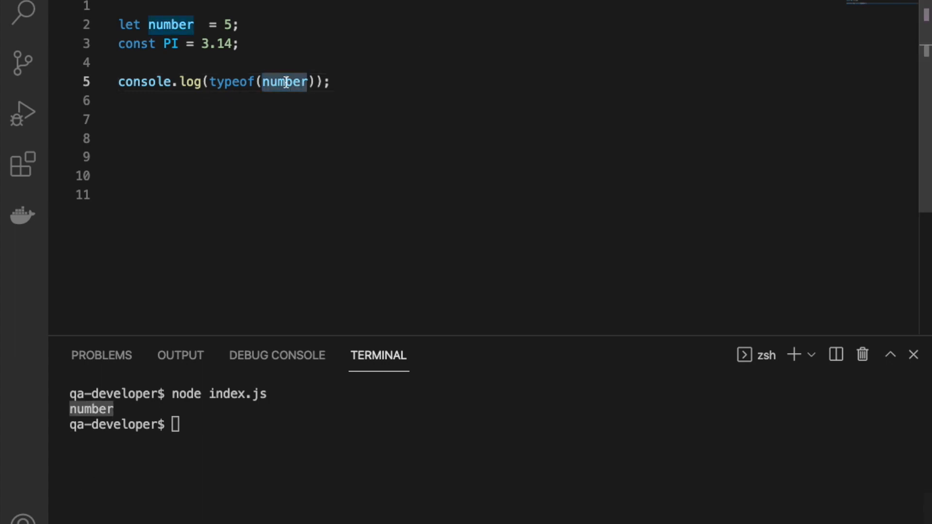
pyautogui.write('PI')
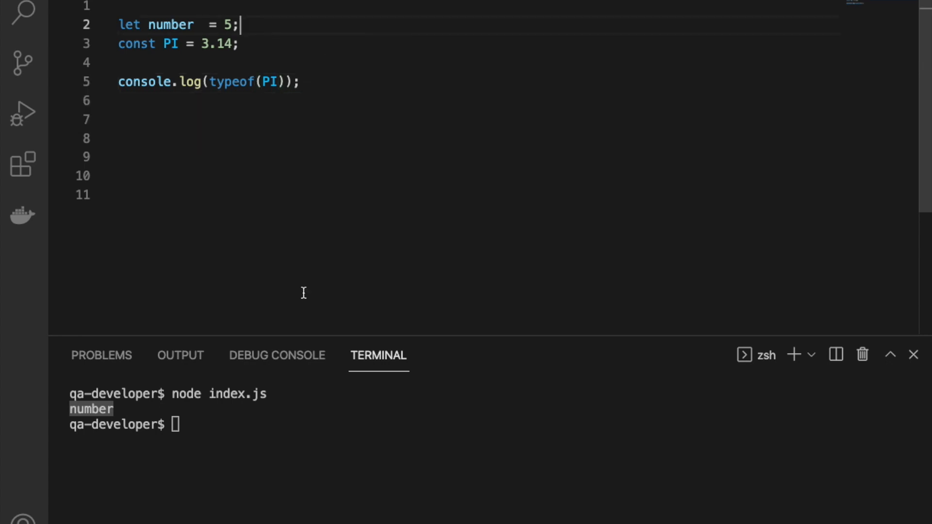
pyautogui.write('node index.js')
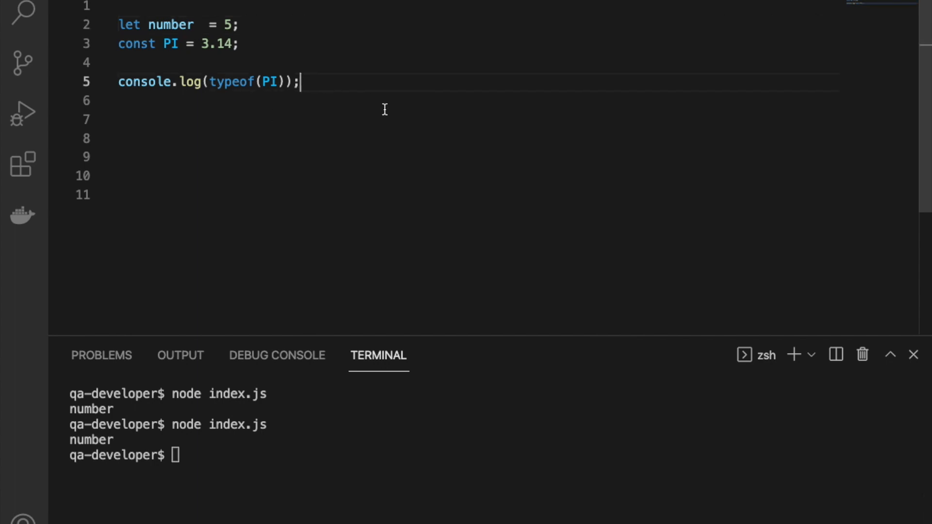
# Write the comment //number //string // boolean //undefined //null on line 7.
pyautogui.write('/')
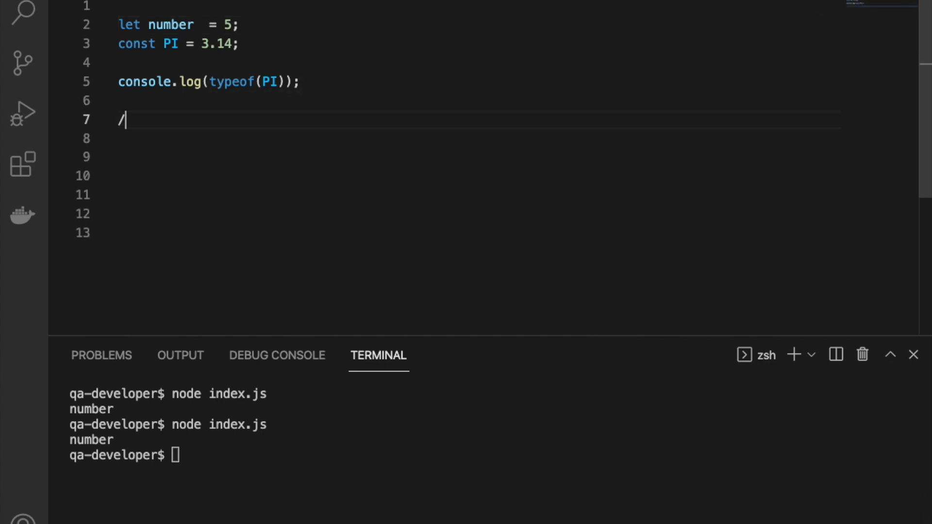
pyautogui.write('/number //s')
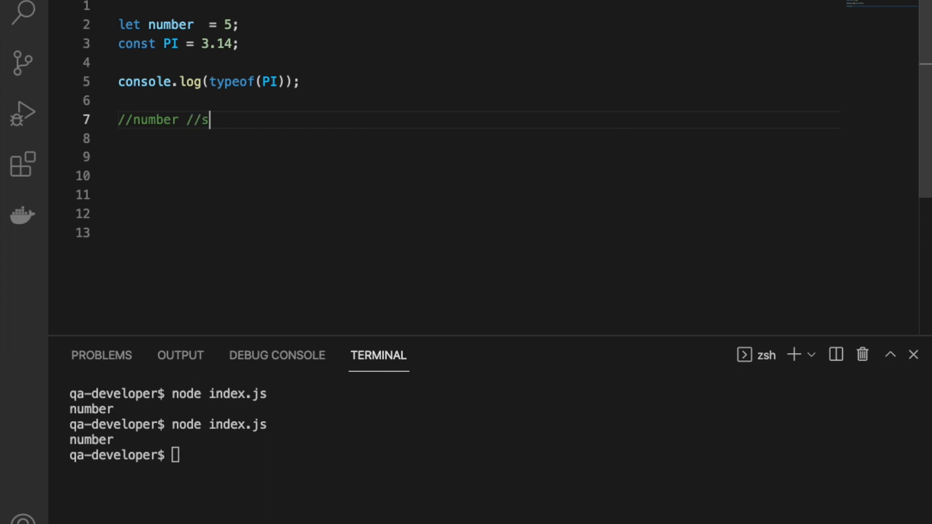
pyautogui.write('tring // boolea')
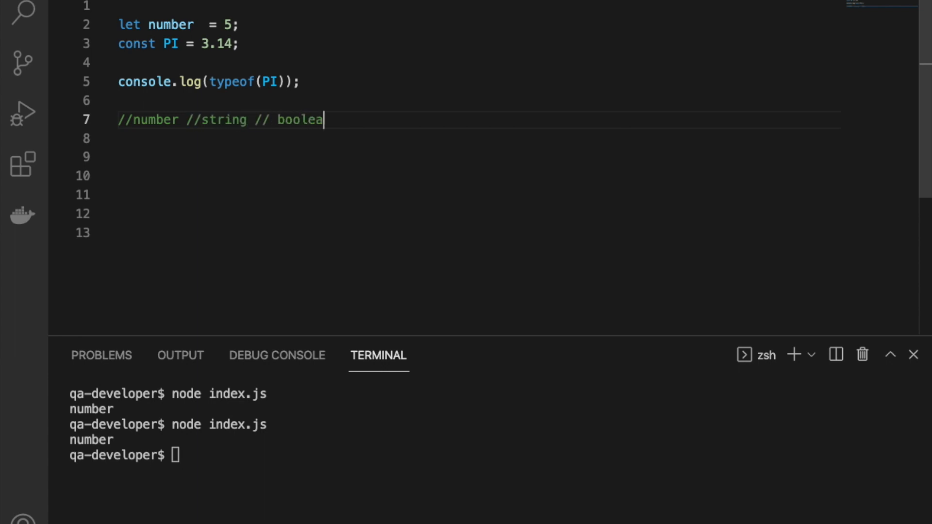
pyautogui.write('n //')
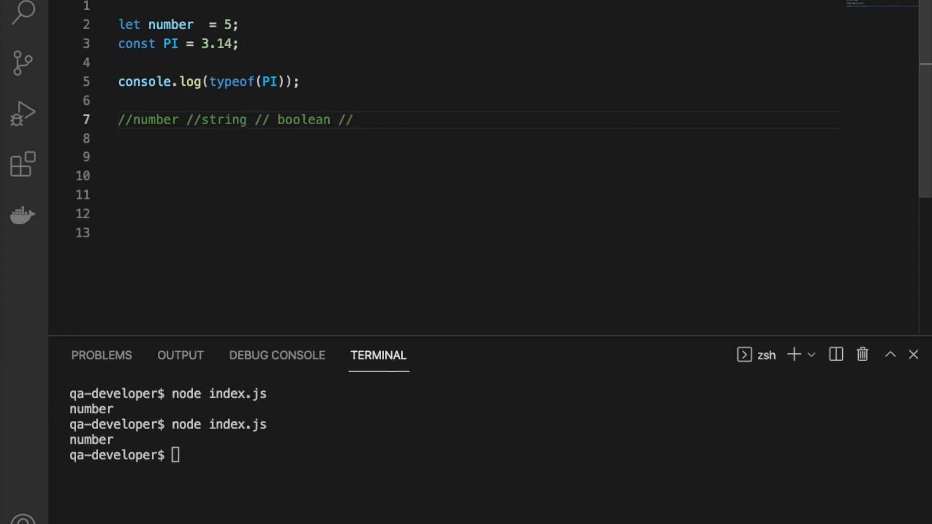
pyautogui.write('undefined')
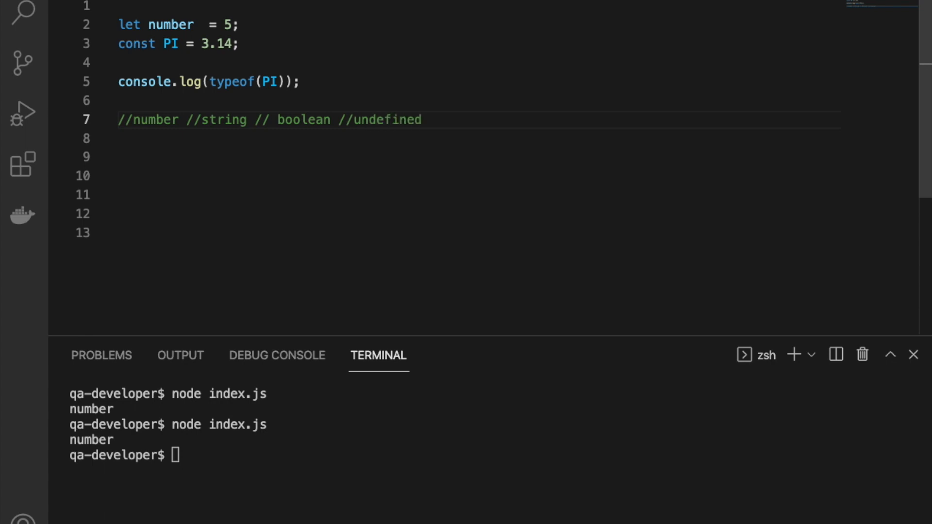
pyautogui.write('//nu')
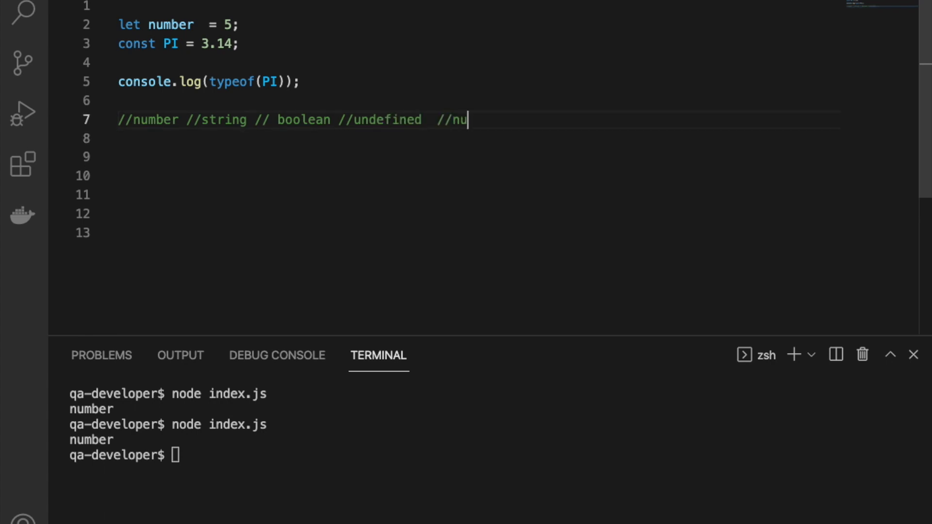
pyautogui.write('ll /')
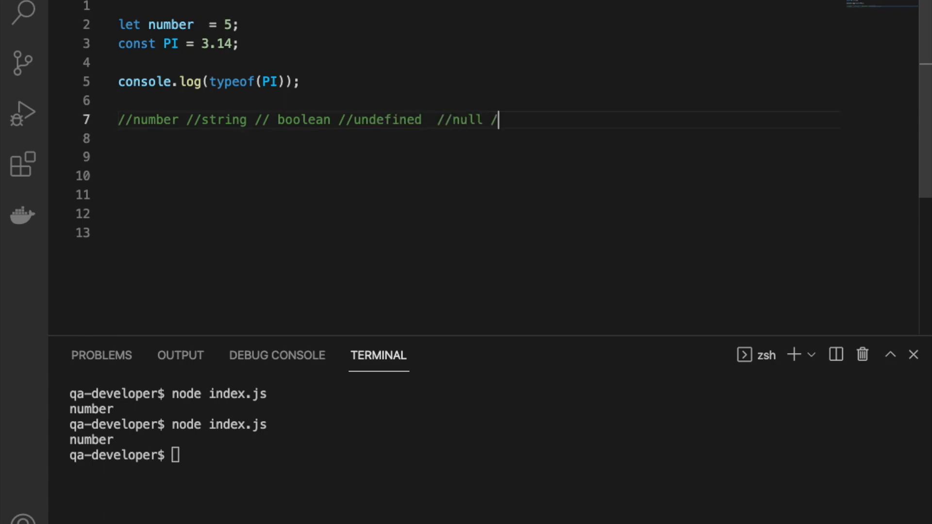
# End the types comment with //symbol and start an address object with houseNo: 5.
pyautogui.write('/symbol')
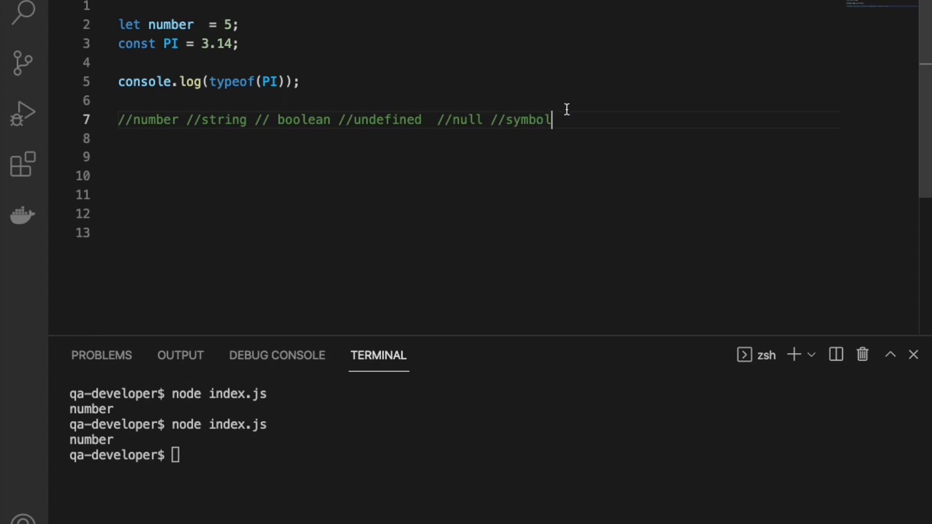
pyautogui.write('let address')
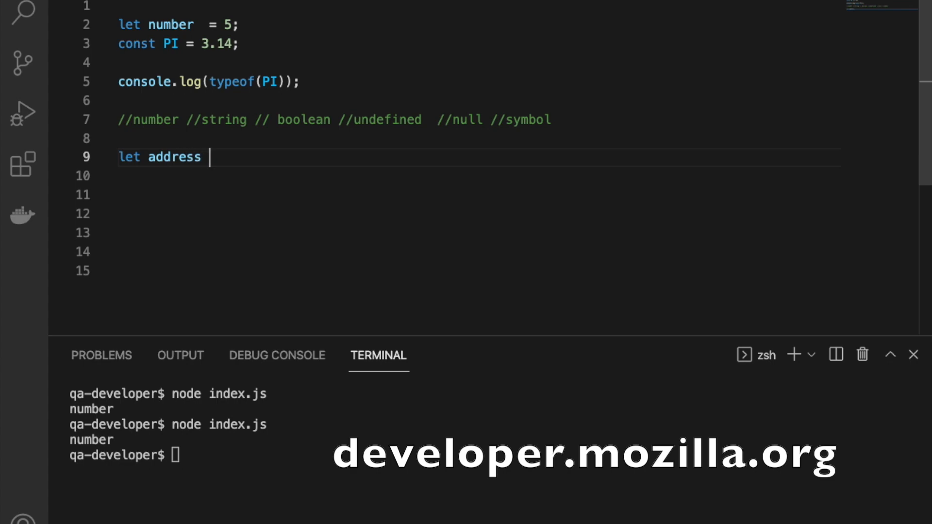
pyautogui.write('= {')
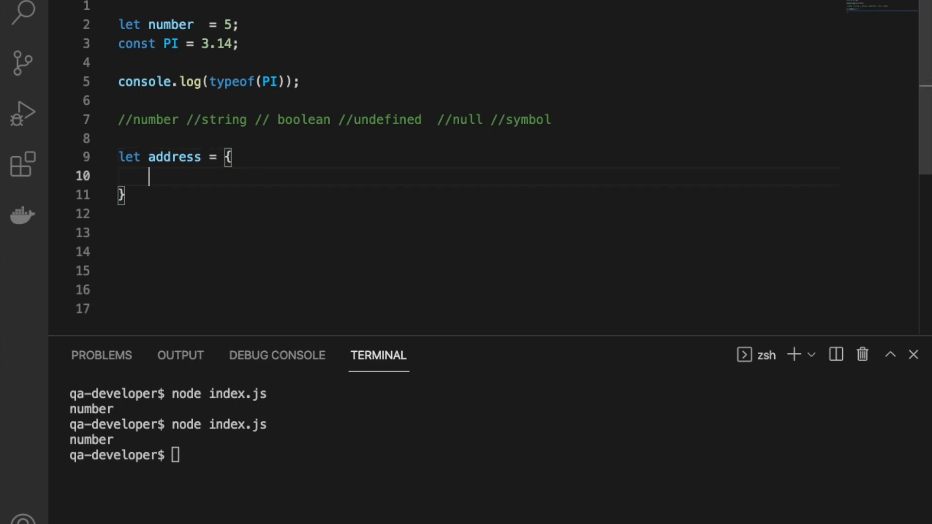
pyautogui.write('houseNo')
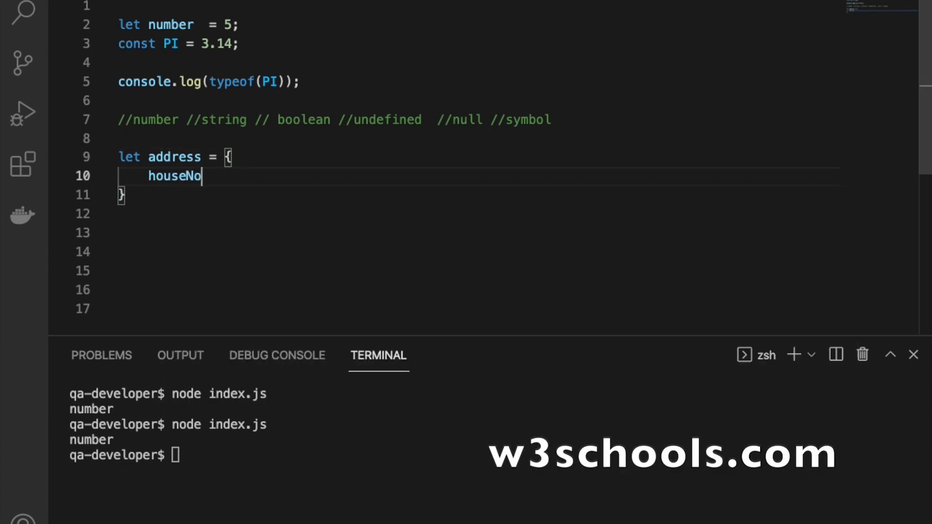
pyautogui.write(': 5,')
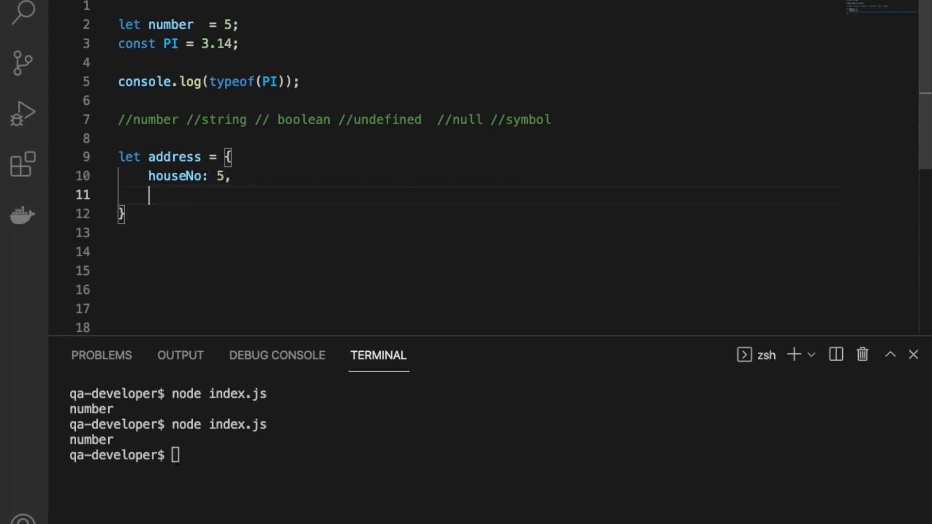
# Add streetName = 'Banks' to the address object followed by a // ... placeholder line.
pyautogui.write('stree')
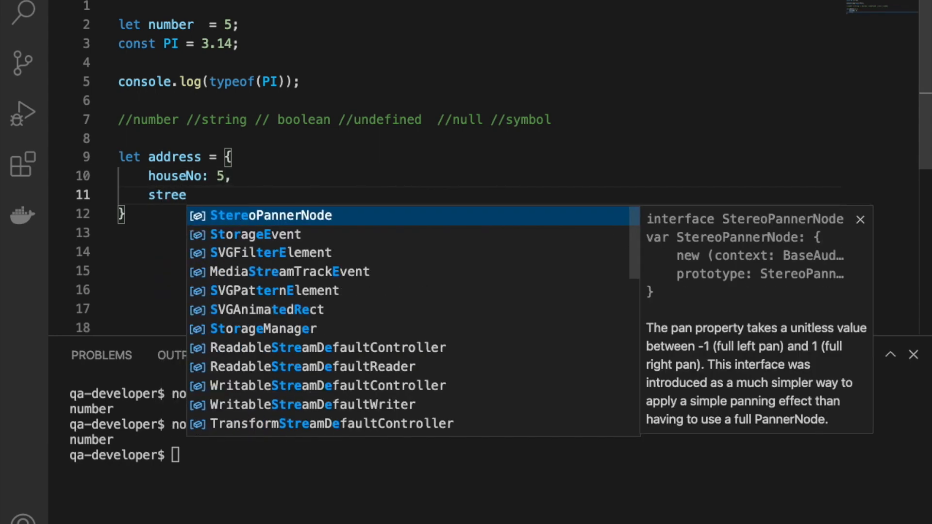
pyautogui.write('t')
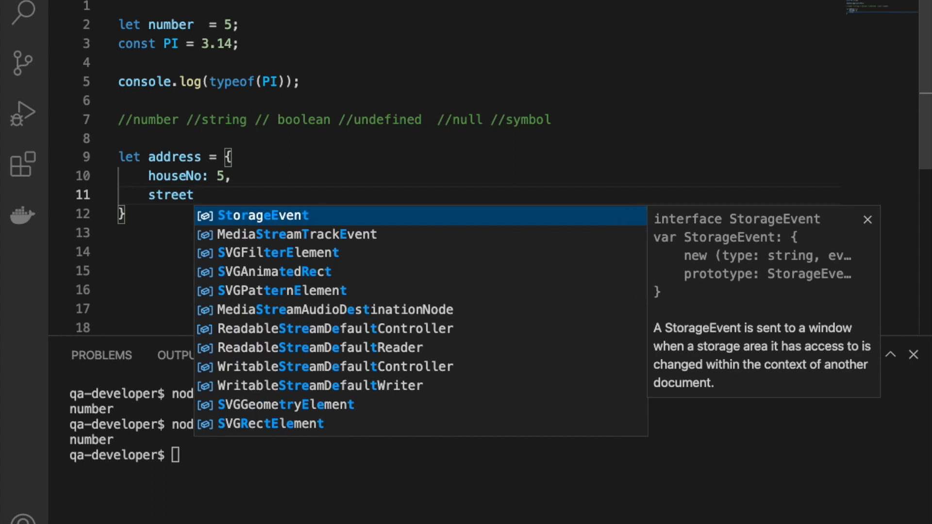
pyautogui.write('Name =')
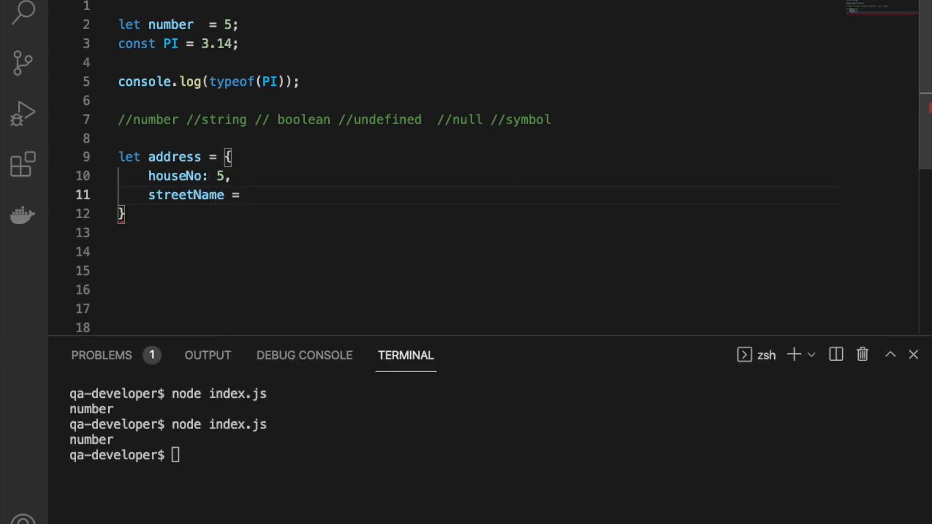
pyautogui.write("'")
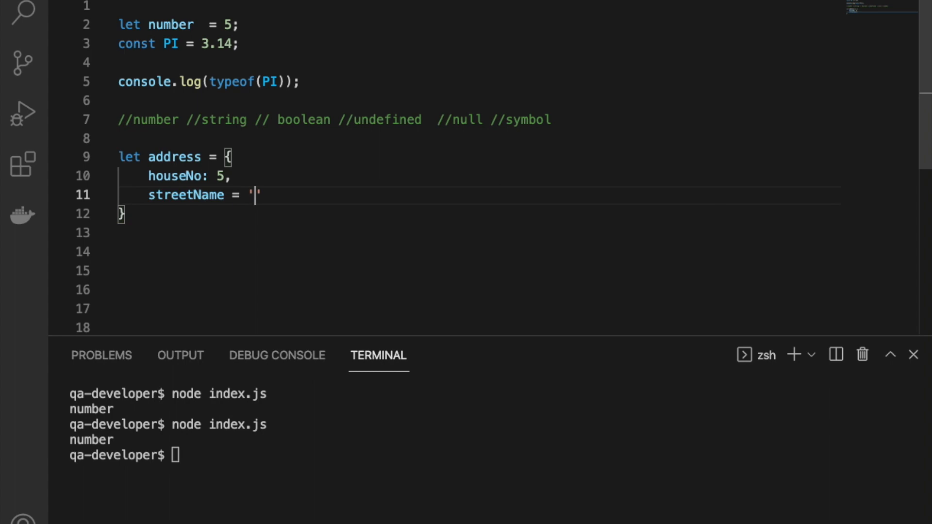
pyautogui.write('Banks')
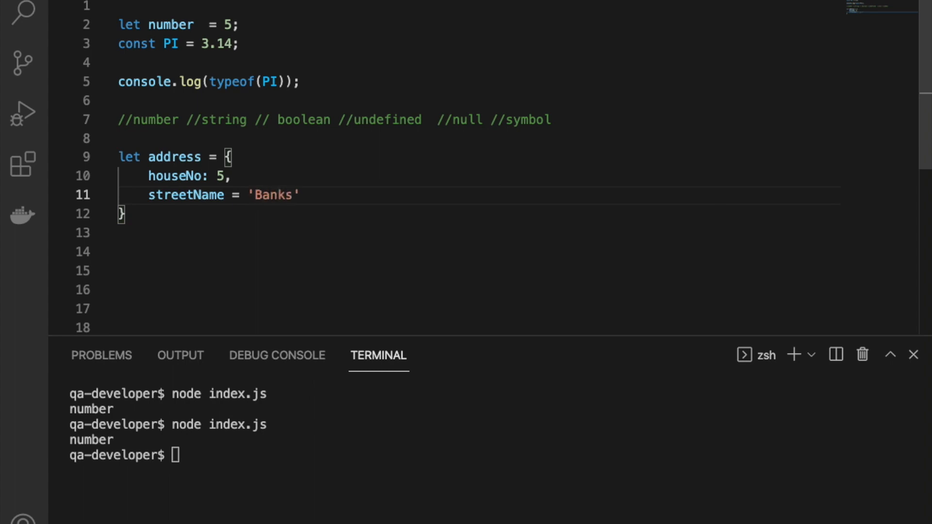
pyautogui.press('enter')
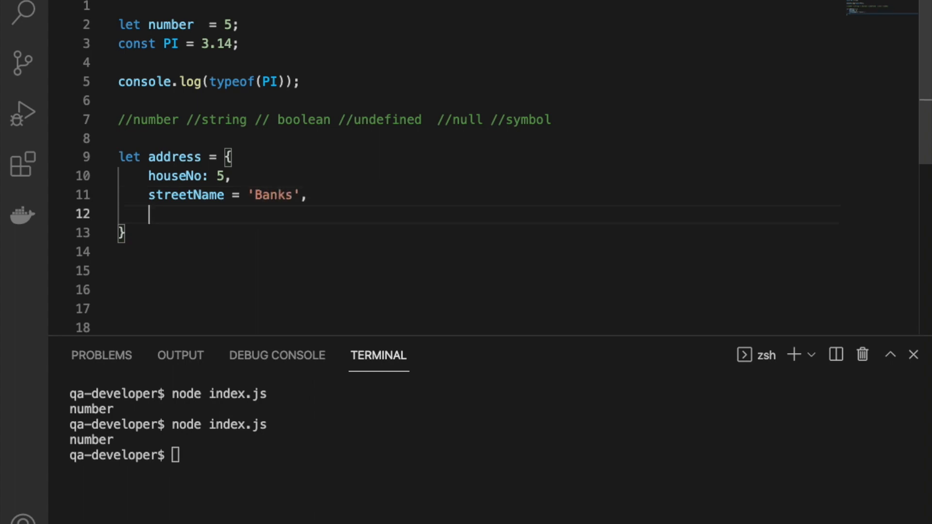
pyautogui.write('// ...')
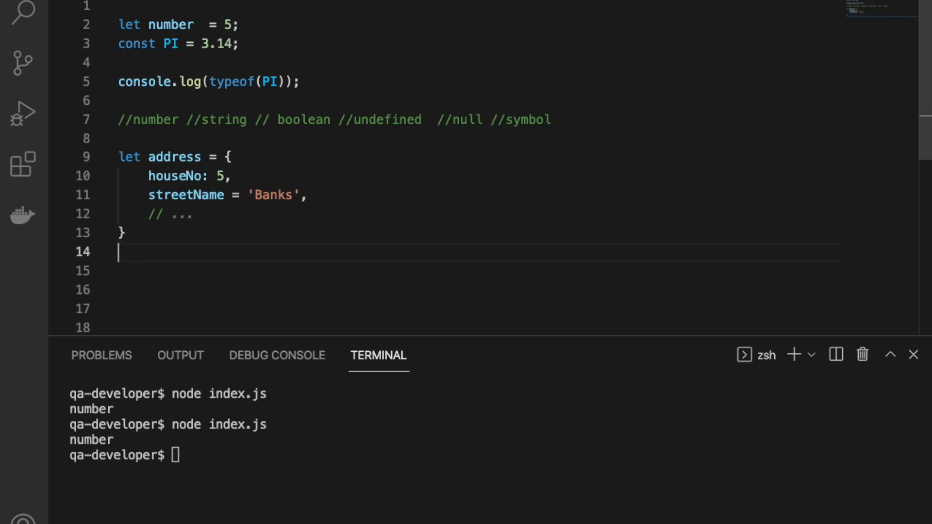
# Declare let thingsInTheBag = ['Pen','Book']; and begin a function declaration.
pyautogui.write('let n')
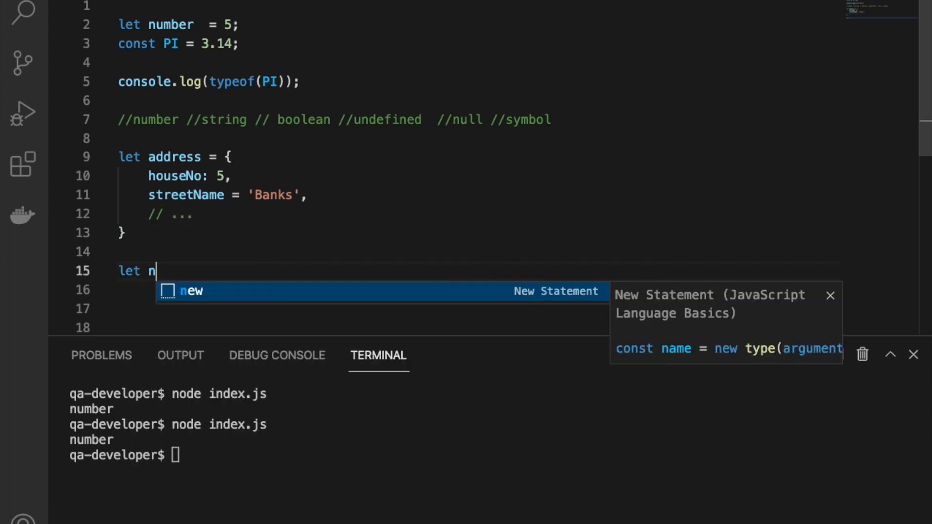
pyautogui.write('hings')
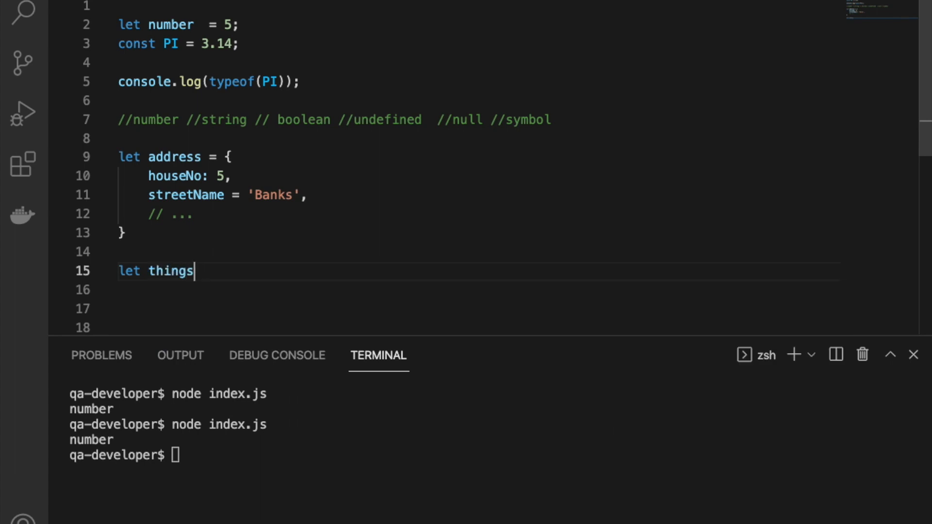
pyautogui.write('InTheBag')
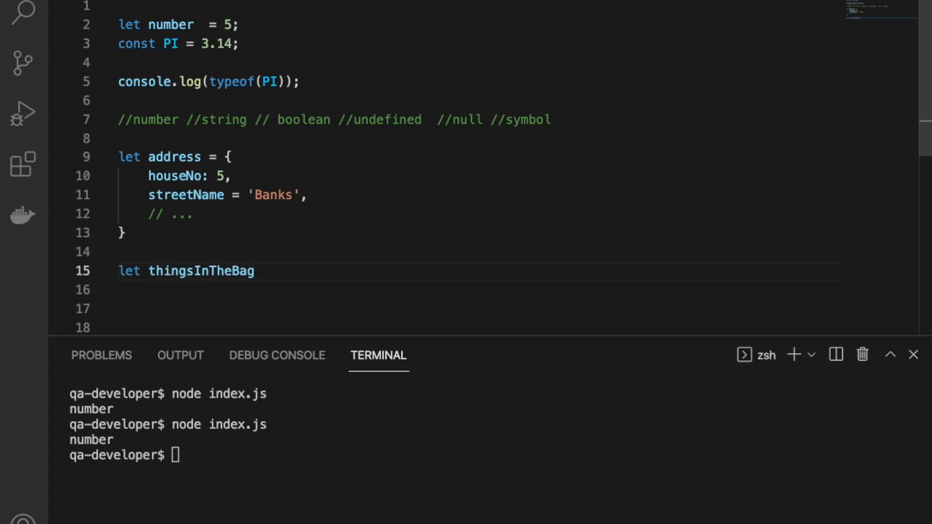
pyautogui.write('= [p]')
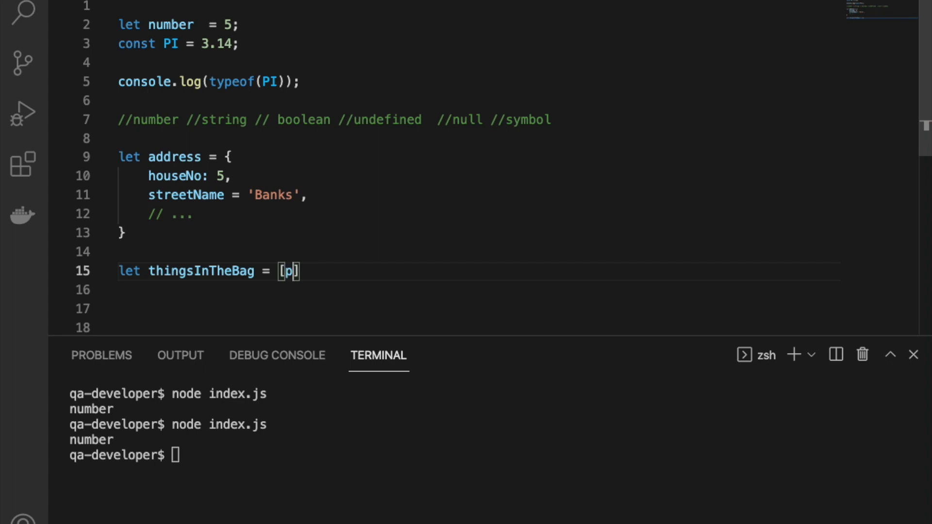
pyautogui.write("'Pen'")
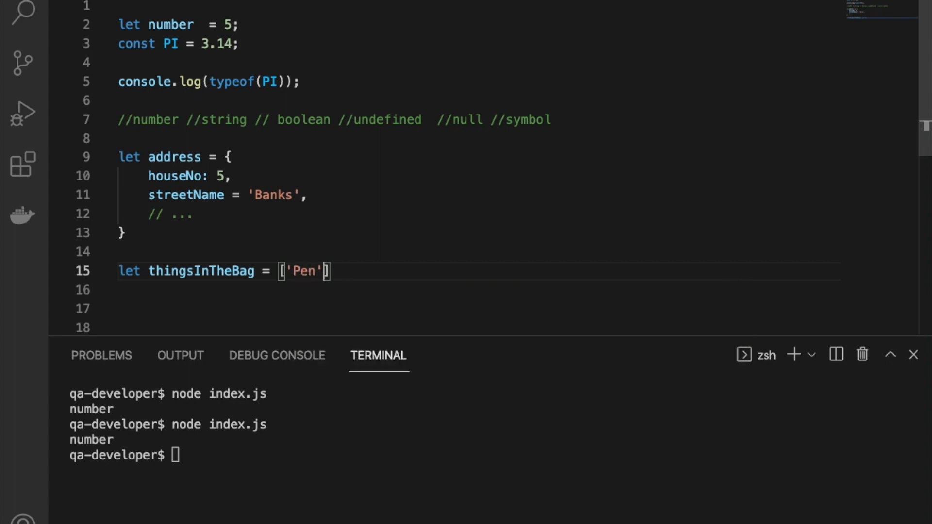
pyautogui.write(",'Bo'")
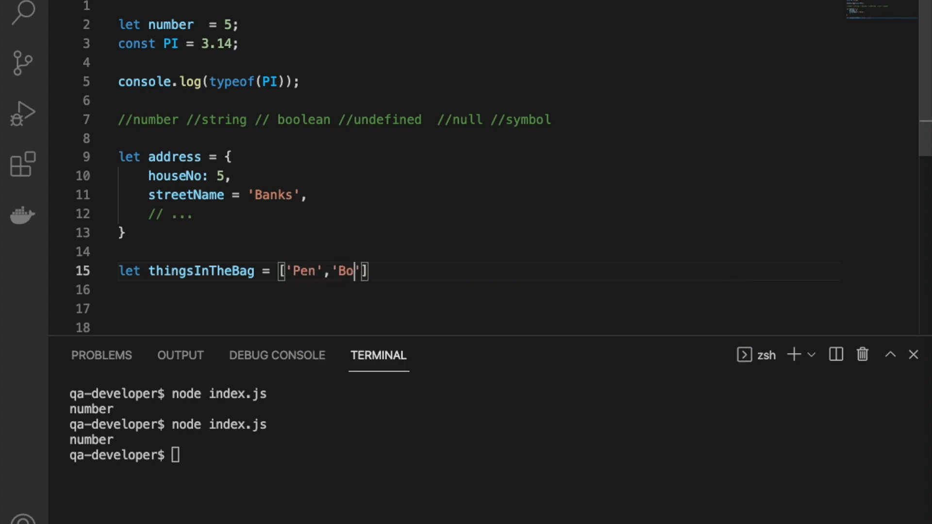
pyautogui.write('ok')
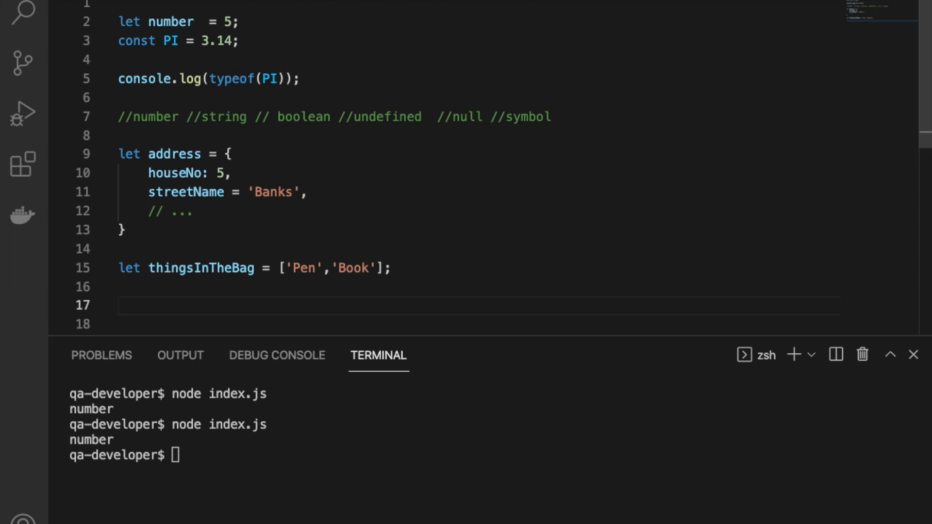
pyautogui.write('function add')
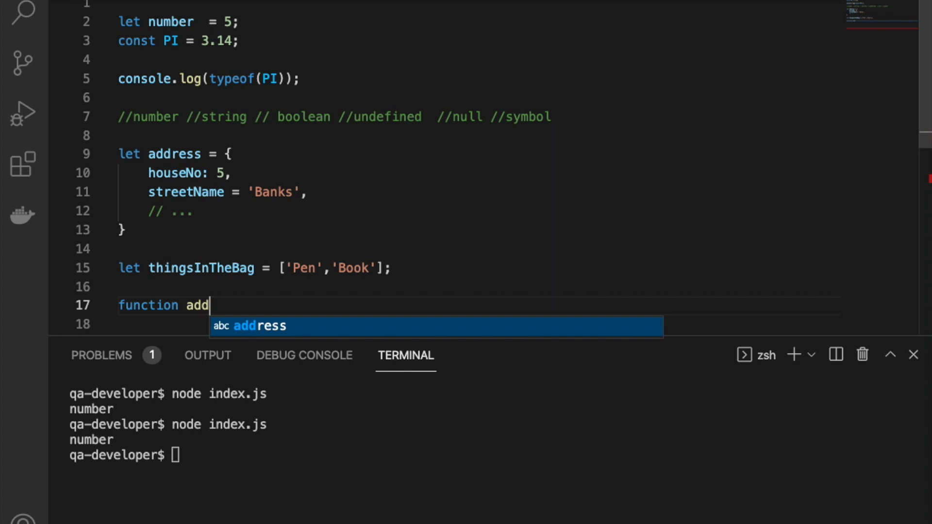
# Define function addTwoValues(a, b){ return a + b; }.
pyautogui.write('TwoV')
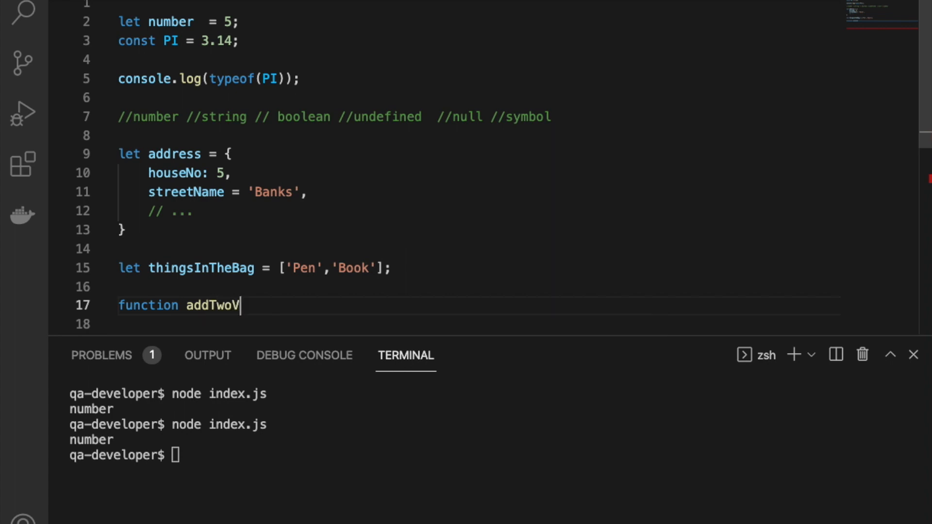
pyautogui.write('alues()')
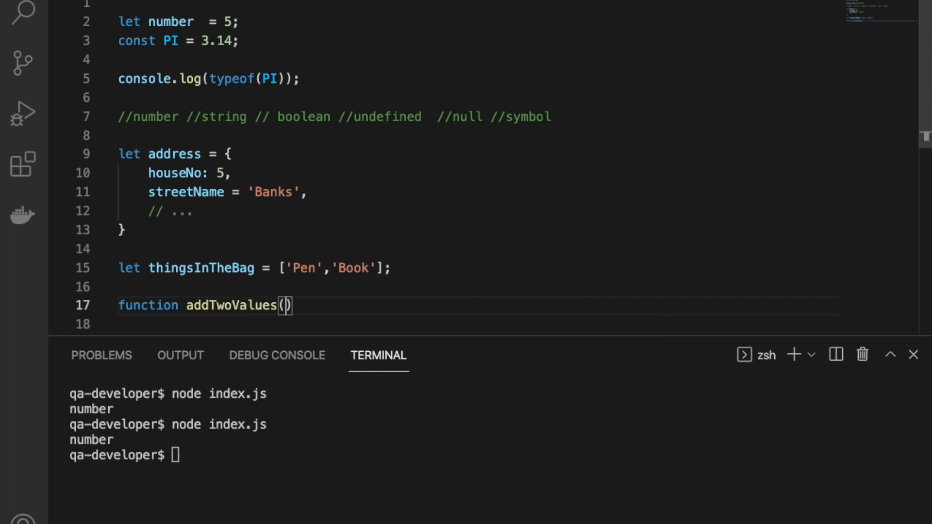
pyautogui.write('a, b')
pyautogui.click(480, 324)
pyautogui.write('re')
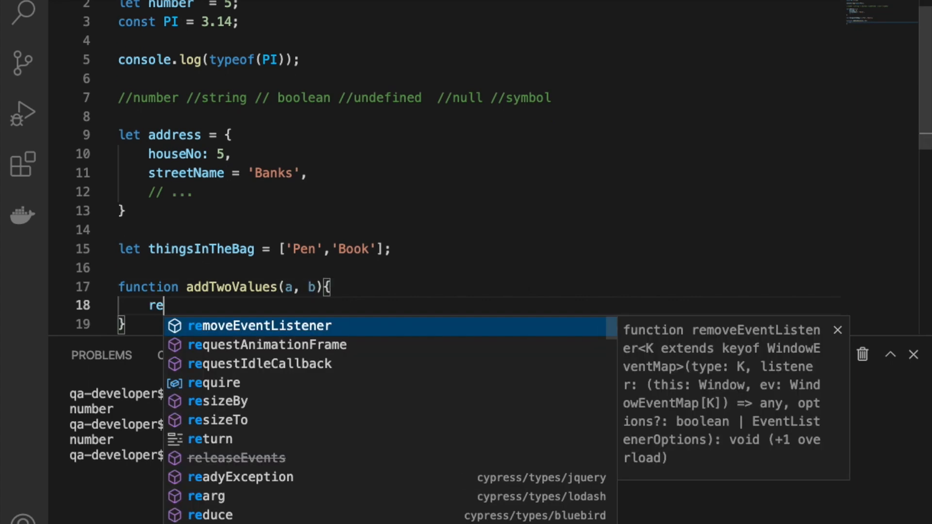
pyautogui.write('turn a')
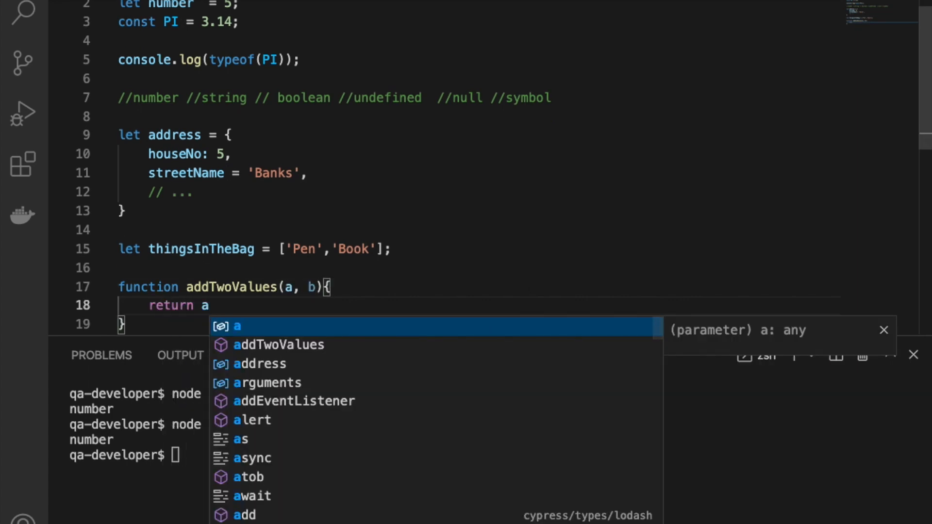
pyautogui.write('+ b;')
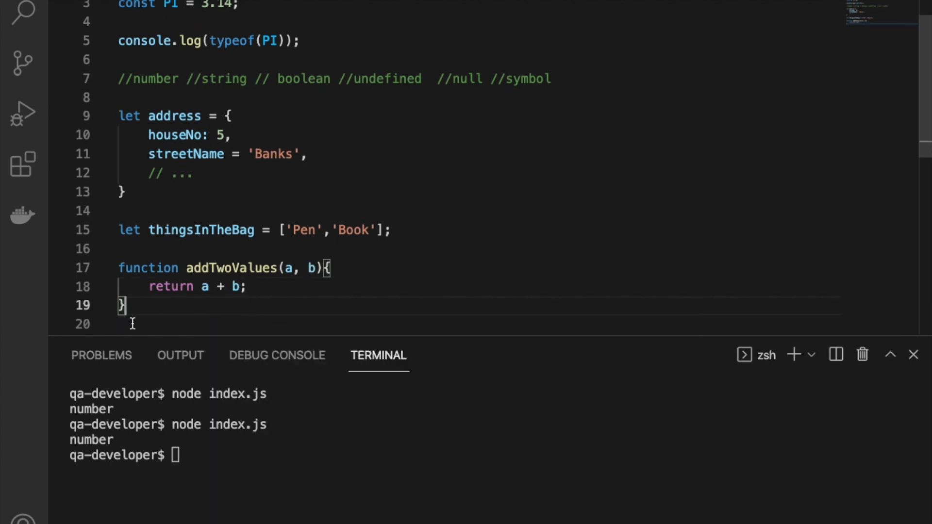
# Add console.log(addTwoValues(5,7)); below the function.
pyautogui.scroll(-3)
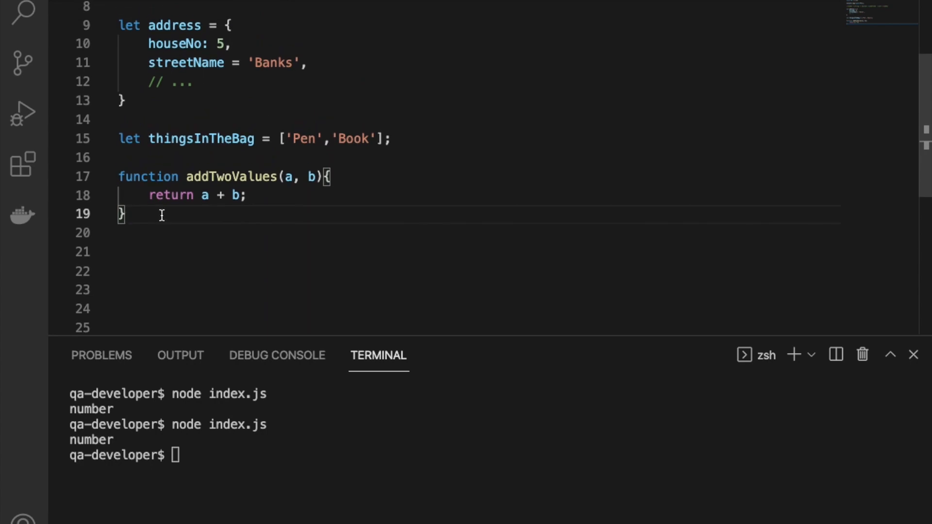
pyautogui.write('co')
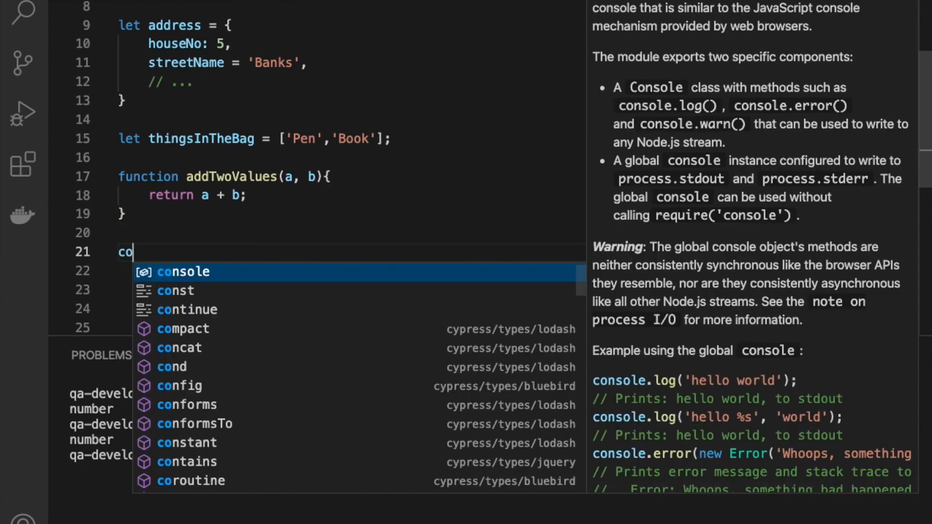
pyautogui.write('nsole.log')
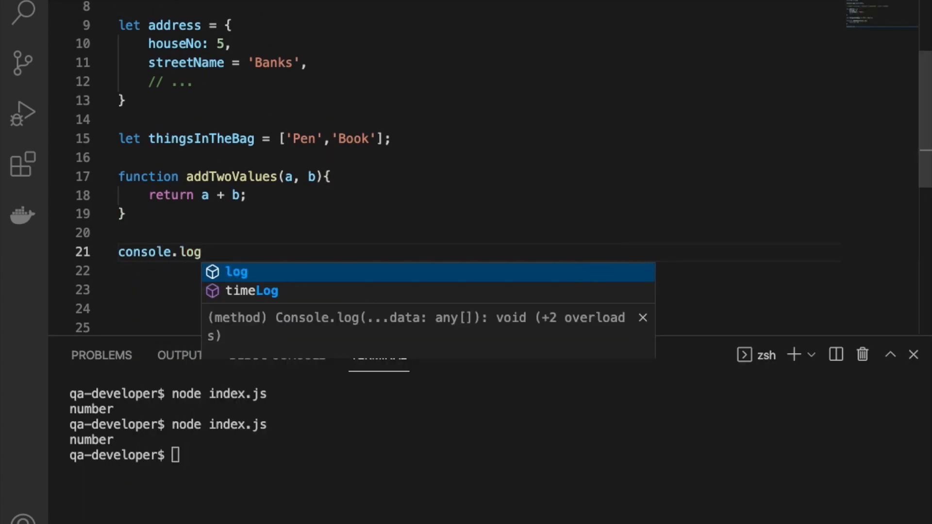
pyautogui.write('(addTwoValues(')
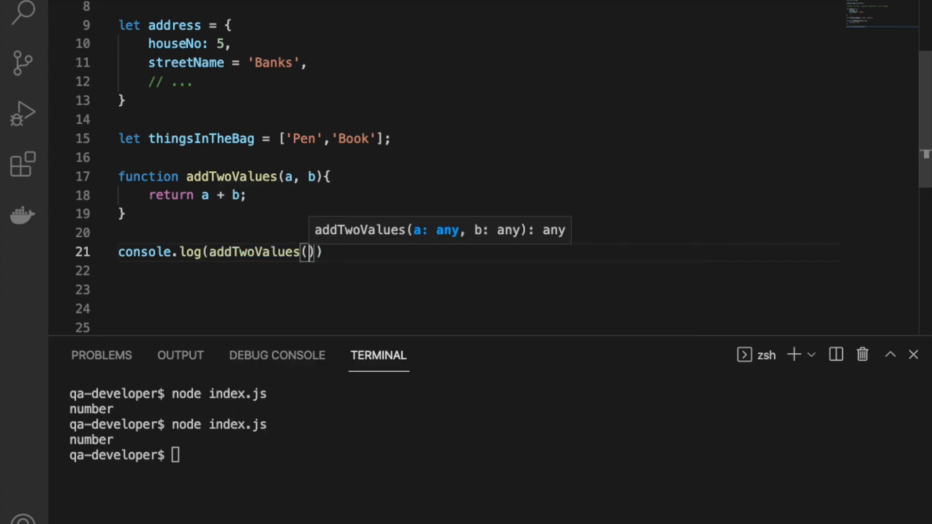
pyautogui.write('5,7')
pyautogui.click(476, 309)
pyautogui.write('//')
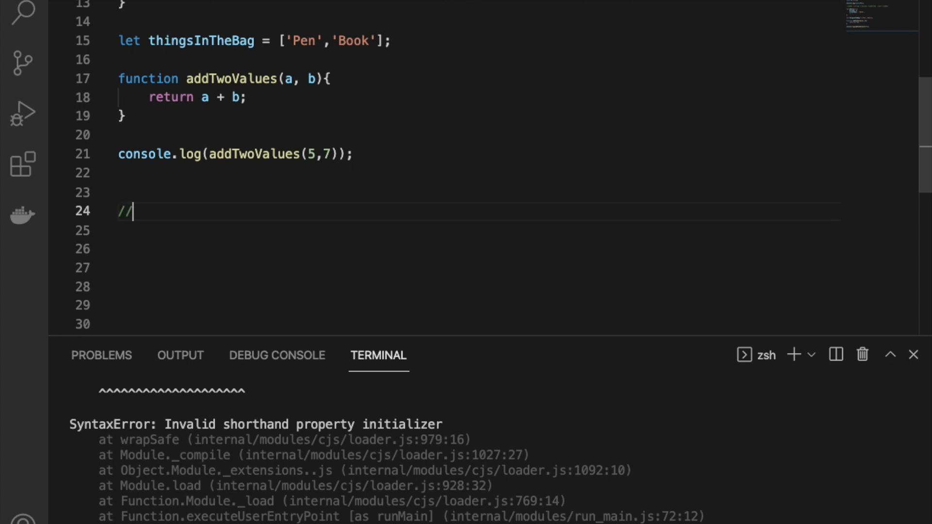
# Undo the lowercase attempt and write //THANK YOU FOR WATCHING ... on line 24.
pyautogui.write('T')
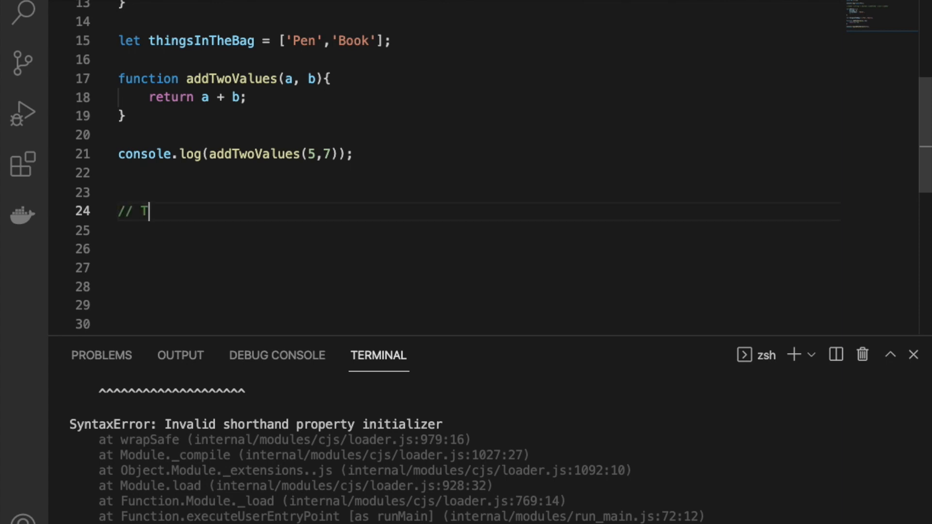
pyautogui.write('h')
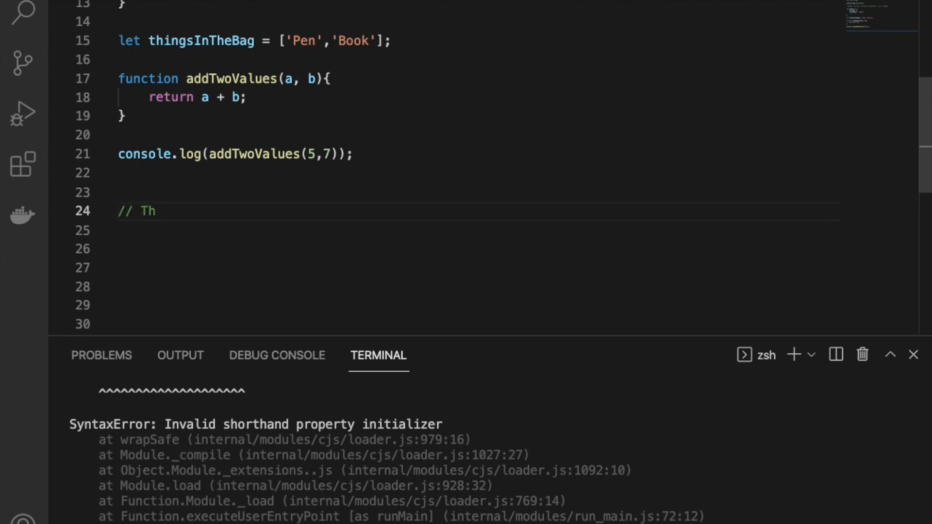
pyautogui.write('ank')
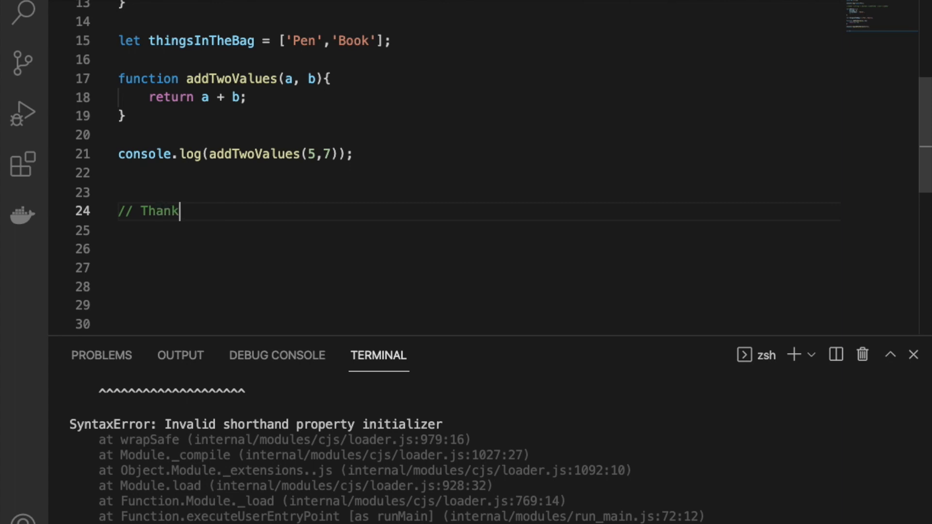
pyautogui.write('you fo')
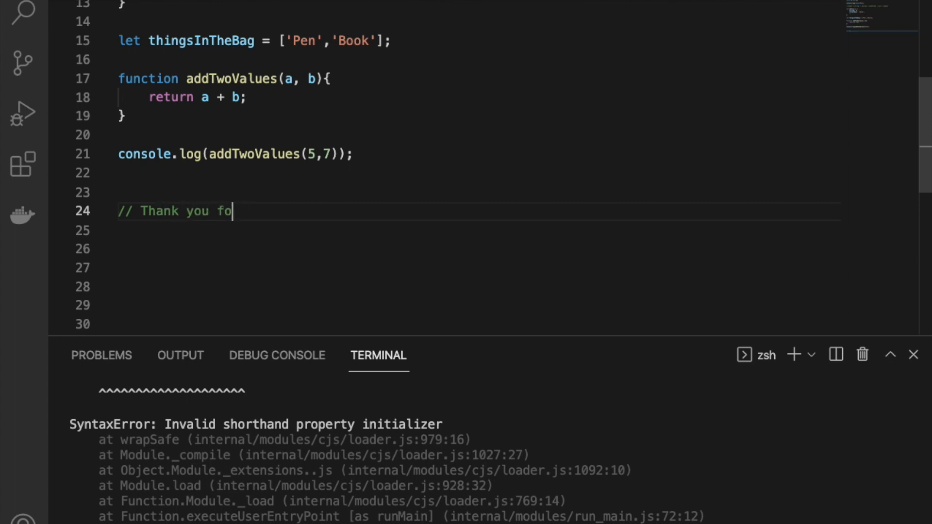
pyautogui.press('ctrl+z')
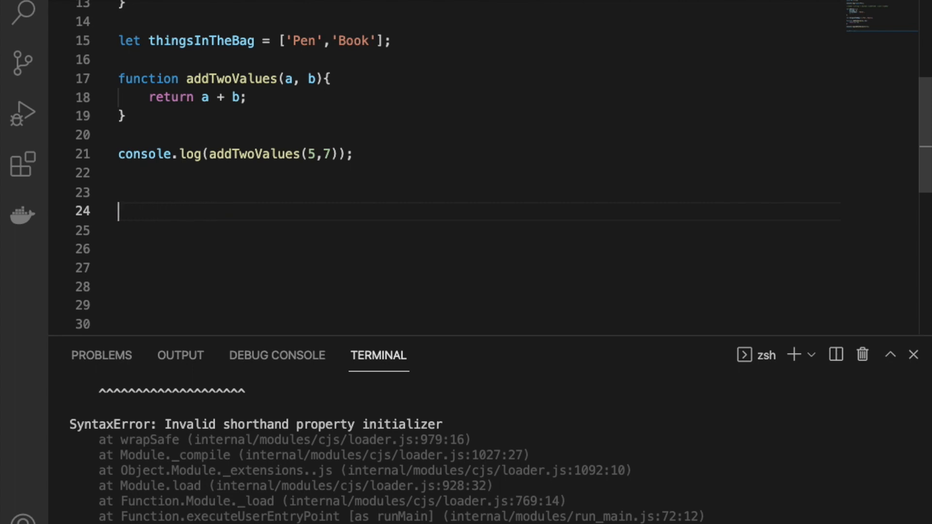
pyautogui.write('//')
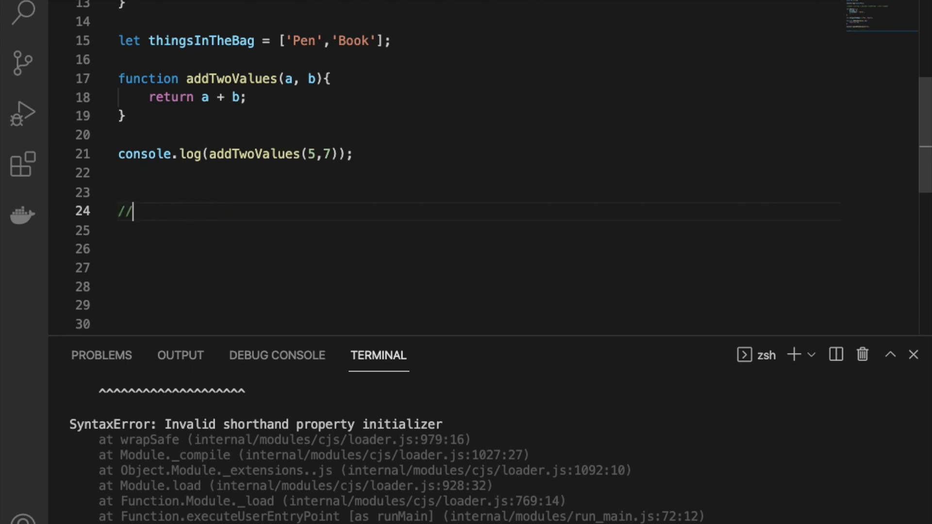
pyautogui.write('THANK YOU FOR WA')
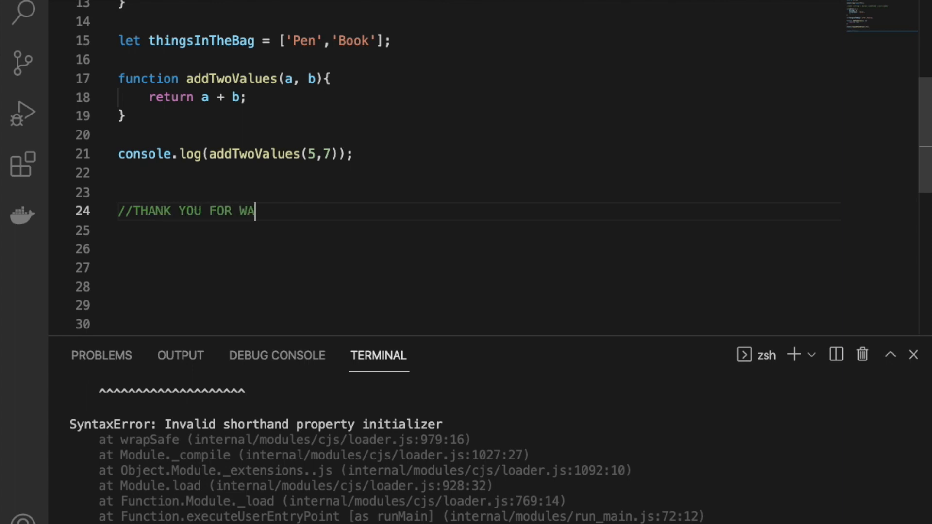
pyautogui.write('TCHING .')
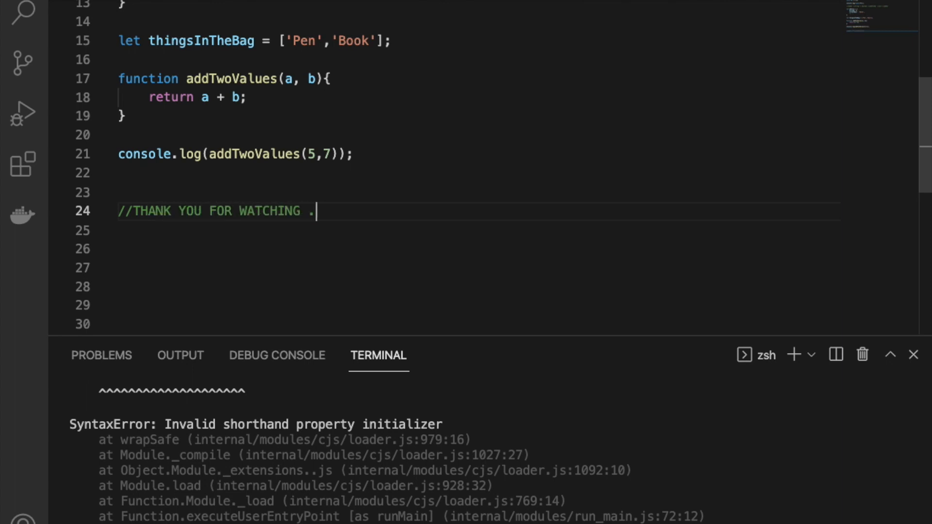
pyautogui.write('..')
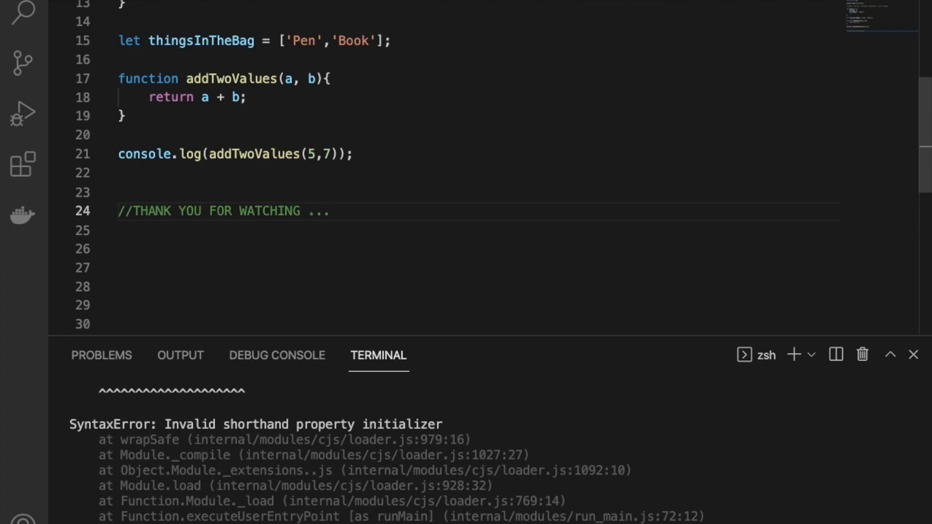